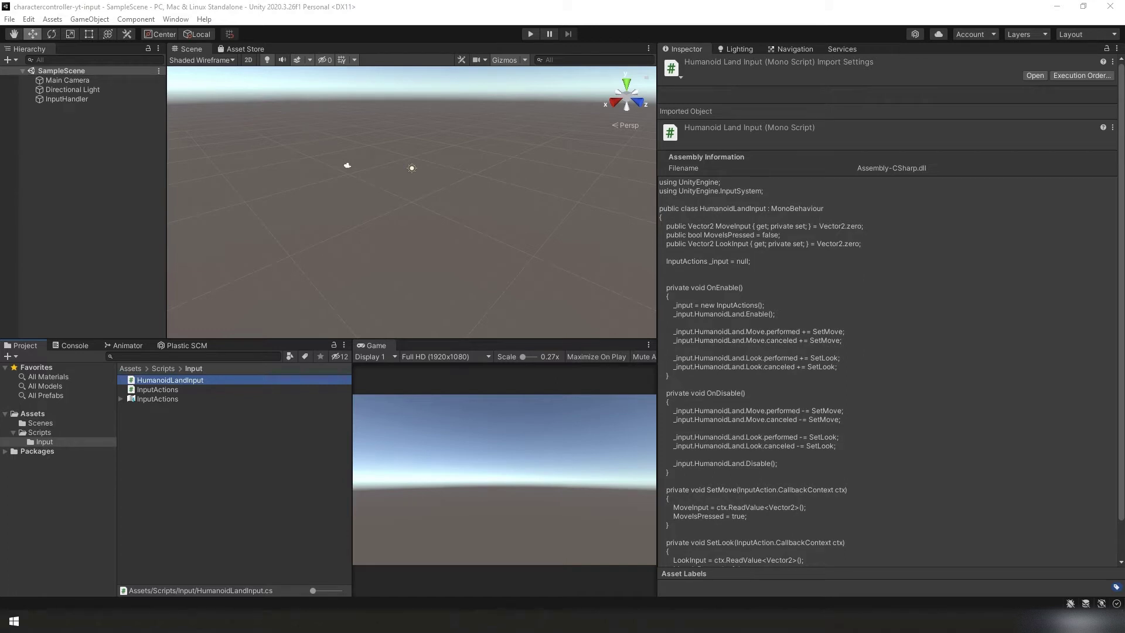
Add Materials and Physic Materials folders under Assets.
click(33, 412)
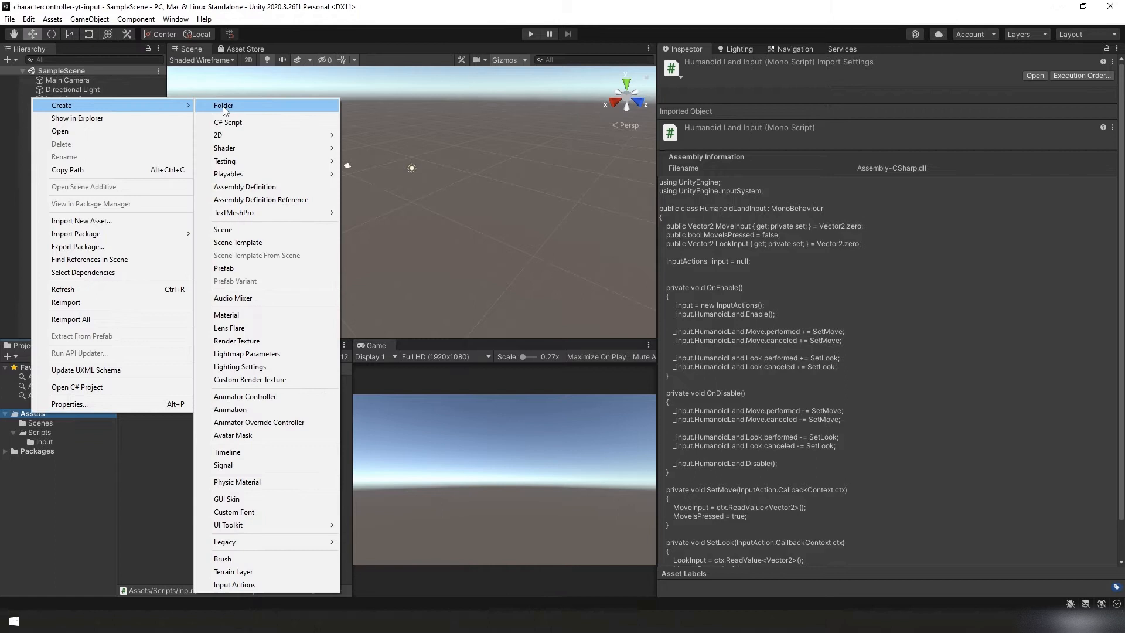
click(222, 106)
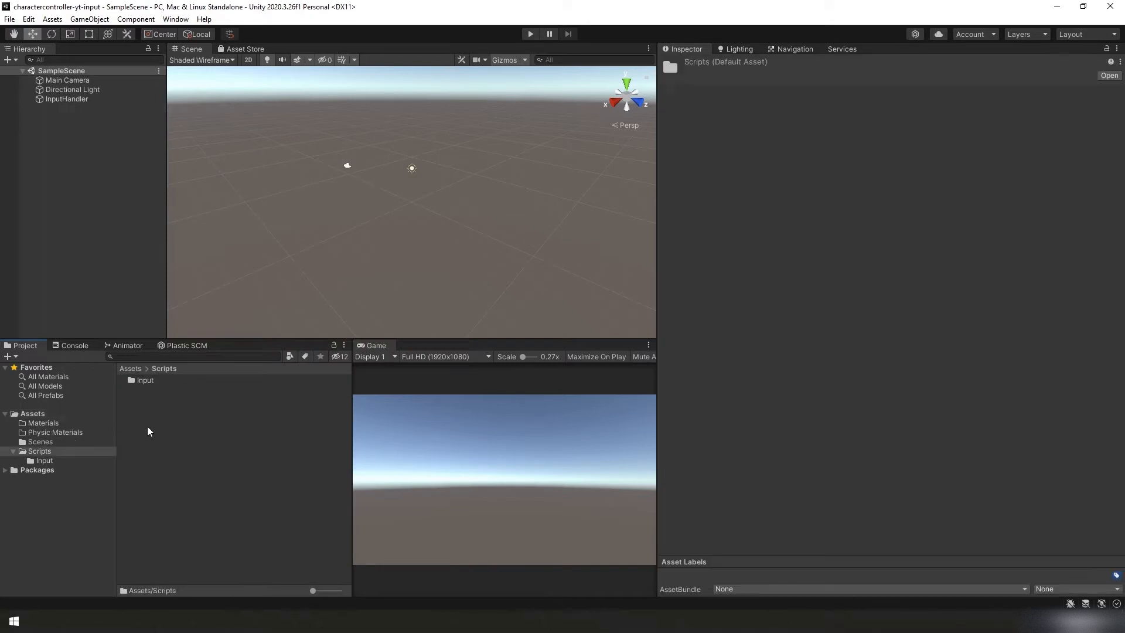
Add Controllers and Misc folders inside Scripts.
right_click(148, 431)
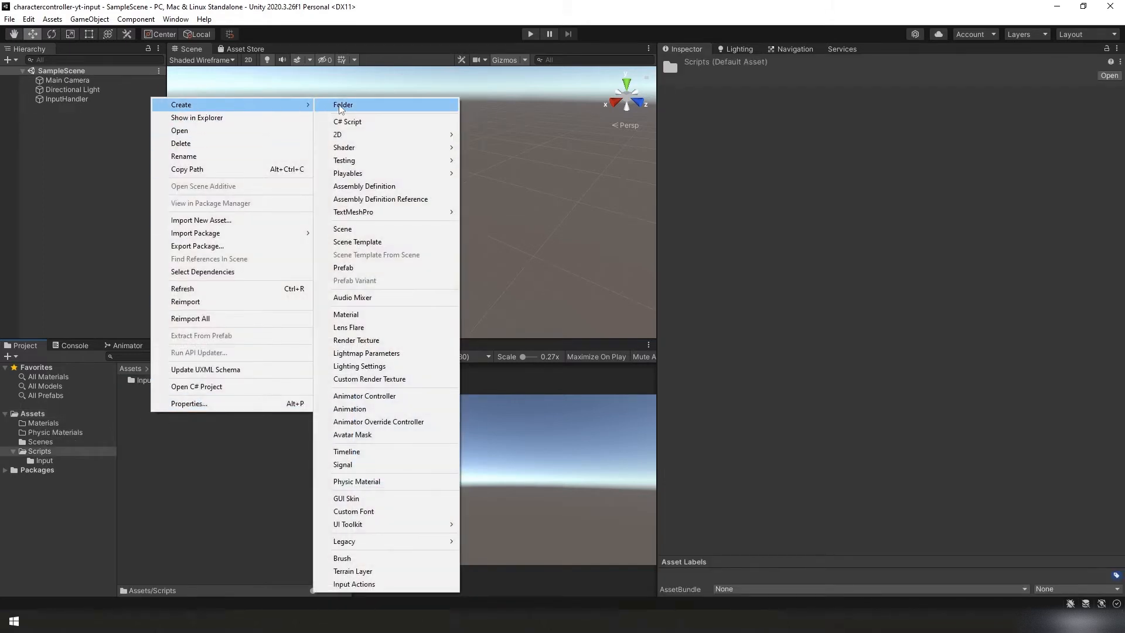
click(342, 104)
text(Controllers)
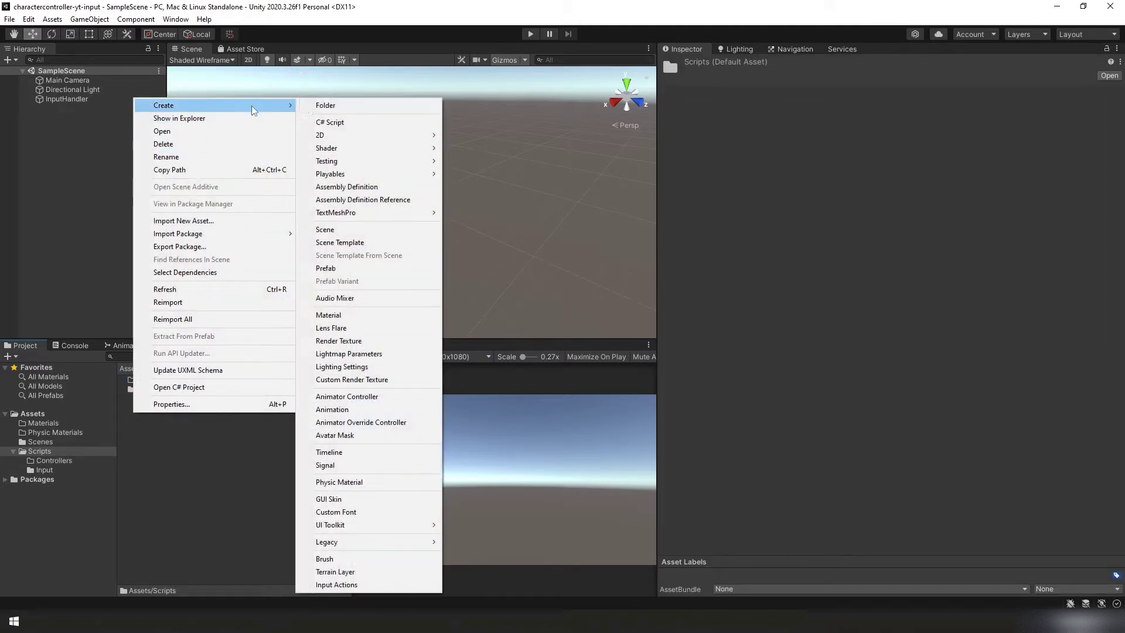
click(325, 106)
text(Misc)
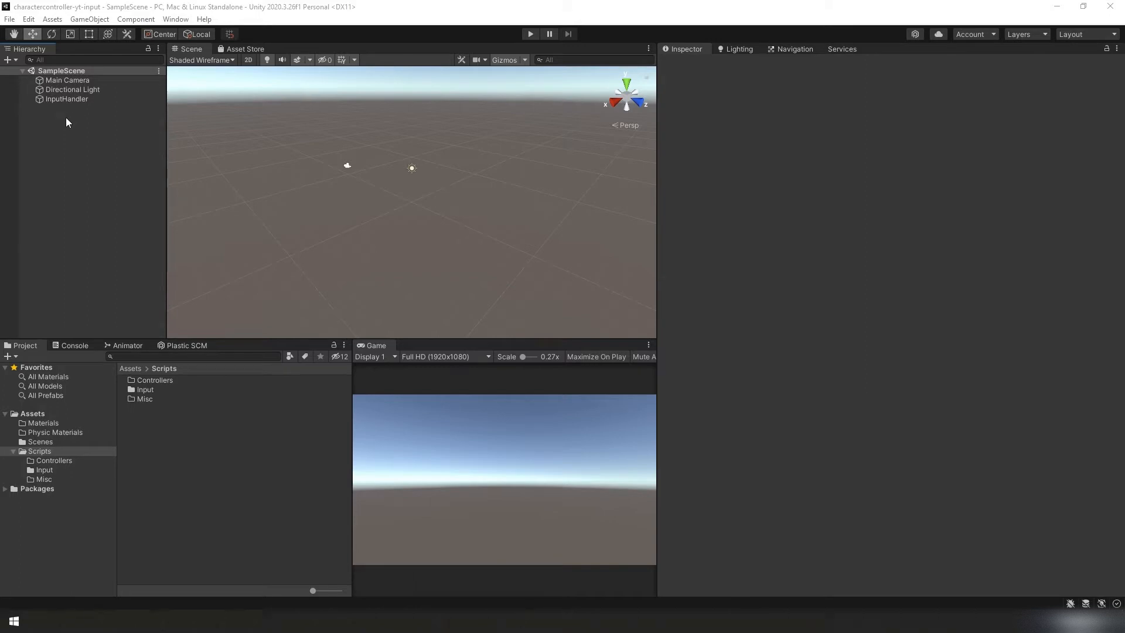
Create empty game objects named Objects and Player in the Hierarchy.
right_click(65, 122)
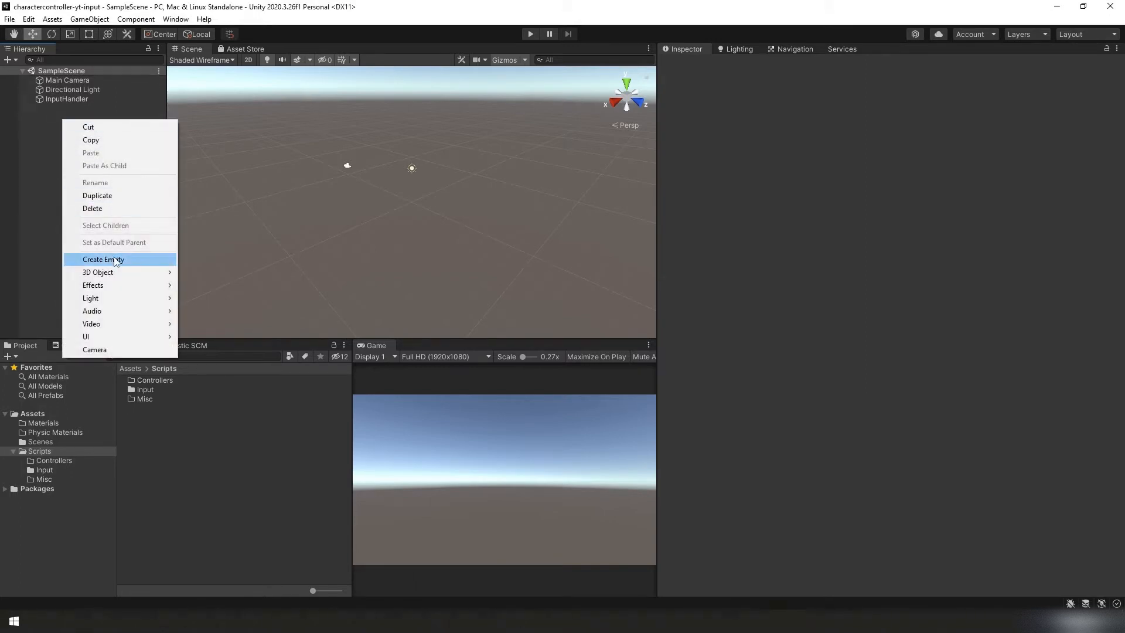
click(103, 259)
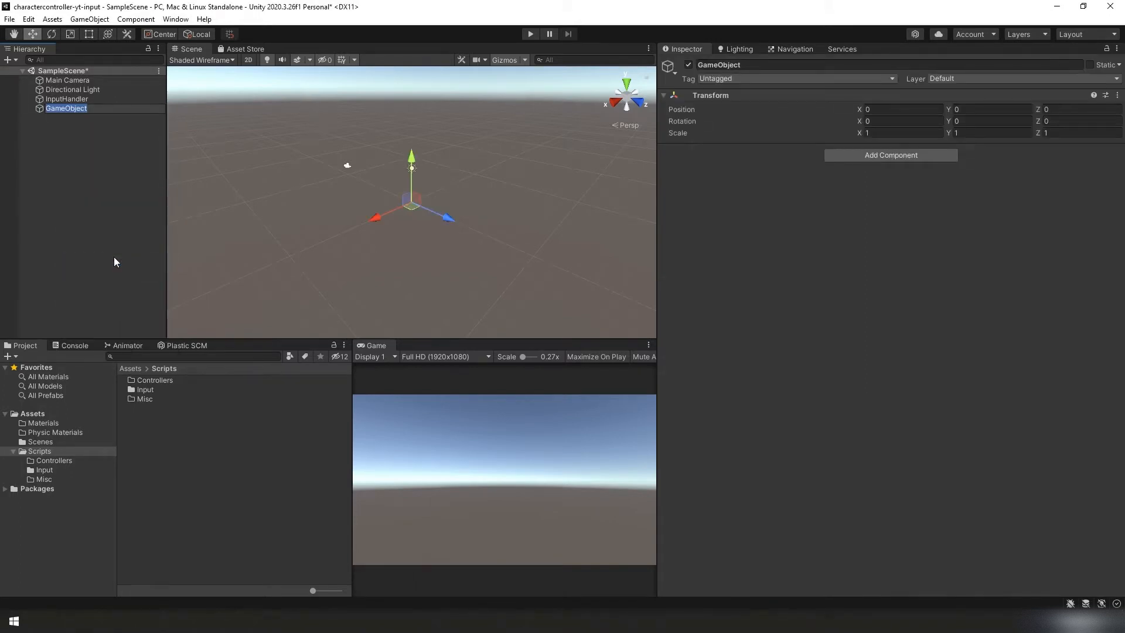
text(Objects)
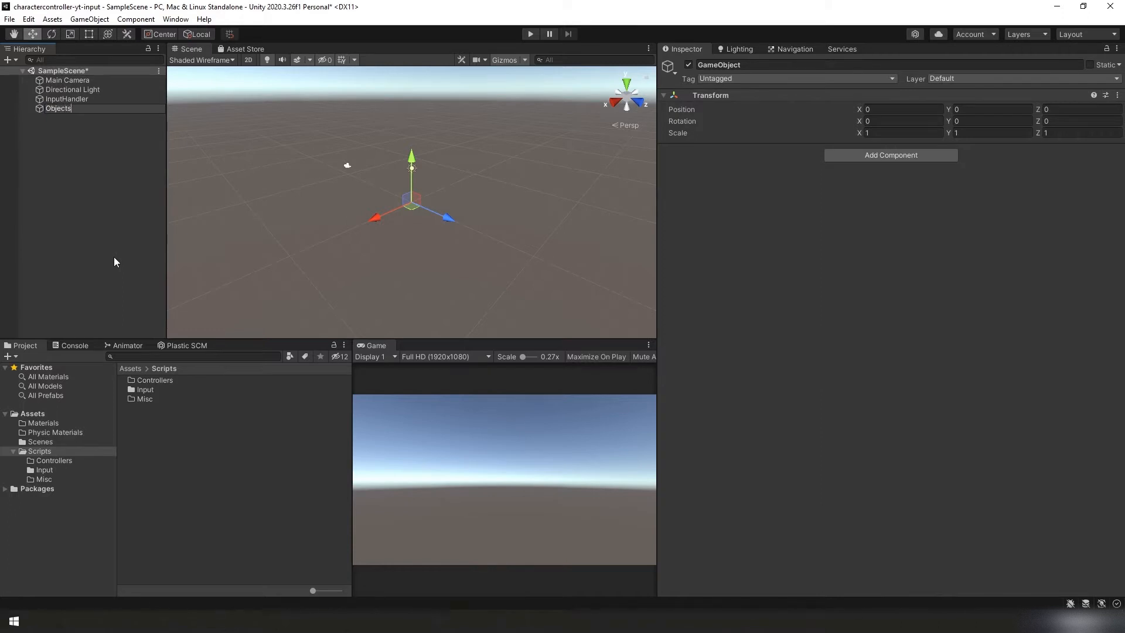
click(58, 108)
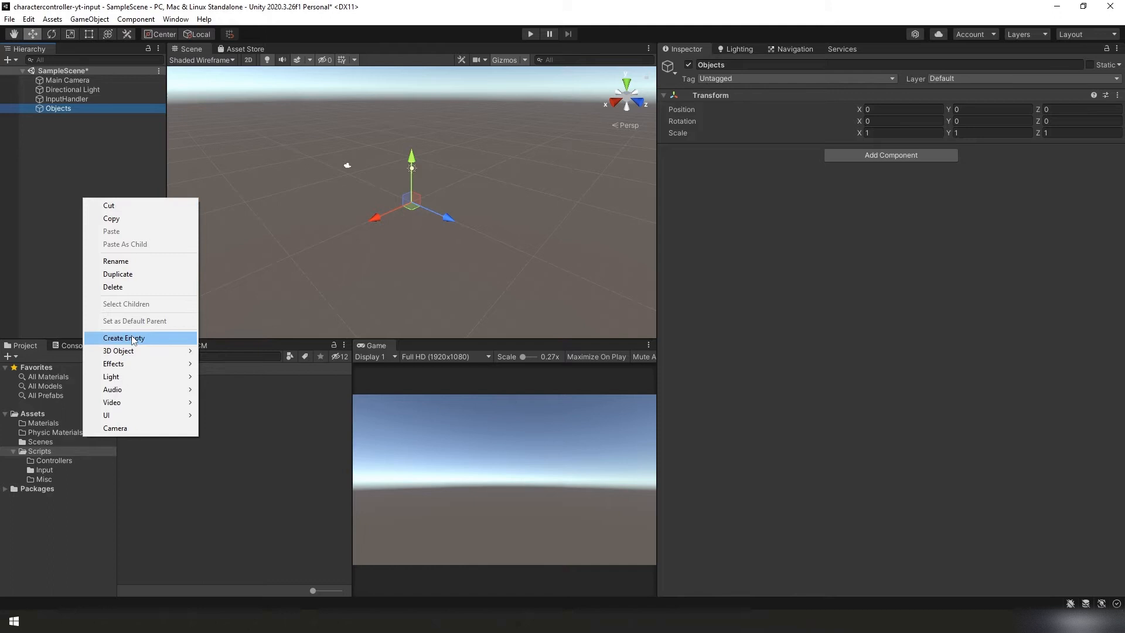
click(124, 337)
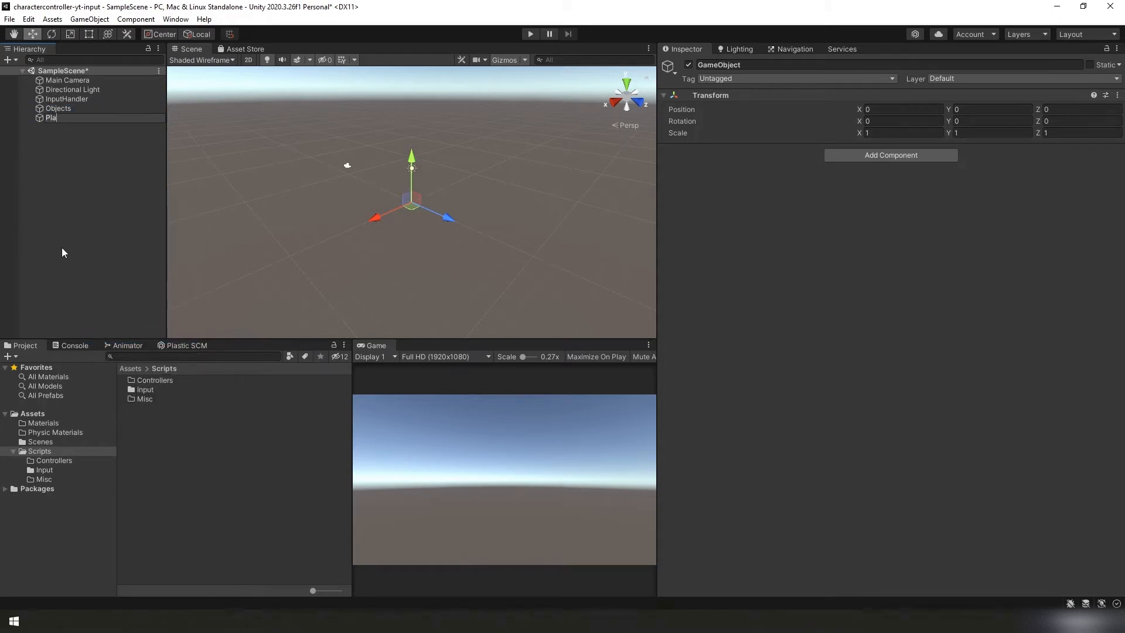
Add a plane named Ground as a child of Objects.
click(58, 108)
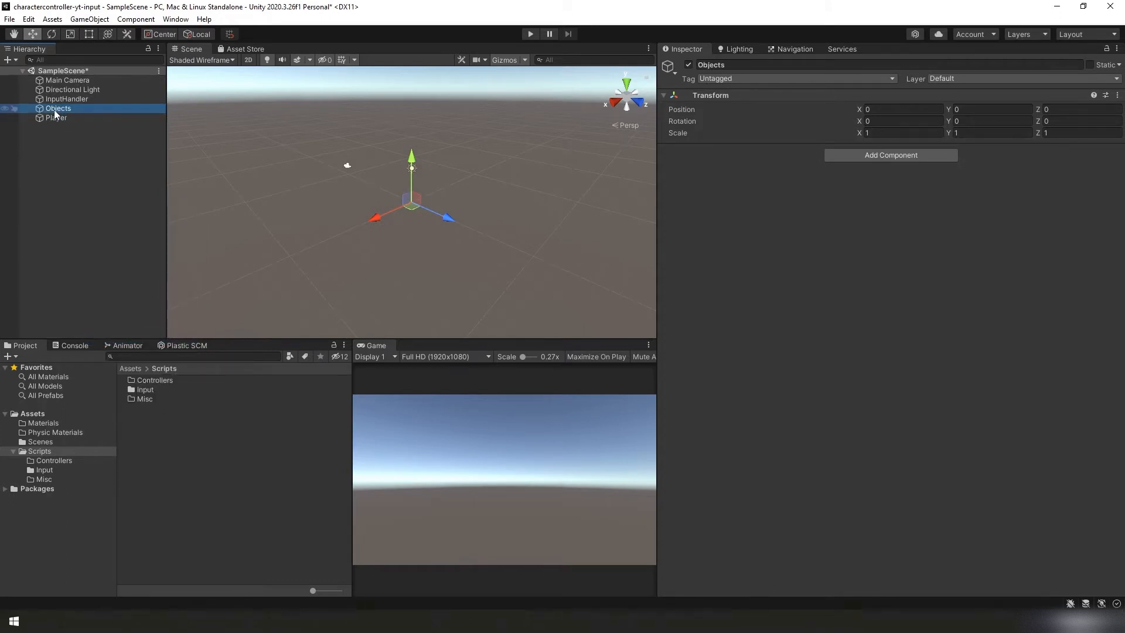
right_click(58, 108)
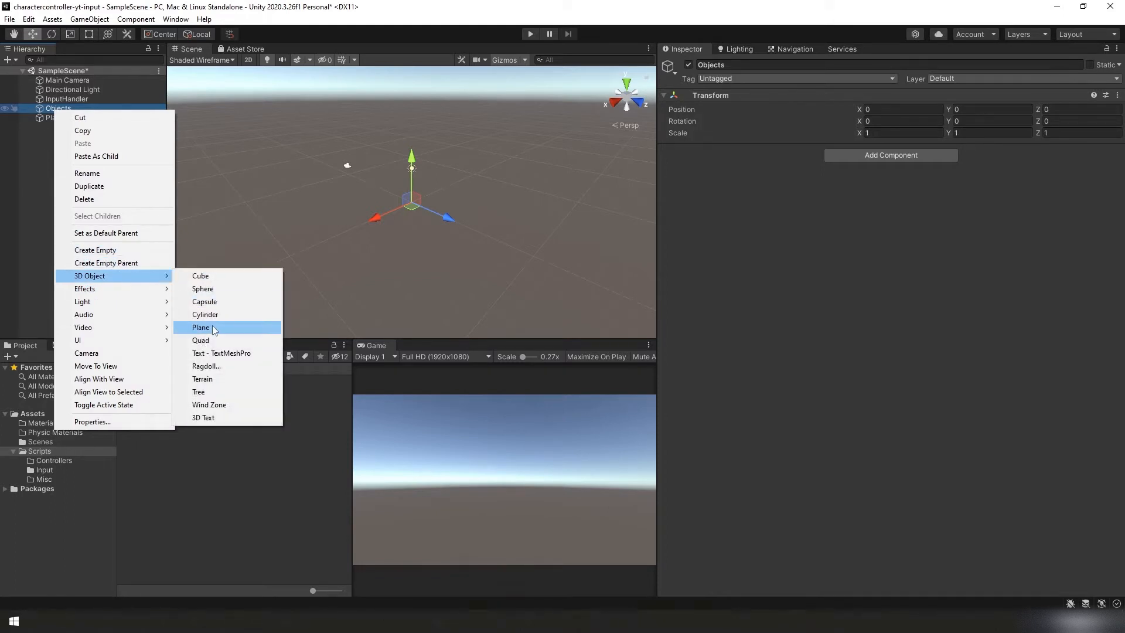
click(200, 327)
text(Ground)
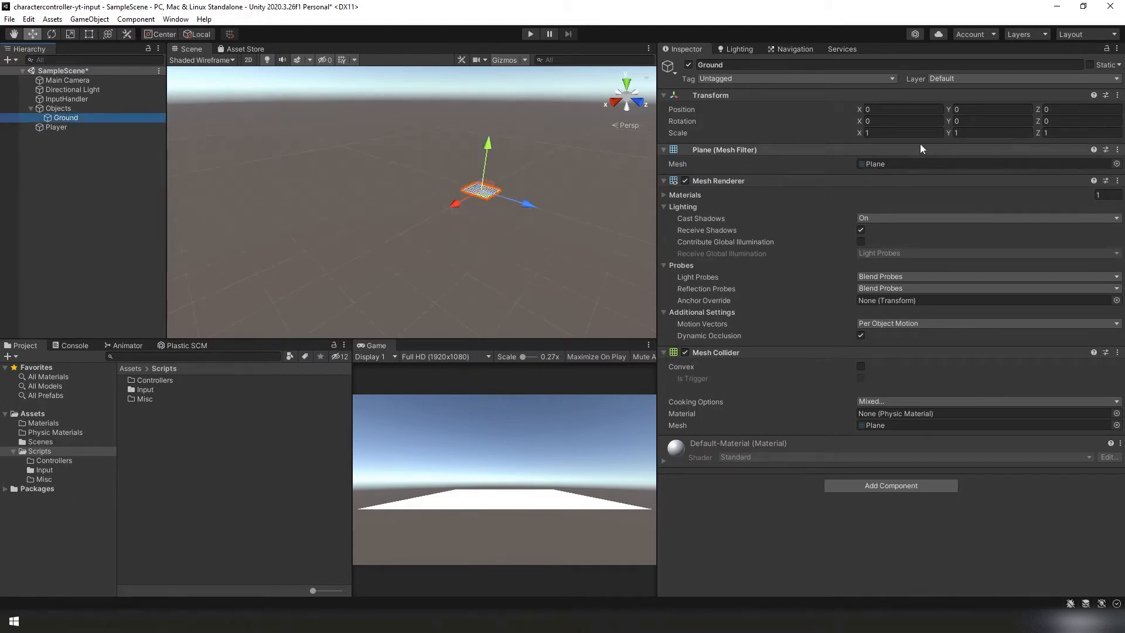
Give Ground scale X 50, Z 50 and position Y -2.
click(902, 133)
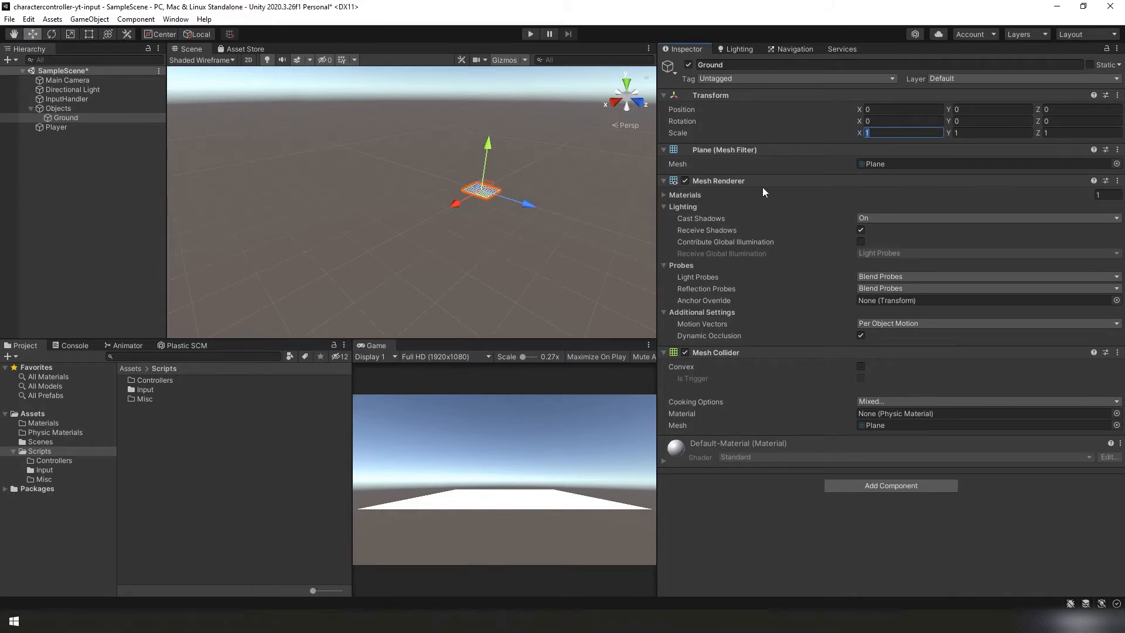
text(50)
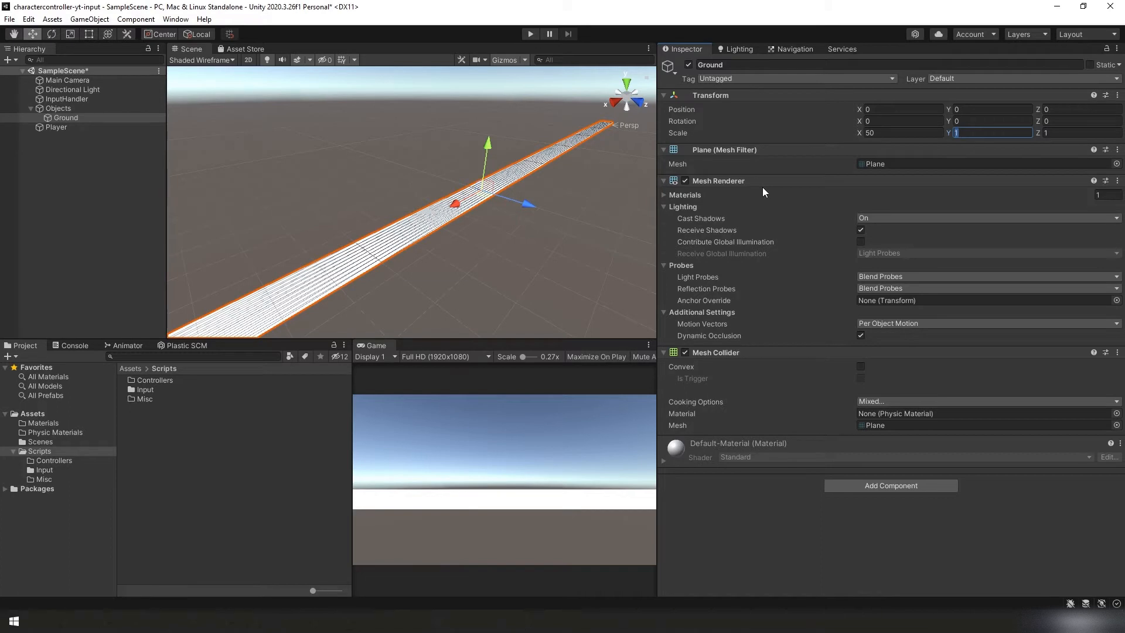
text(50)
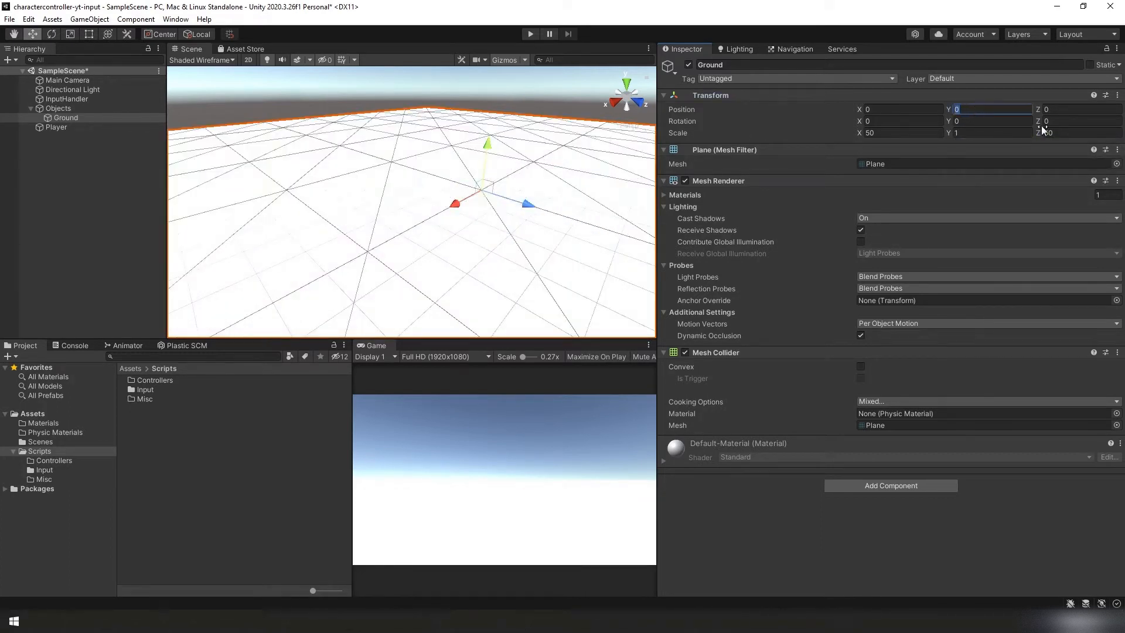
text(-2)
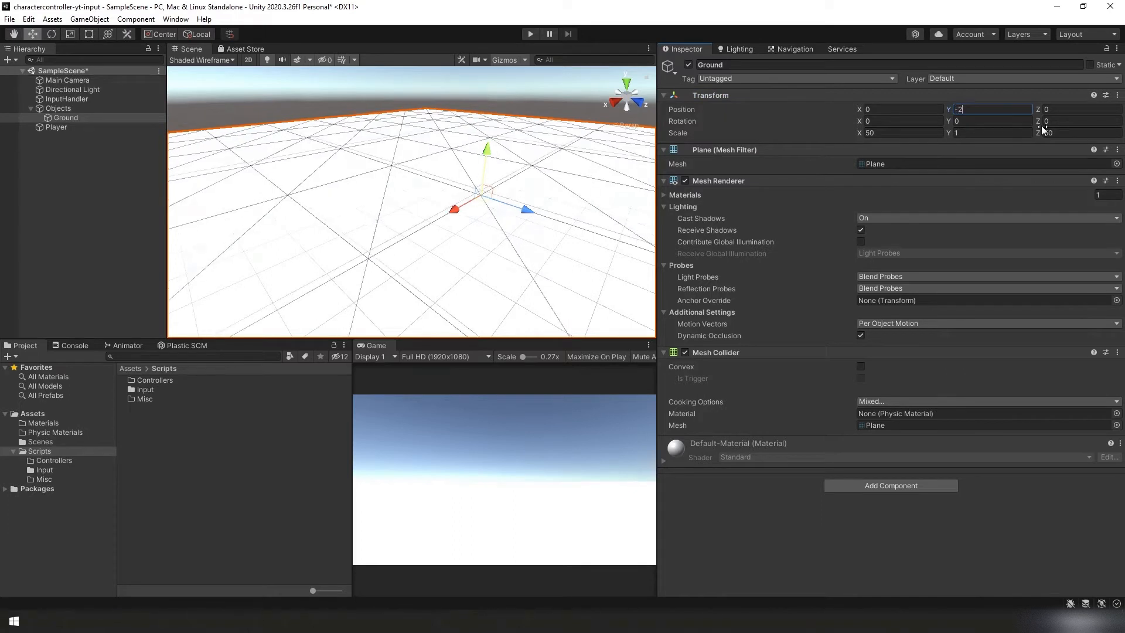
click(56, 127)
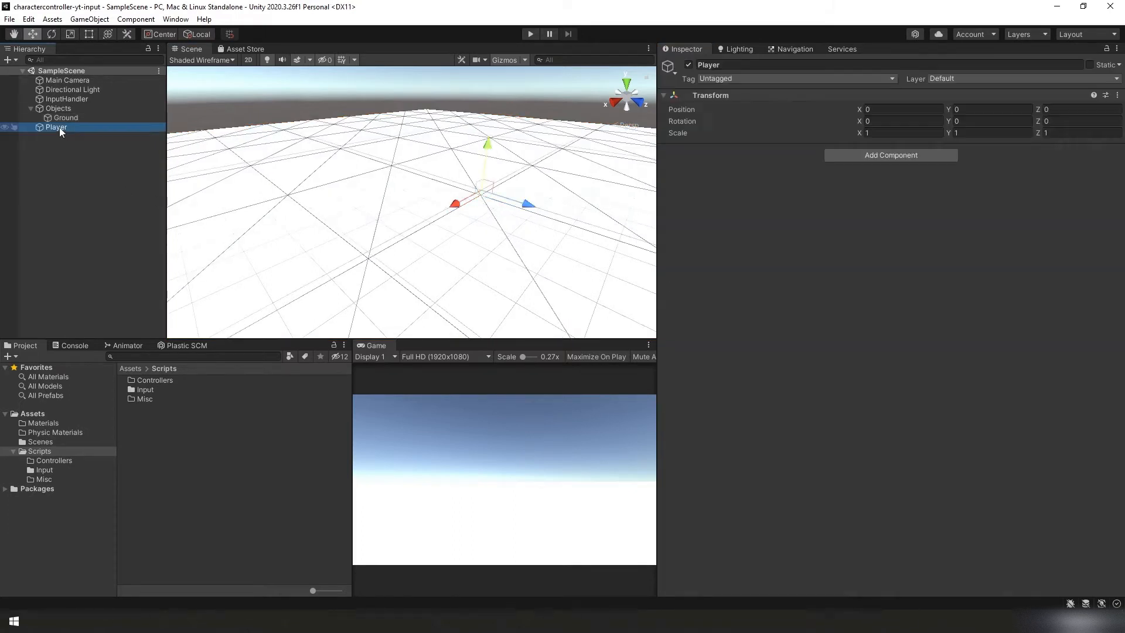
Nest an empty Humanoid under Player and an empty Red under Humanoid.
right_click(56, 126)
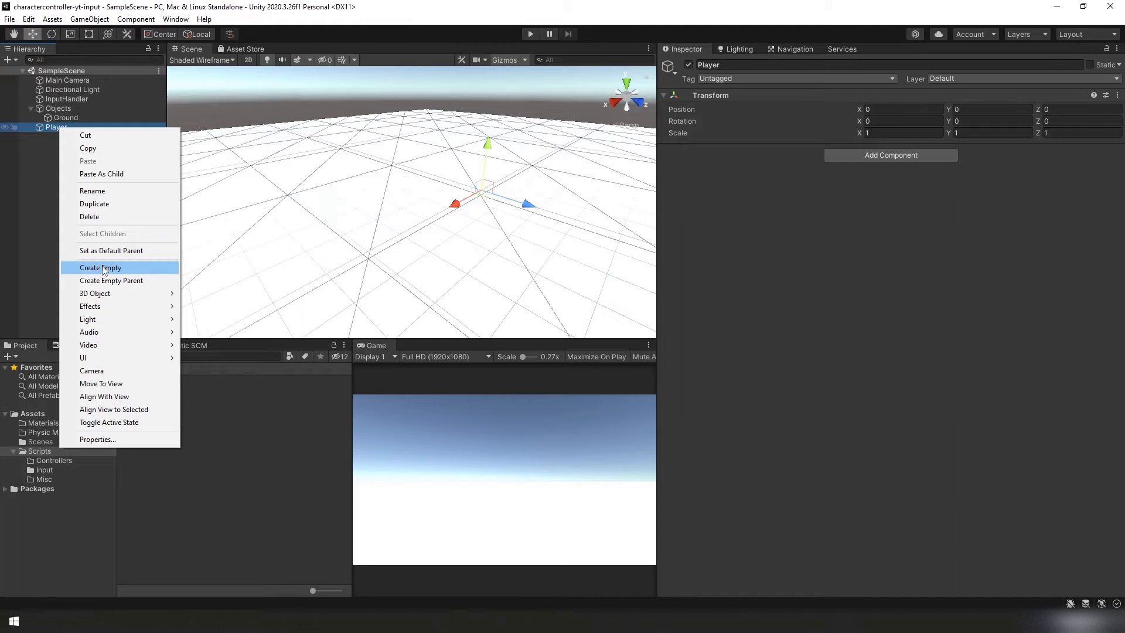
click(101, 267)
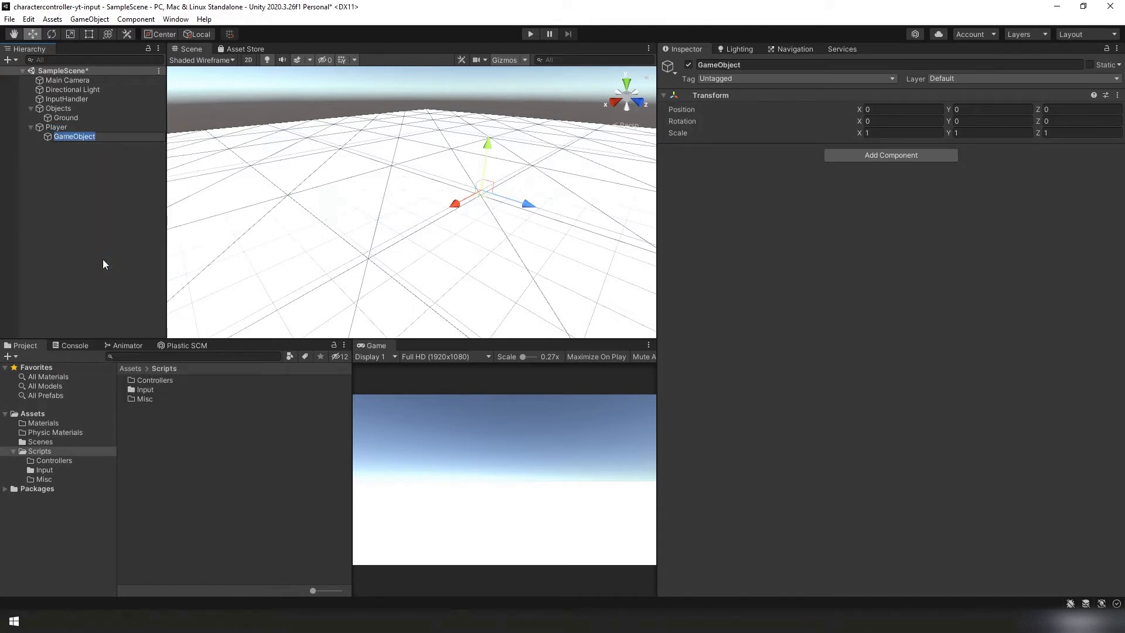
text(Humanoid)
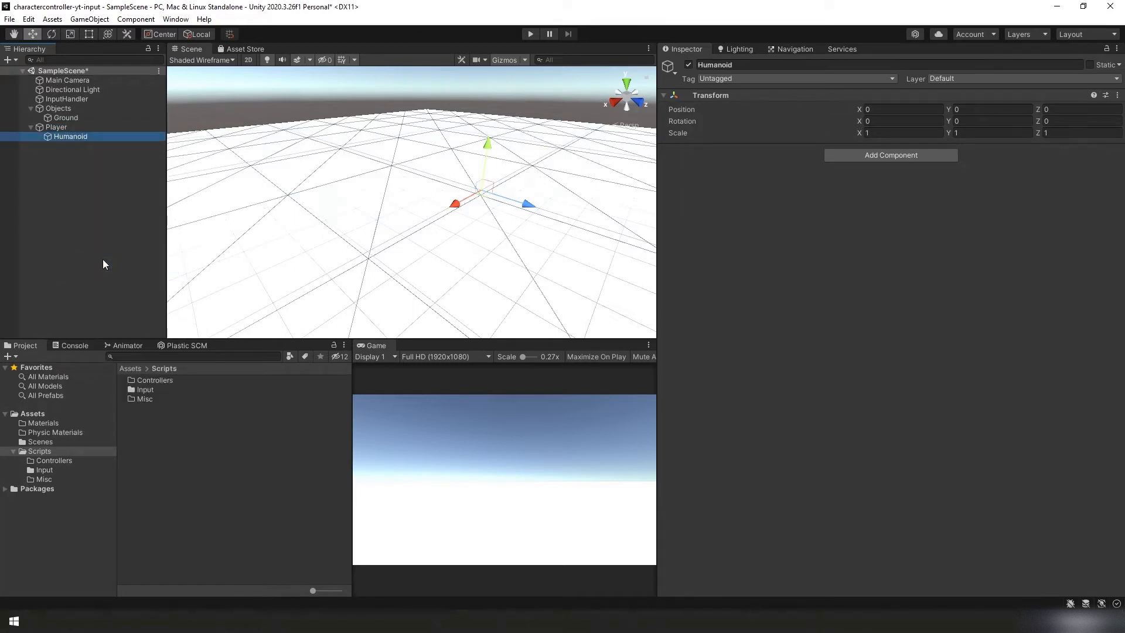
right_click(70, 136)
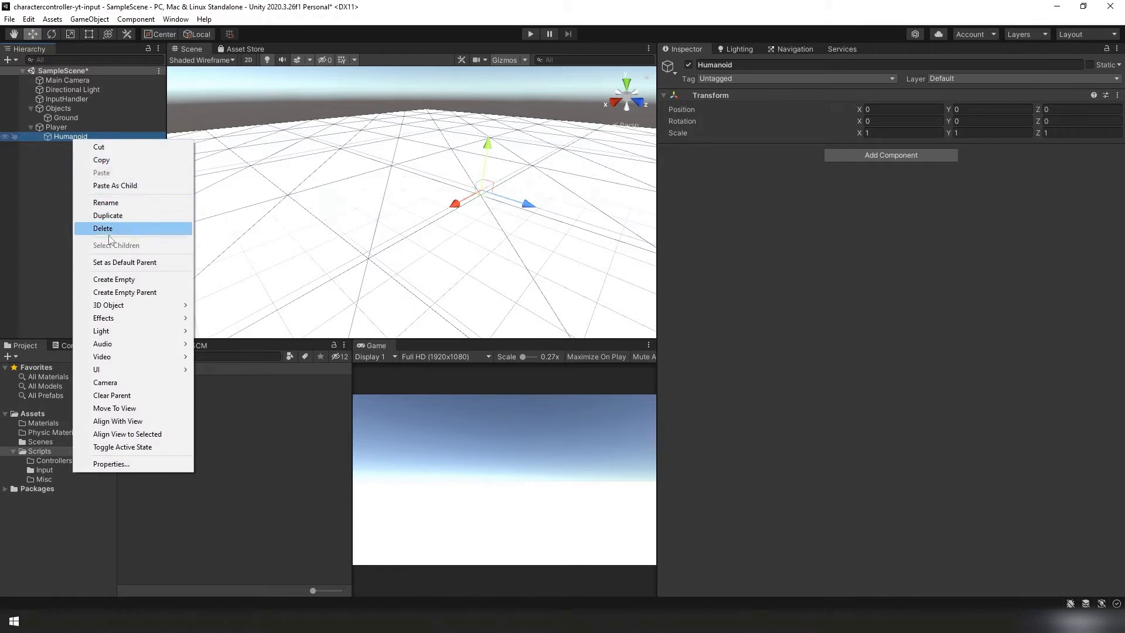
click(114, 279)
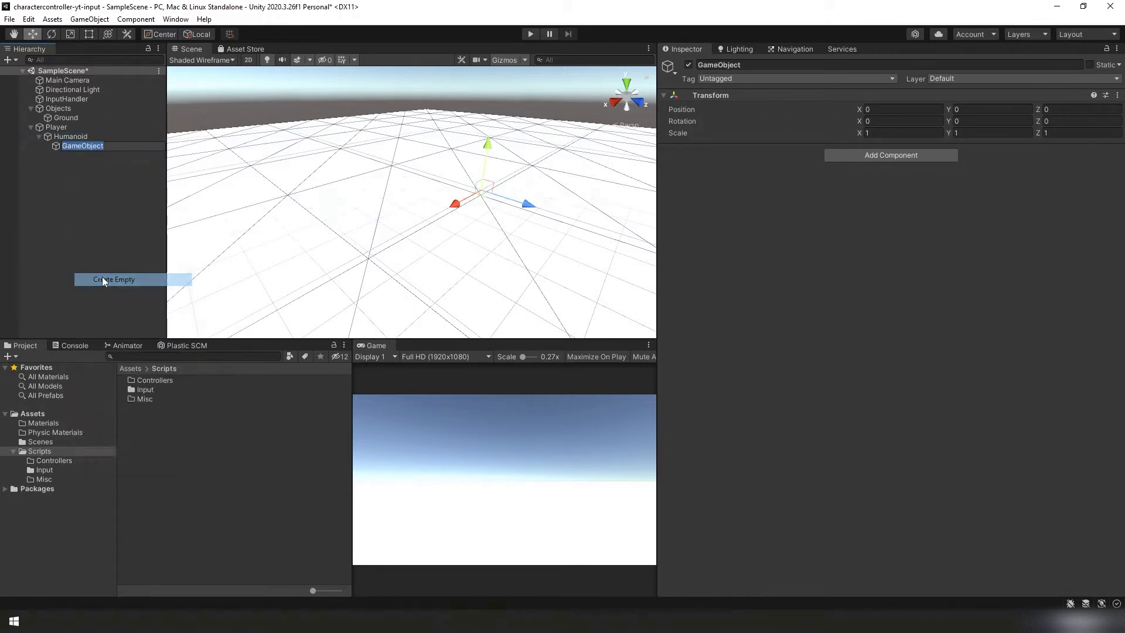
text(Red)
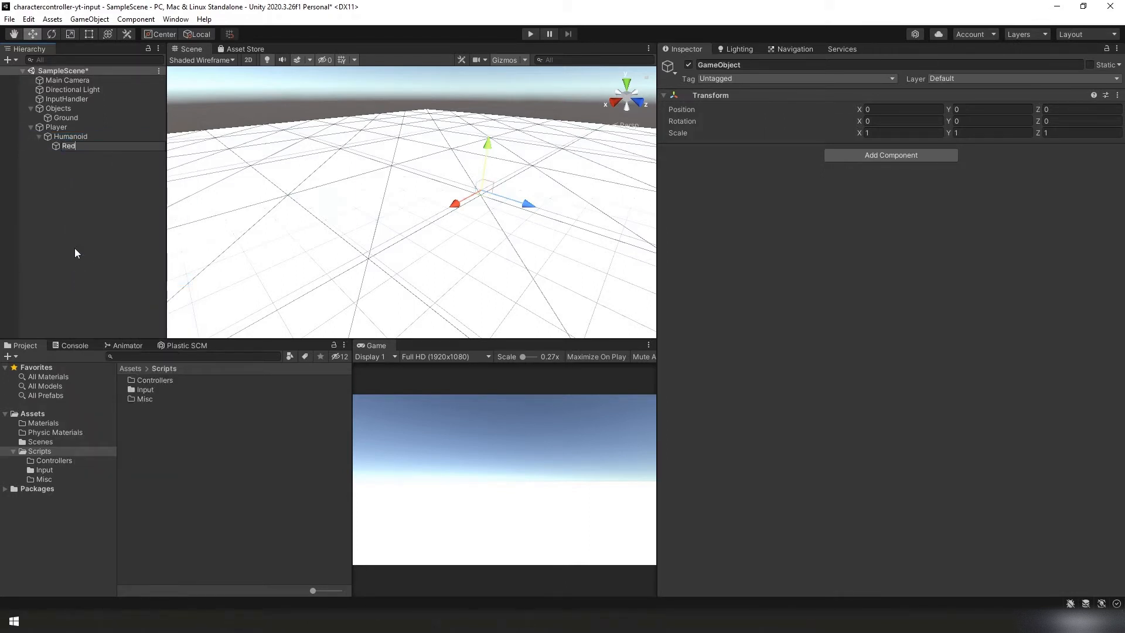
Add a capsule named Player as a child of Red.
right_click(67, 145)
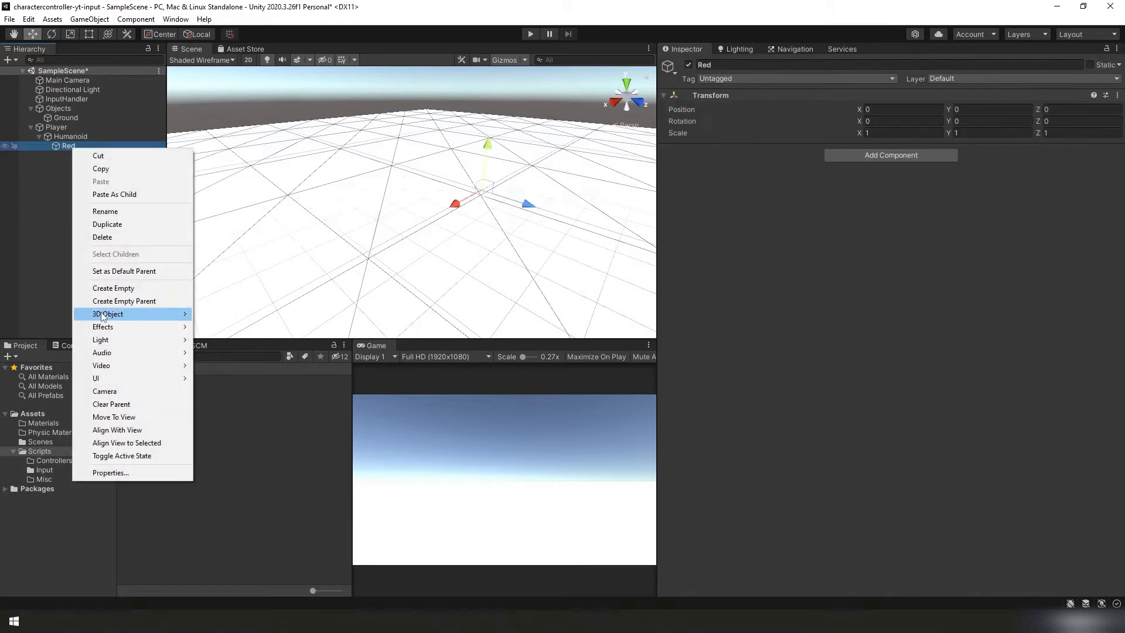
mouse_move(108, 314)
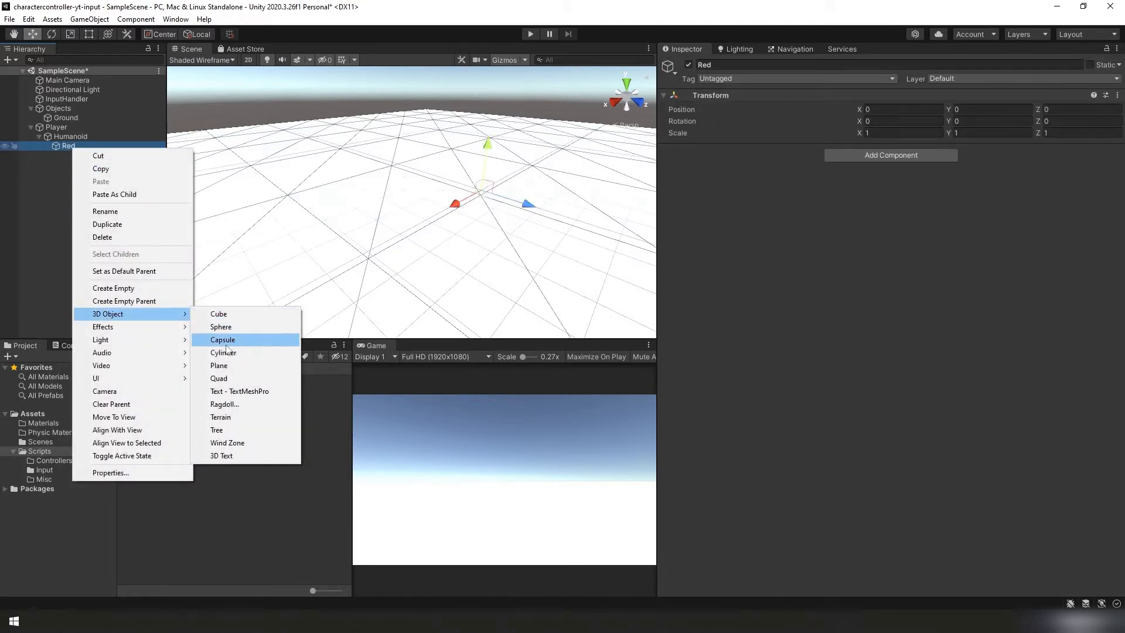
click(222, 340)
text(Player)
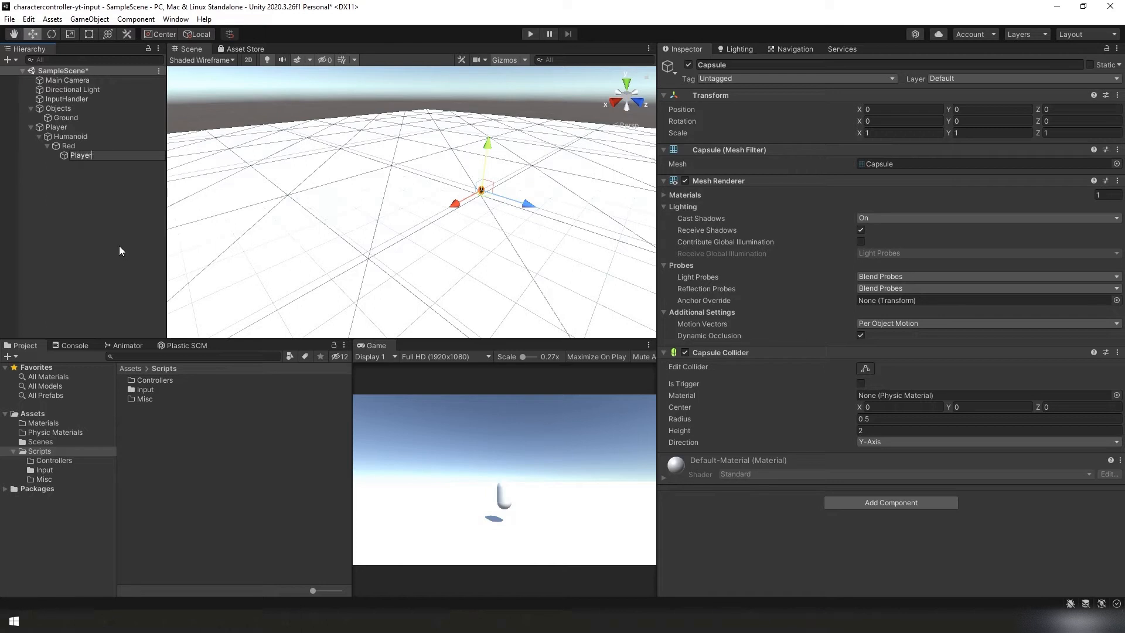
Remove the Player capsule's collider and set its Y scale to 1.5.
click(68, 80)
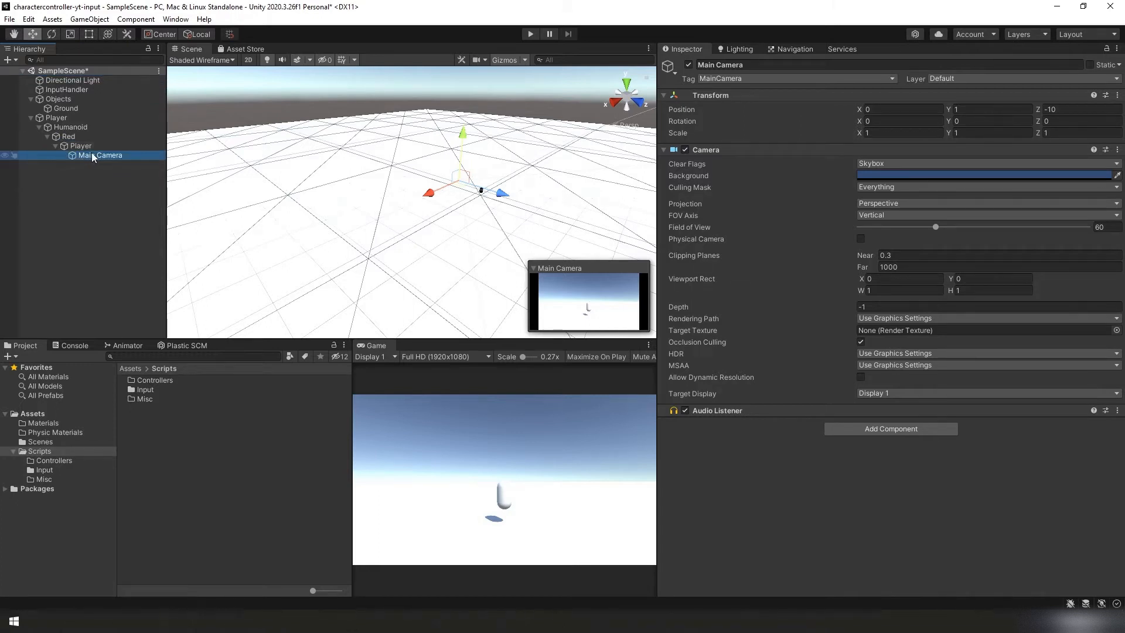
click(80, 145)
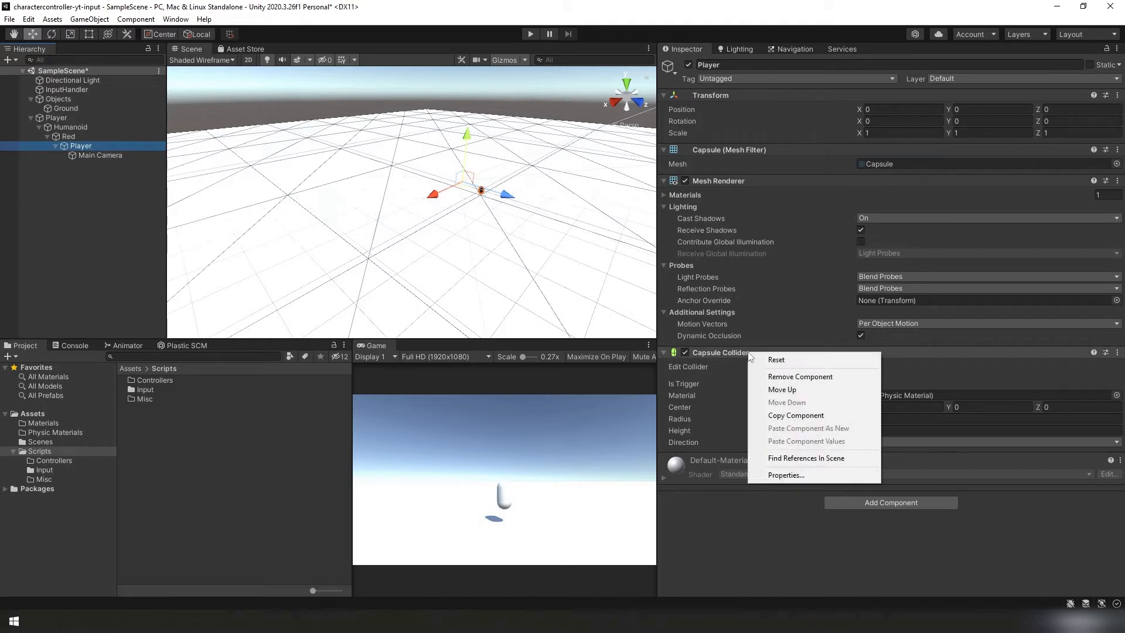
mouse_move(799, 376)
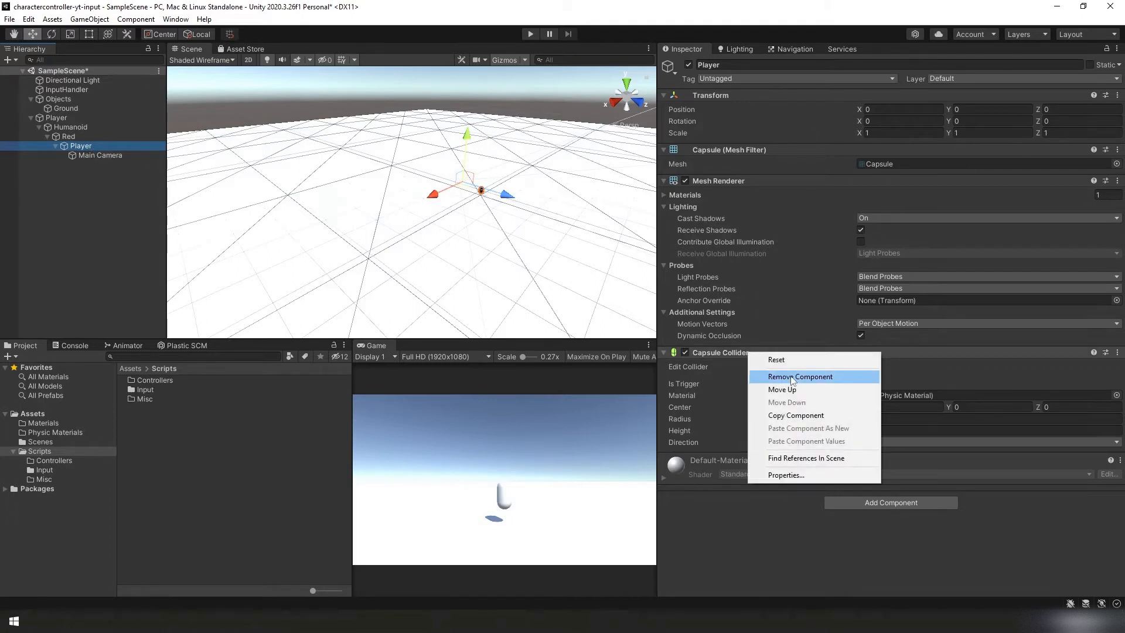
click(799, 377)
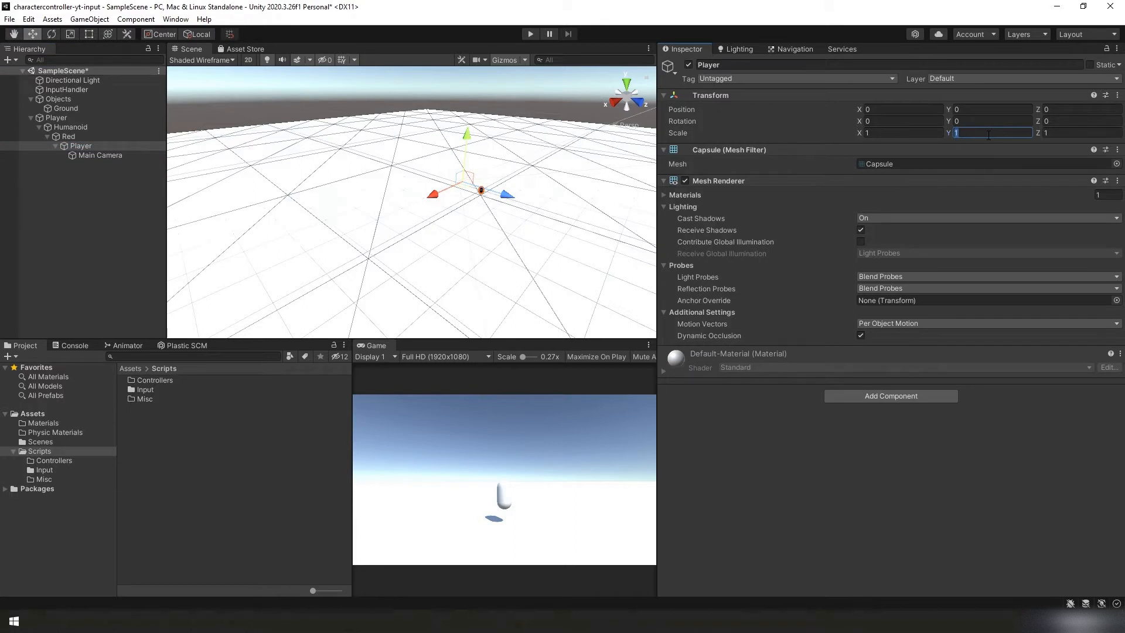
text(1.5)
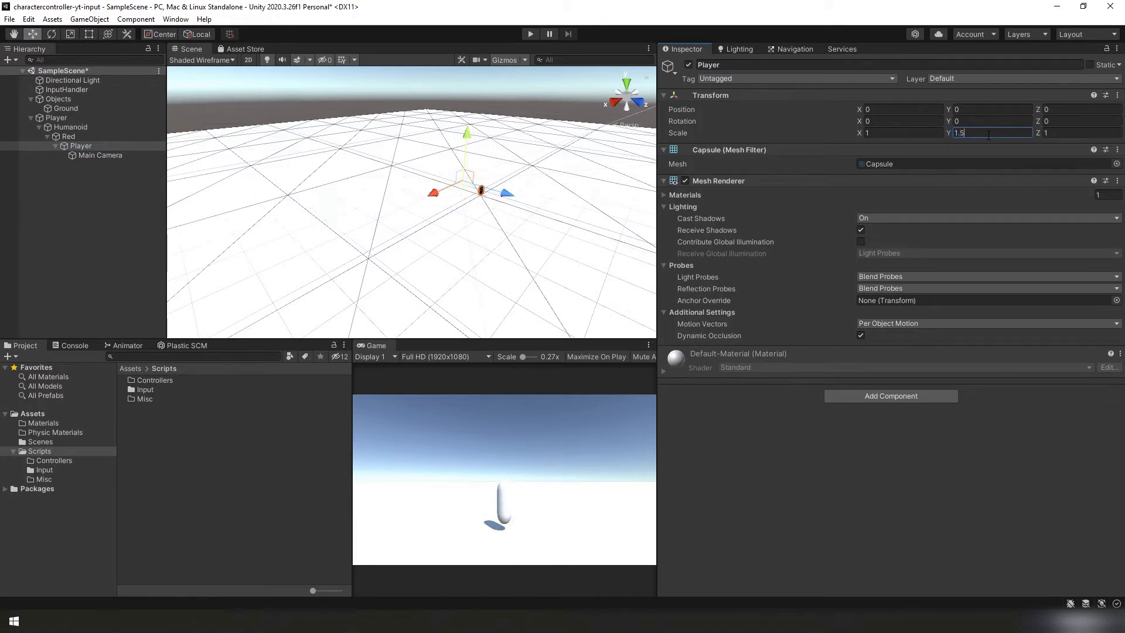
click(68, 136)
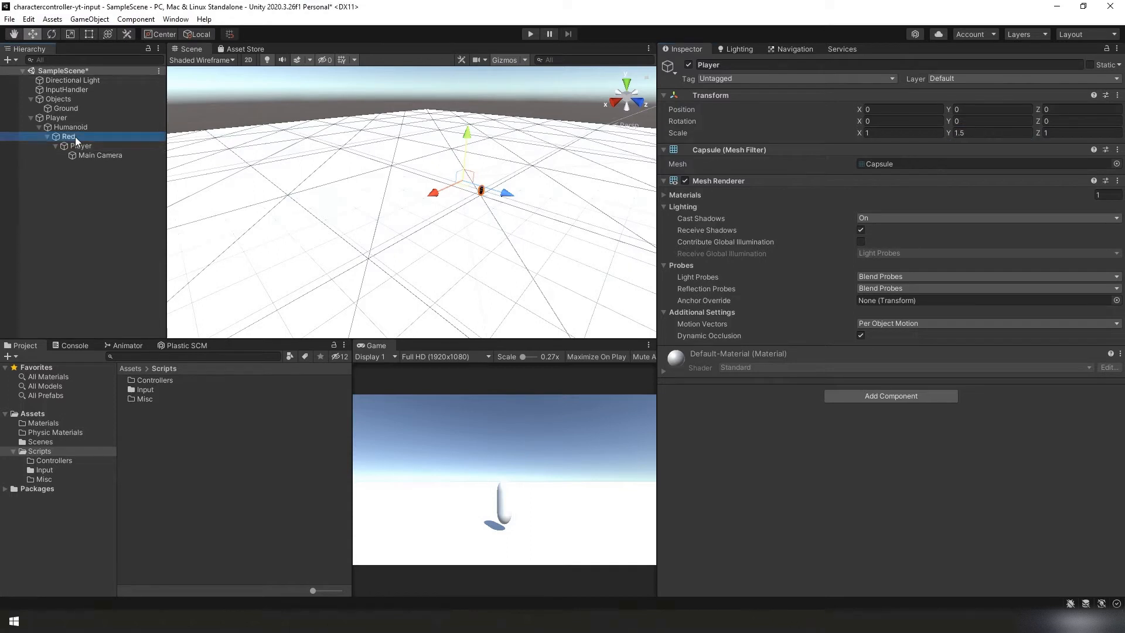
Give Red a Rigidbody and a capsule collider of height 3.
click(68, 136)
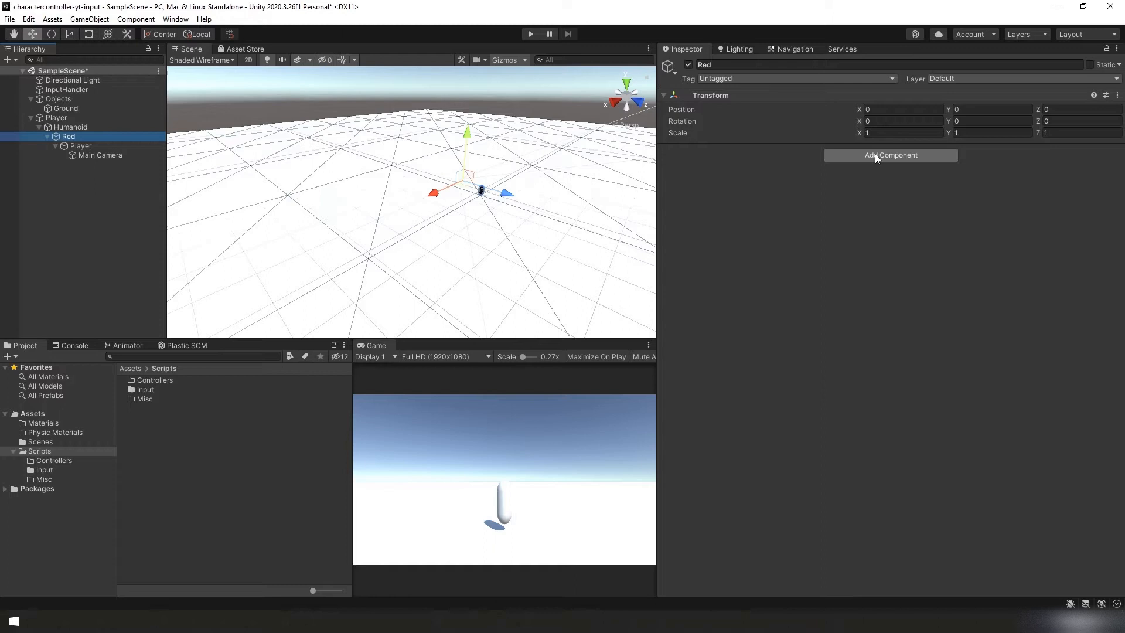
text(rigi)
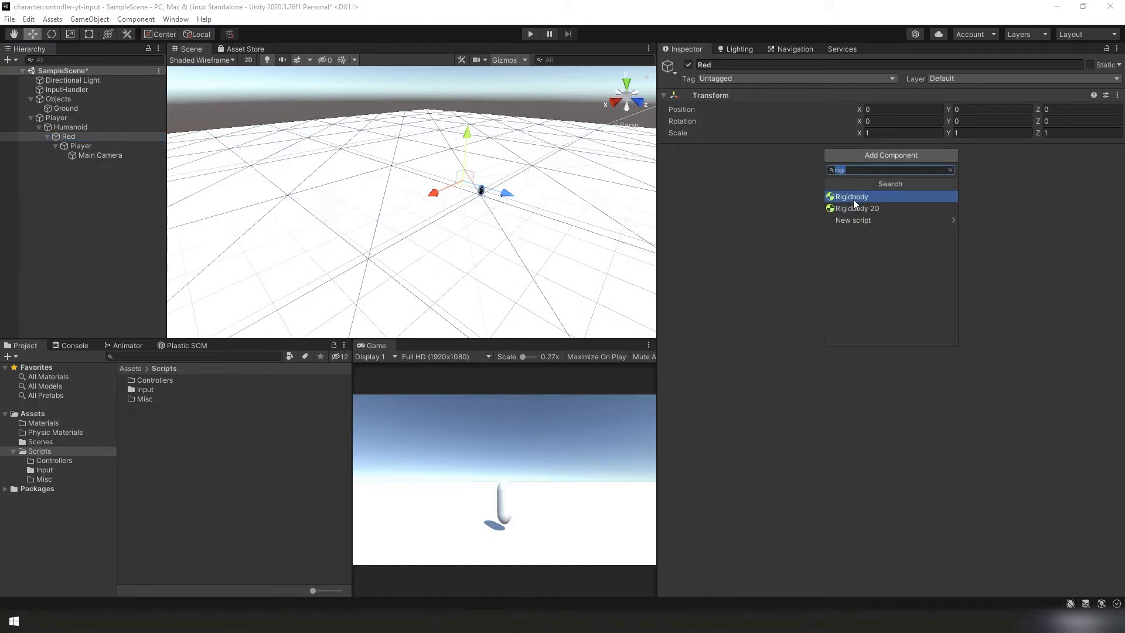
click(850, 197)
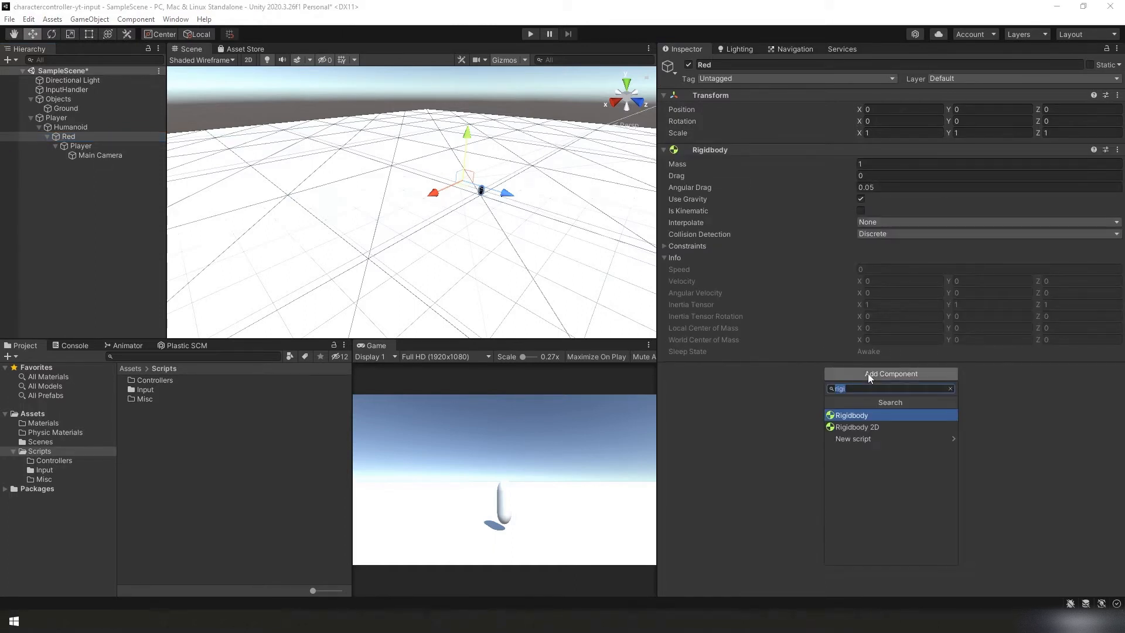
text(coll)
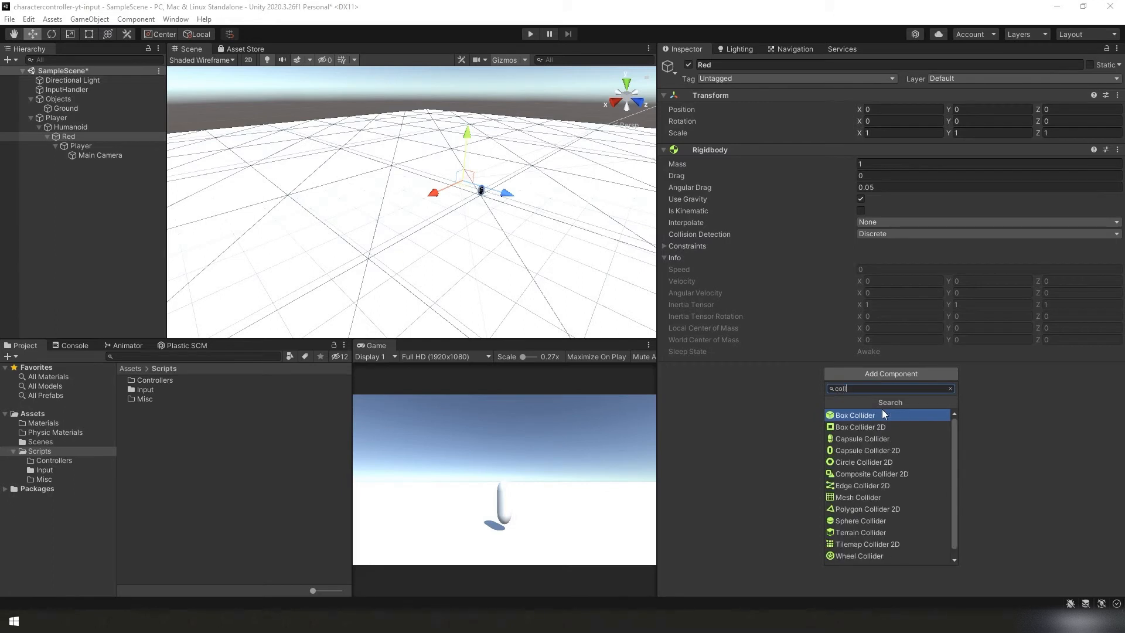
click(862, 438)
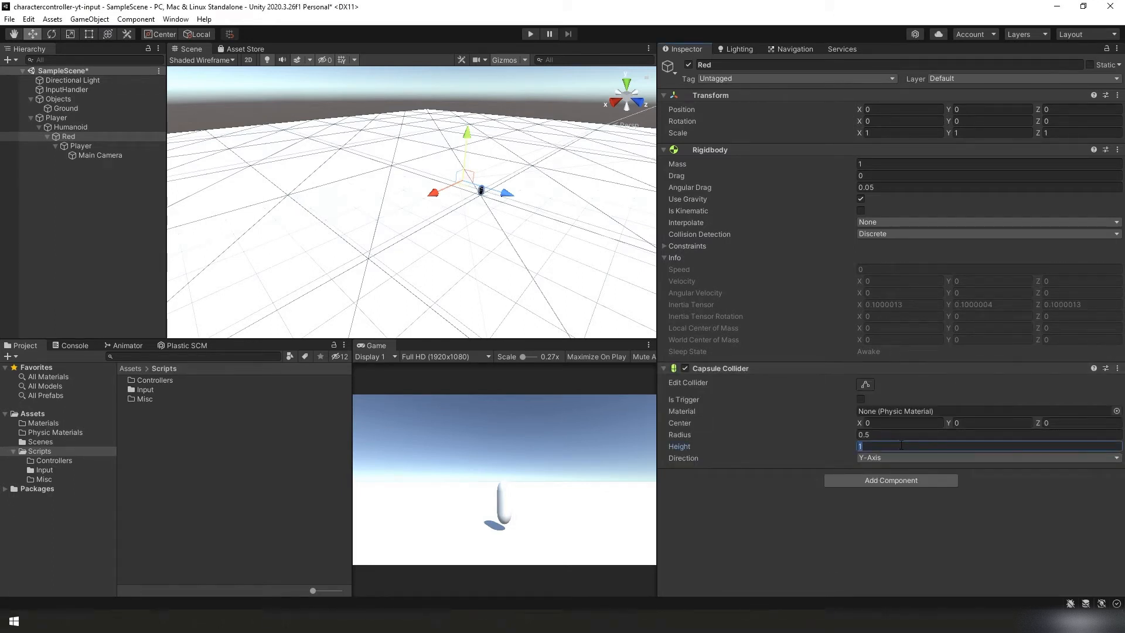
text(3)
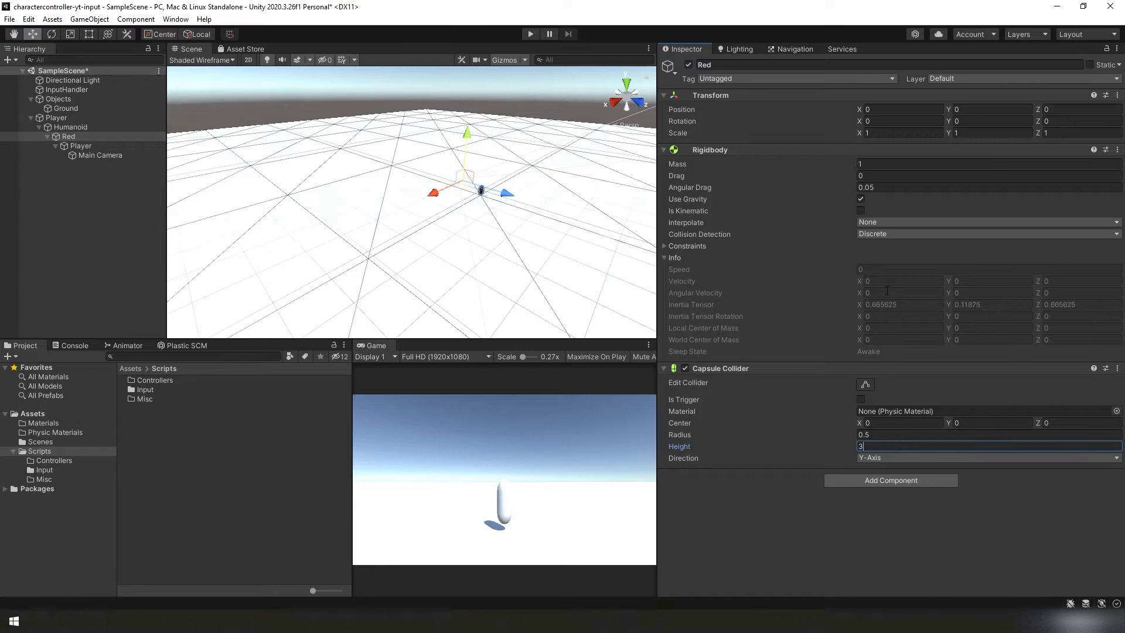
Set the Rigidbody mass 60, drag and angular drag 4, collision detection Continuous Speculative.
click(897, 163)
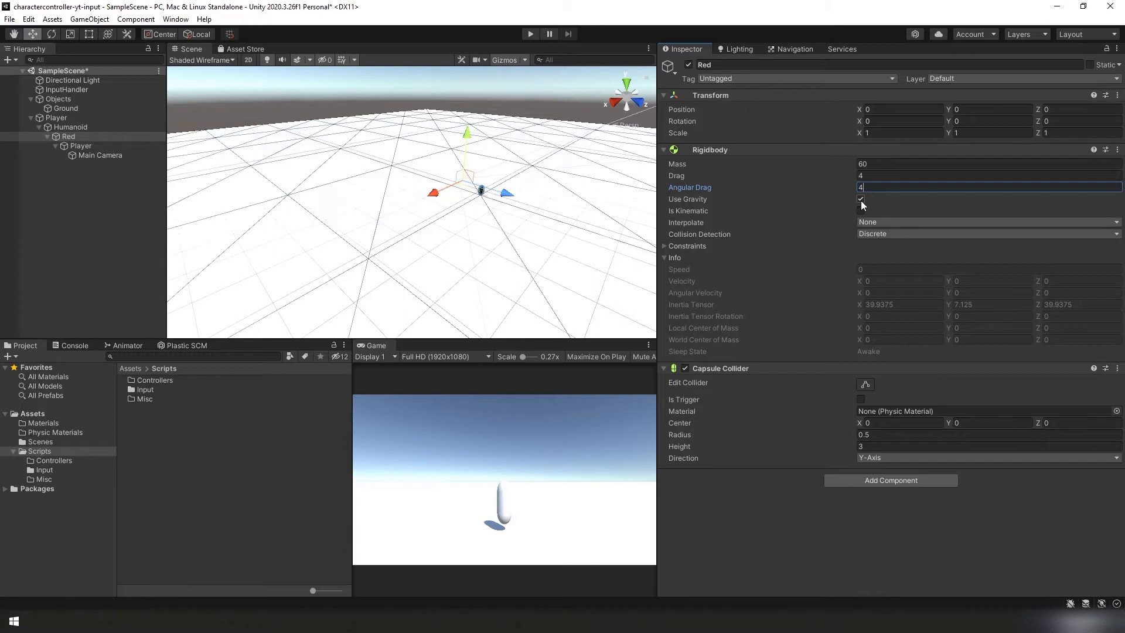
click(987, 233)
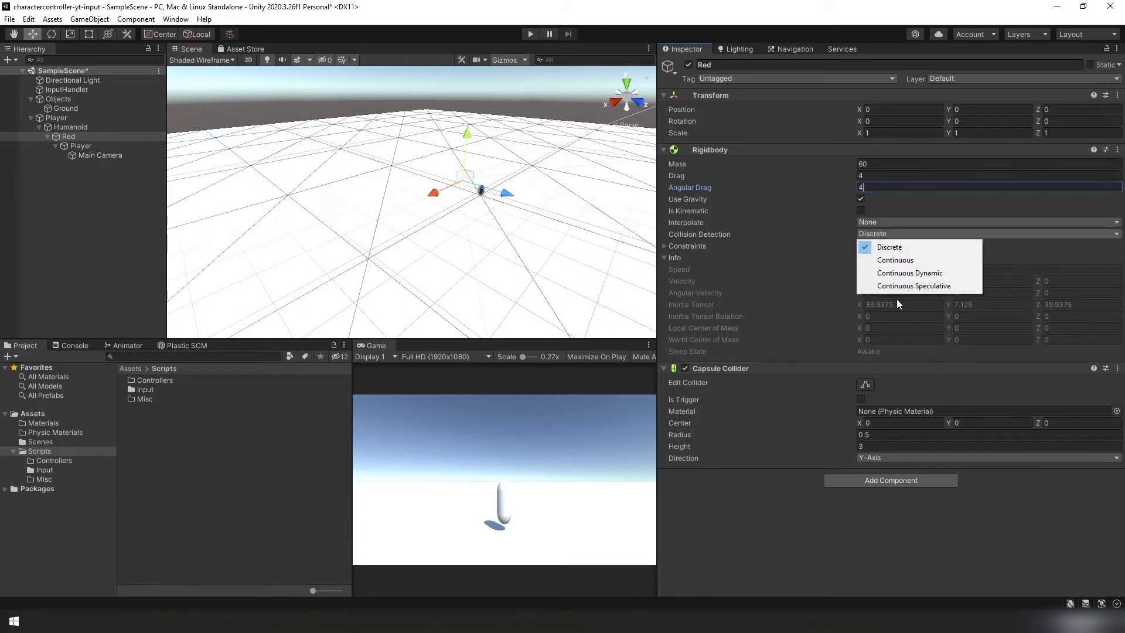
click(913, 286)
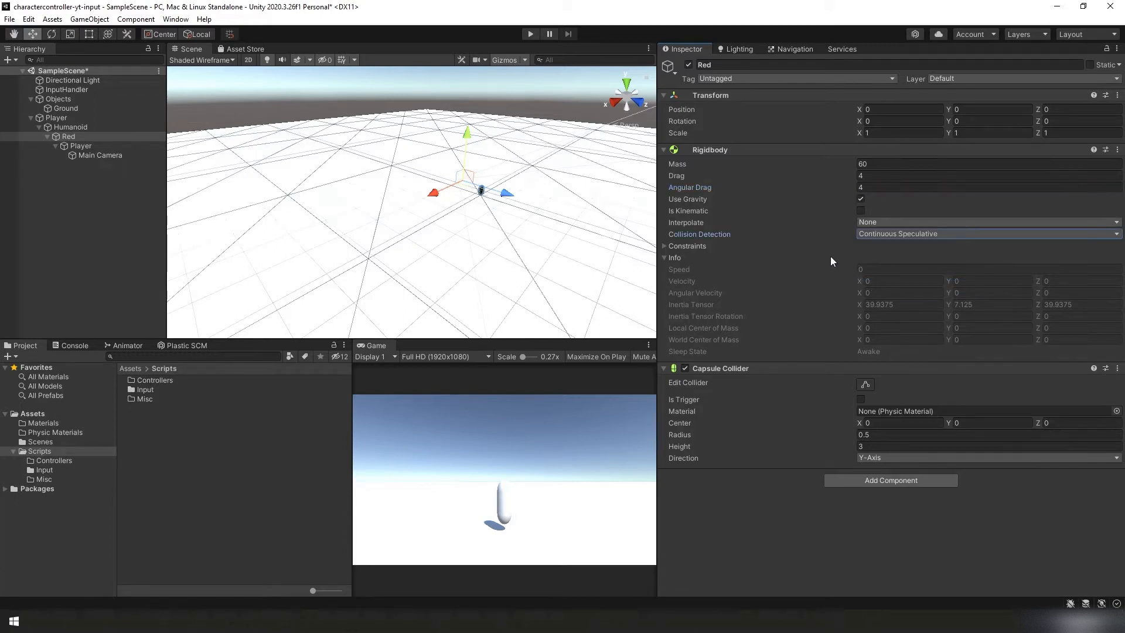
click(988, 233)
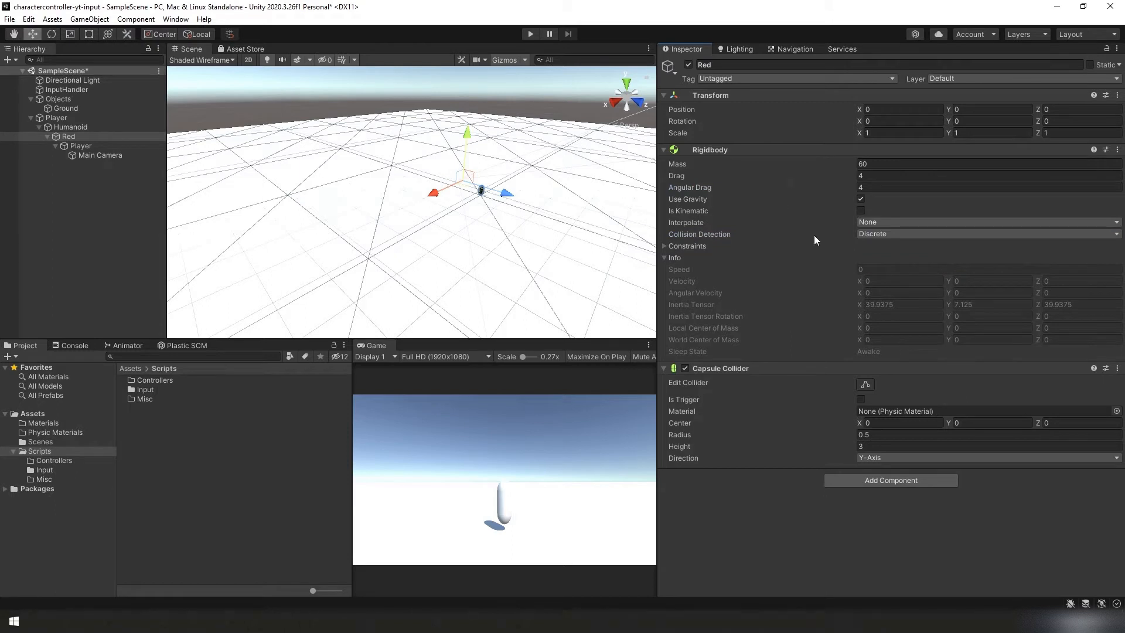
click(987, 234)
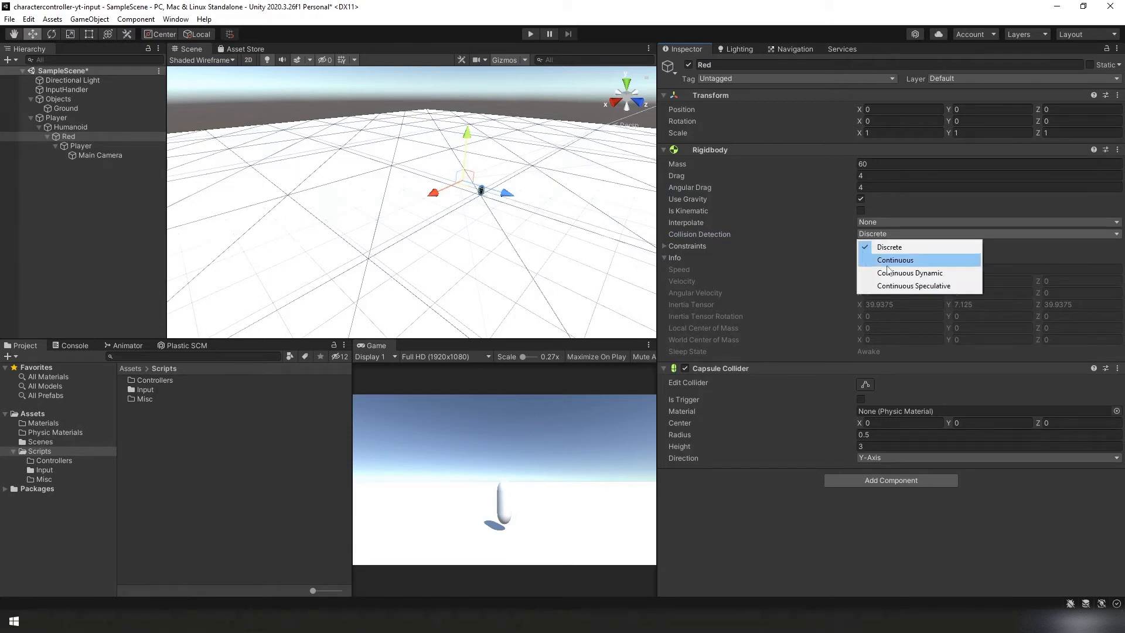
mouse_move(900, 286)
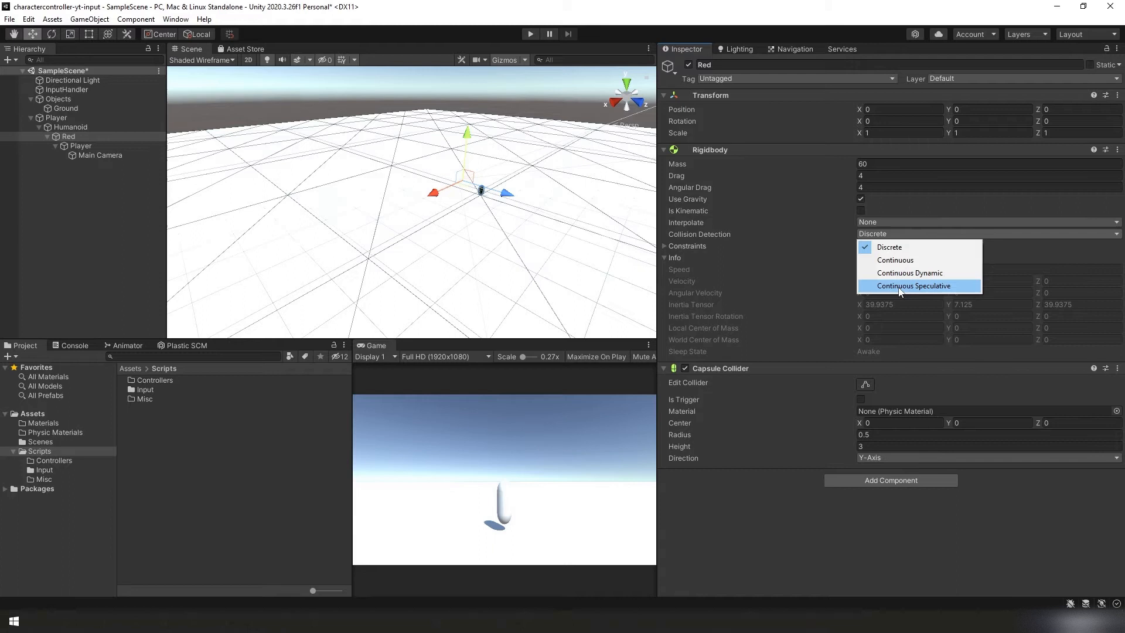
click(913, 285)
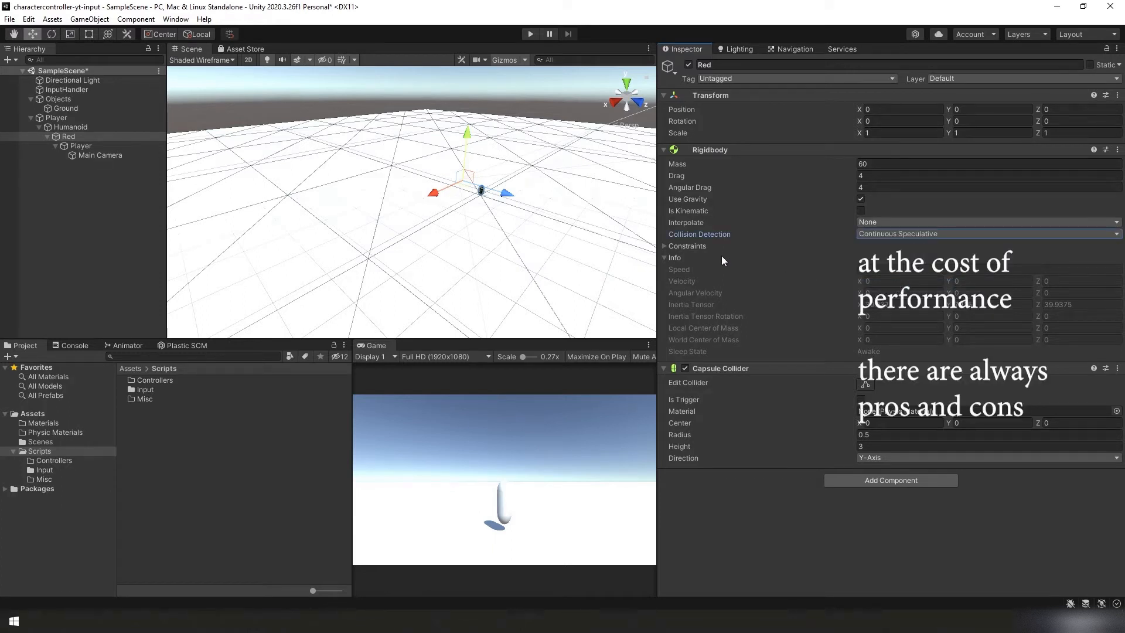
mouse_move(693, 251)
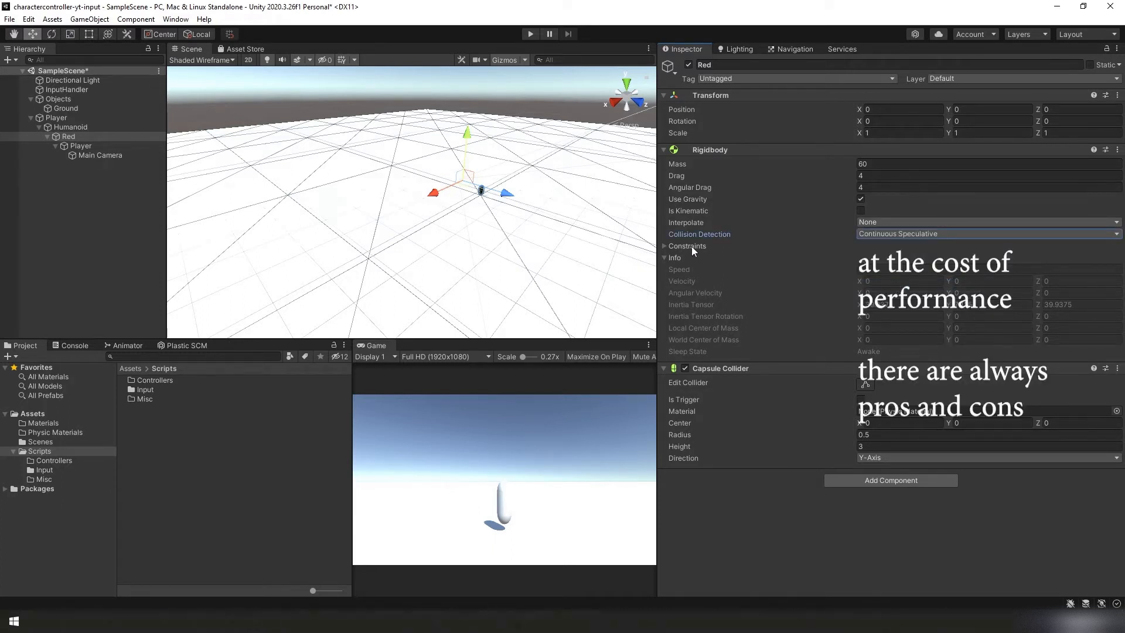
click(665, 246)
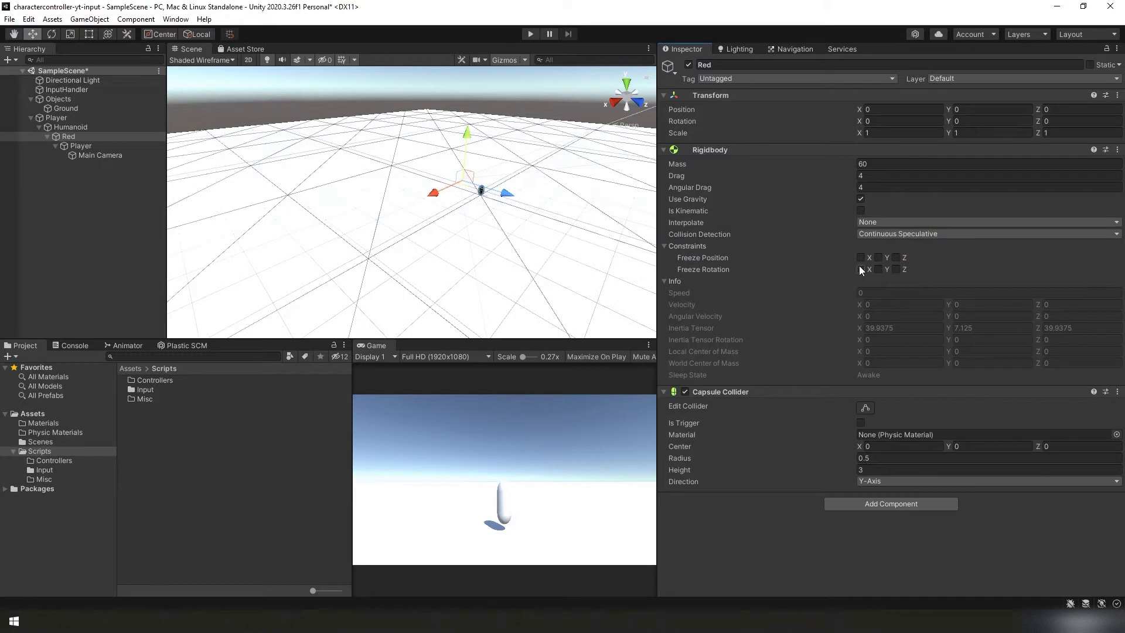
click(55, 117)
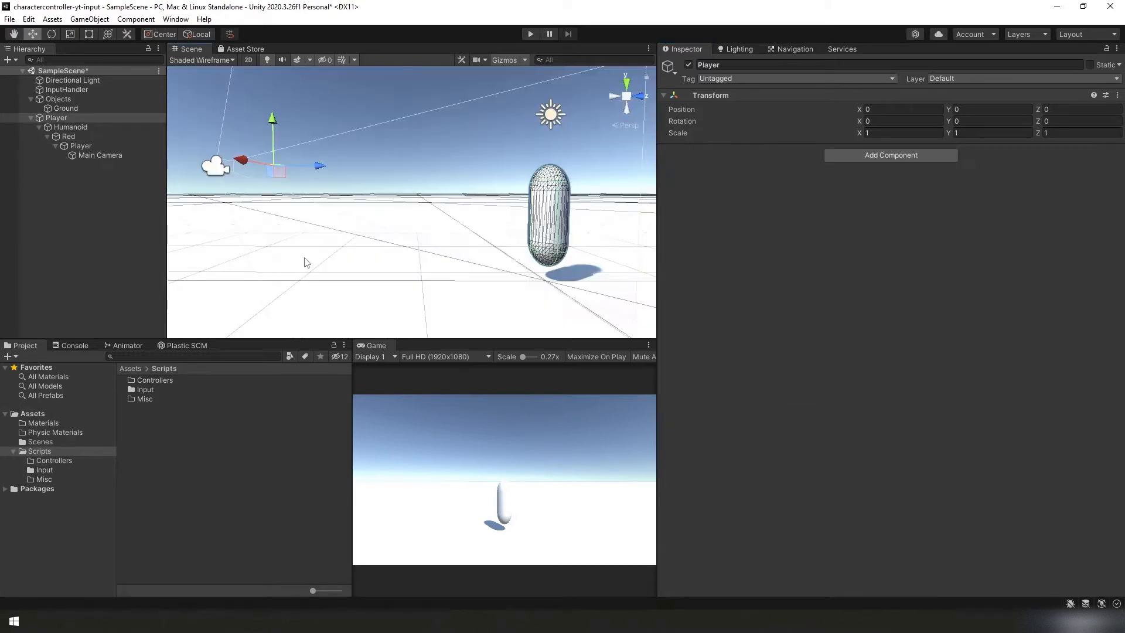
mouse_move(40, 430)
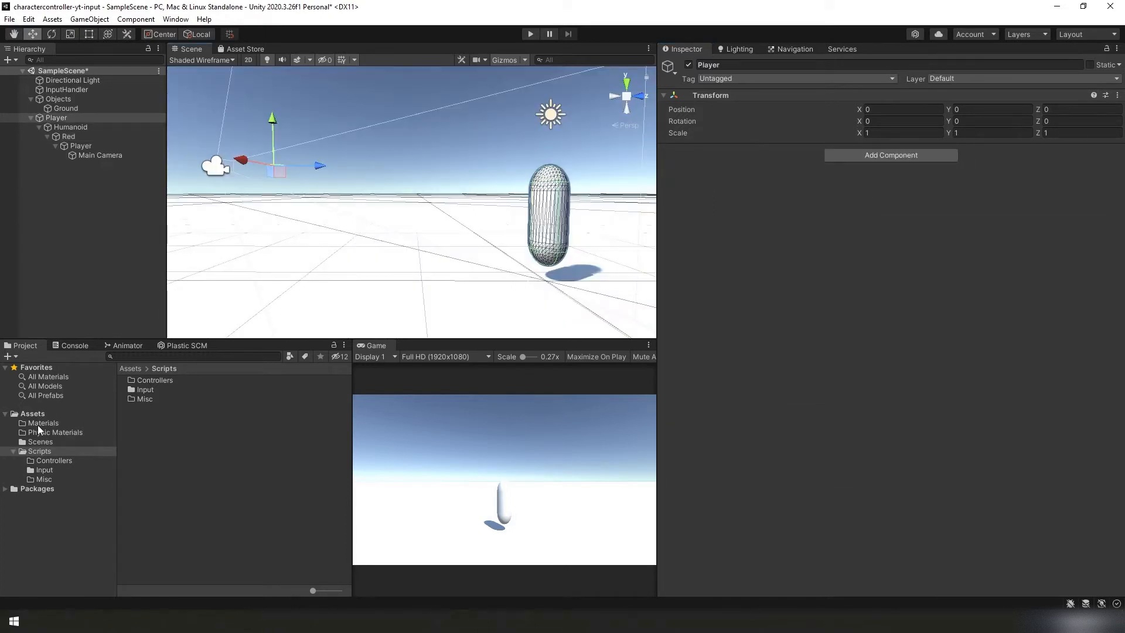
Create a Ground material in Materials with albedo colour 094BCD, applied to the ground plane.
right_click(42, 422)
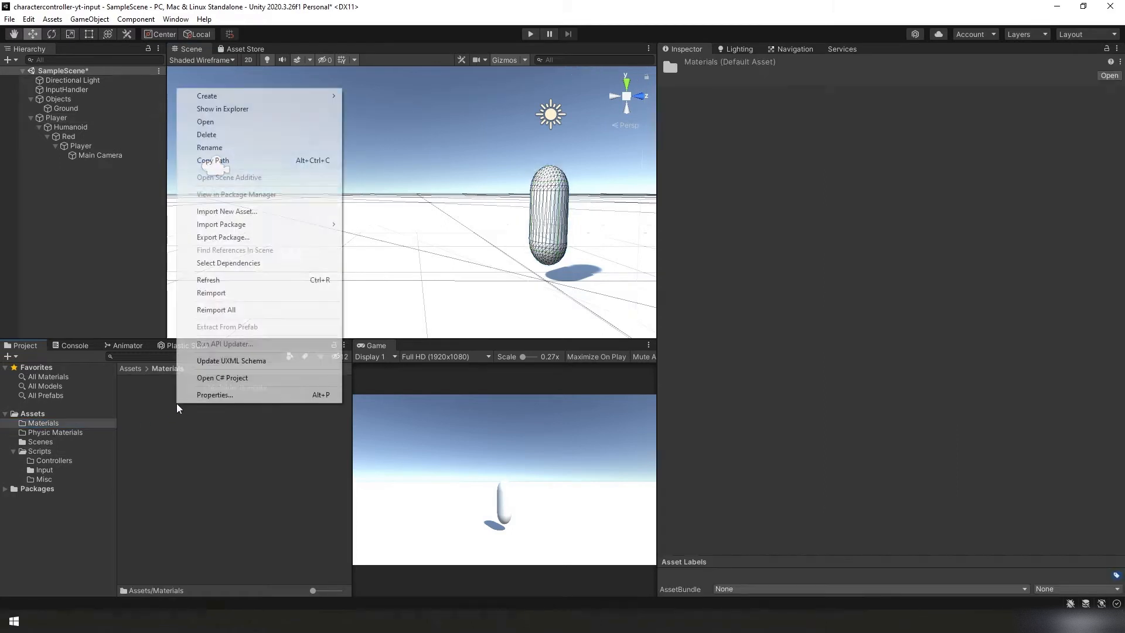
mouse_move(206, 96)
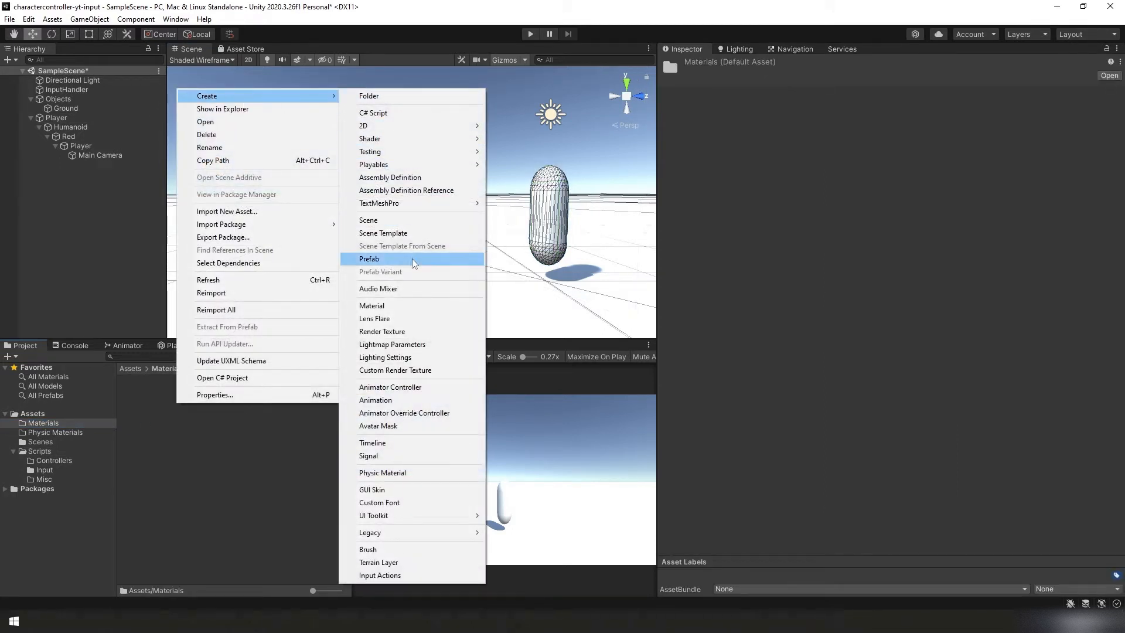
click(372, 305)
text(Ground)
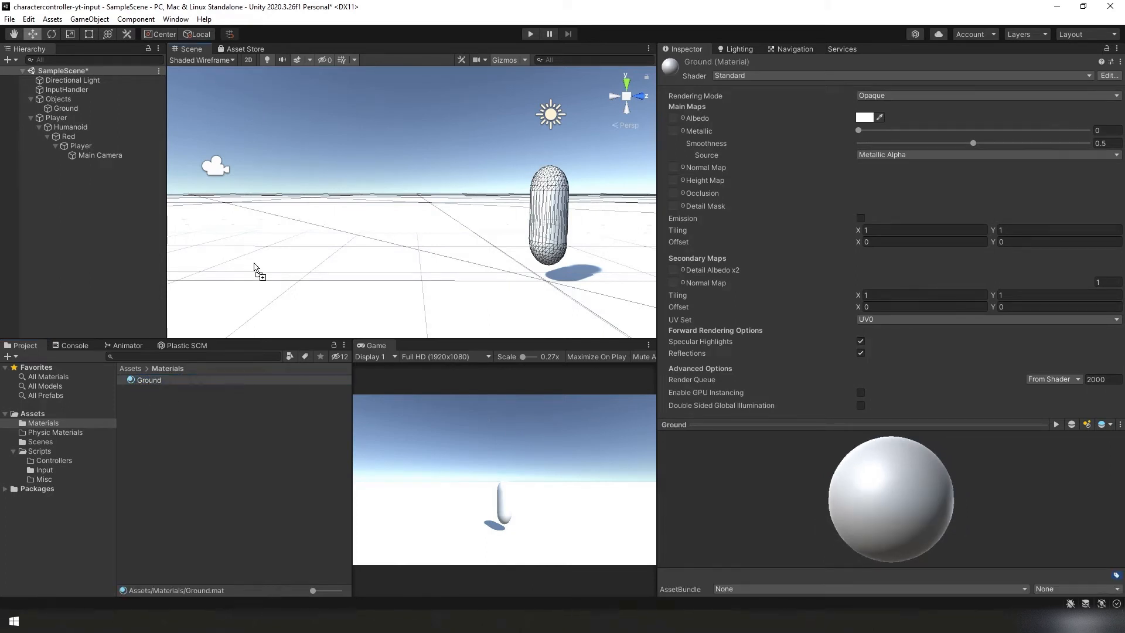
mouse_move(270, 265)
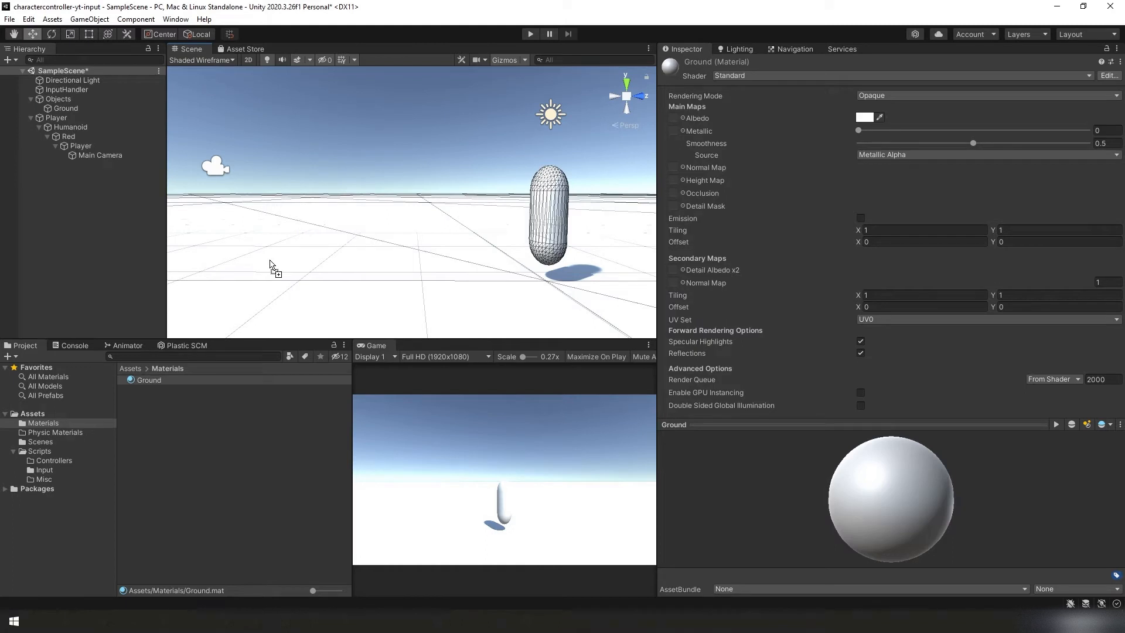
click(148, 380)
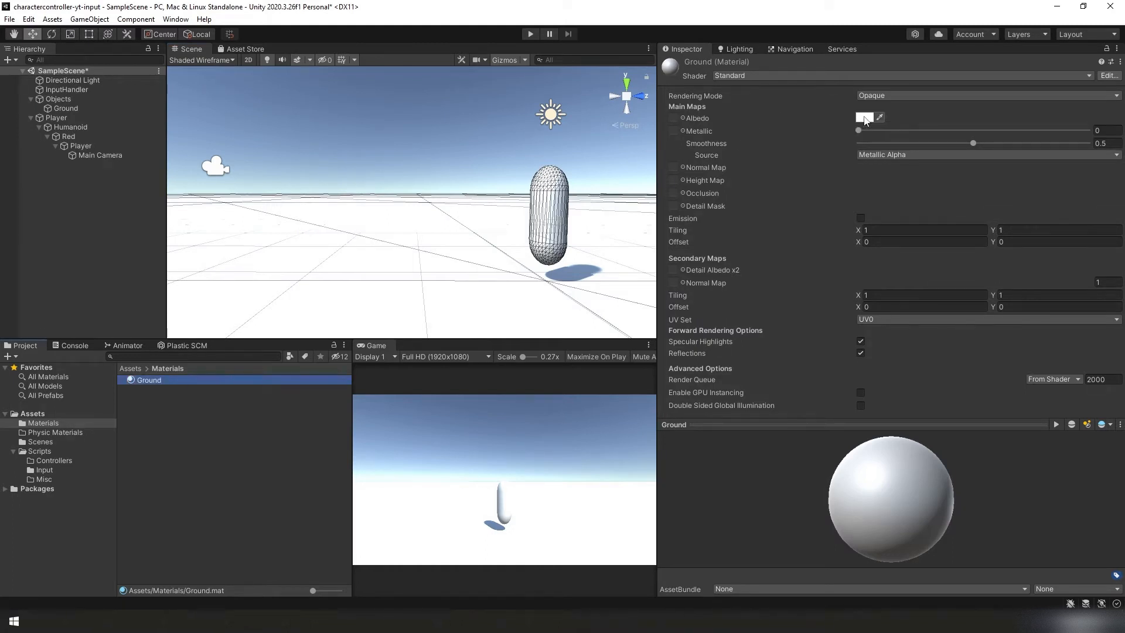
click(865, 117)
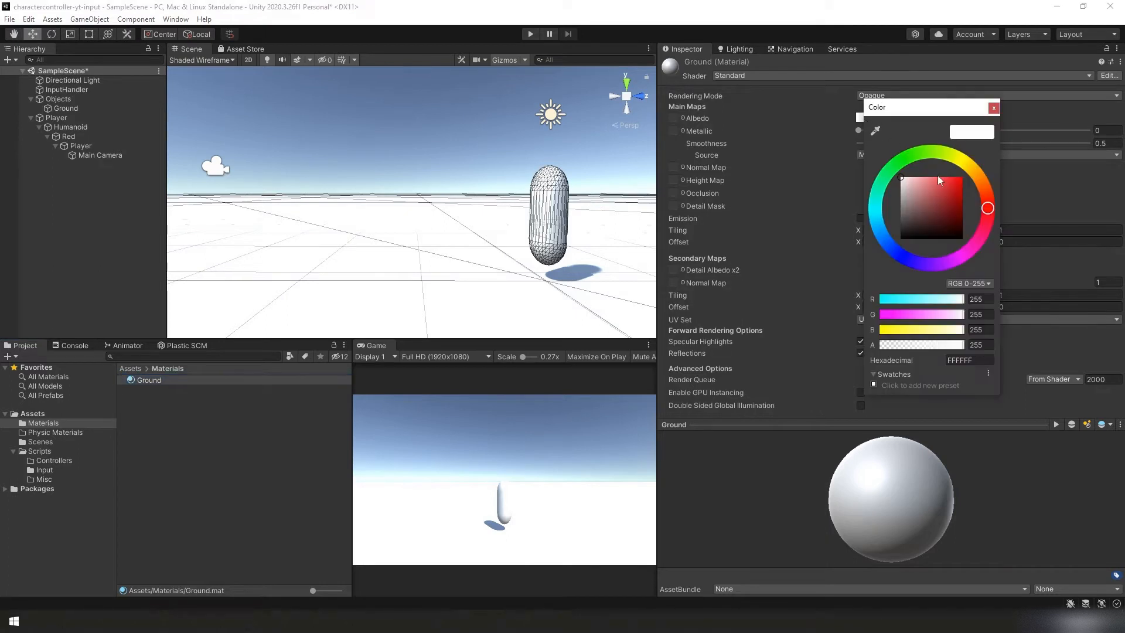
click(961, 189)
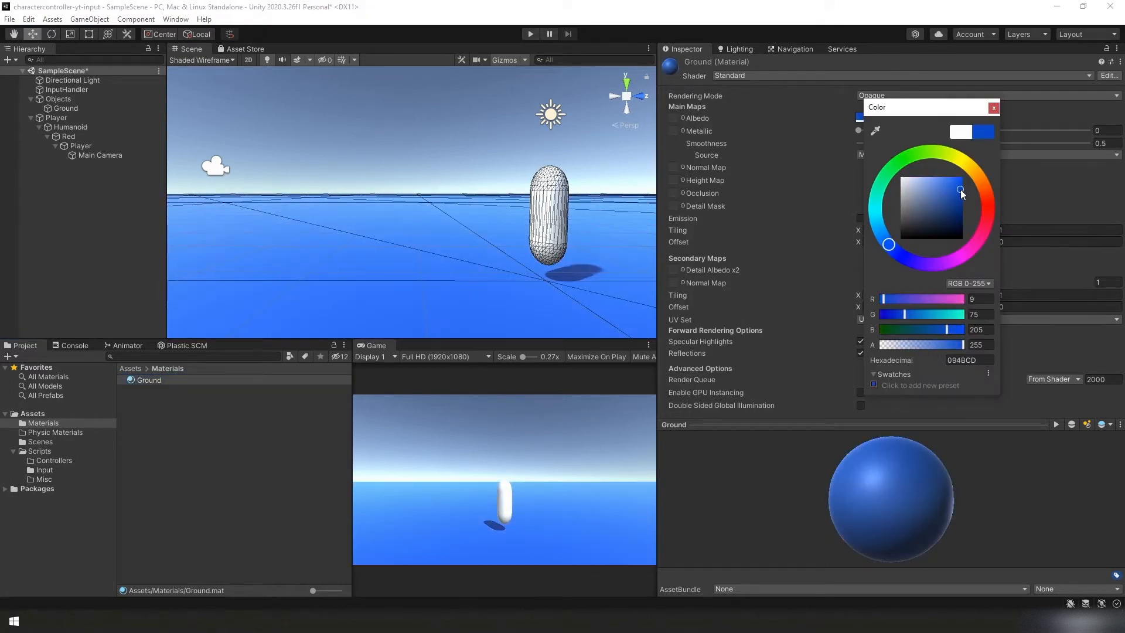
click(962, 206)
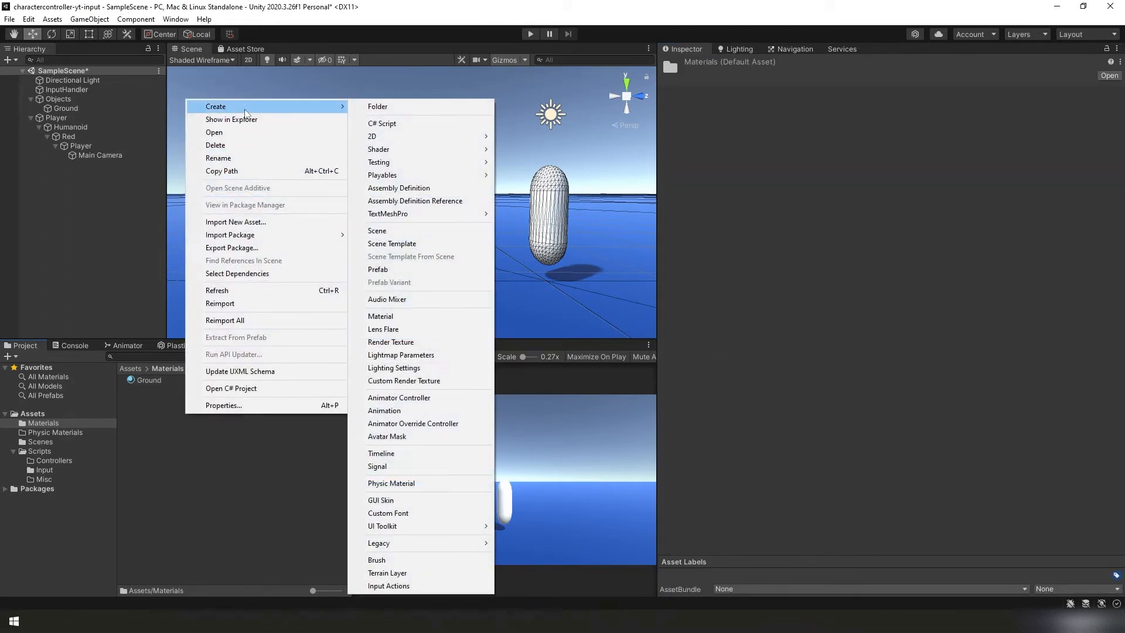
Create a Red material coloured FF0000 for the player capsule, then show the Physic Materials folder.
click(380, 316)
text(Red)
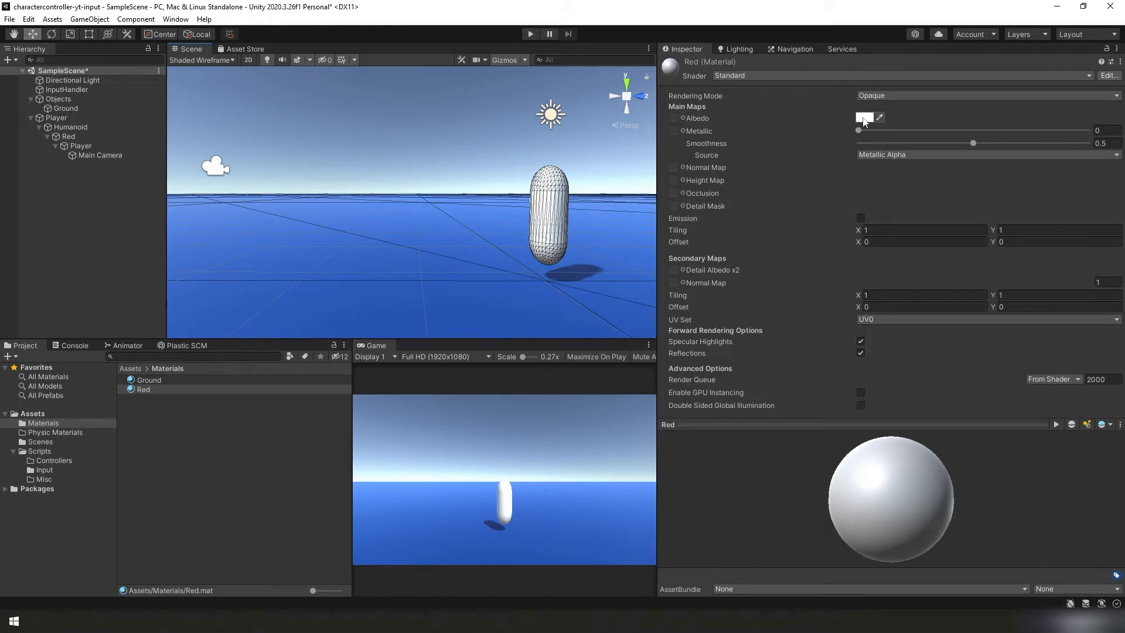
click(864, 117)
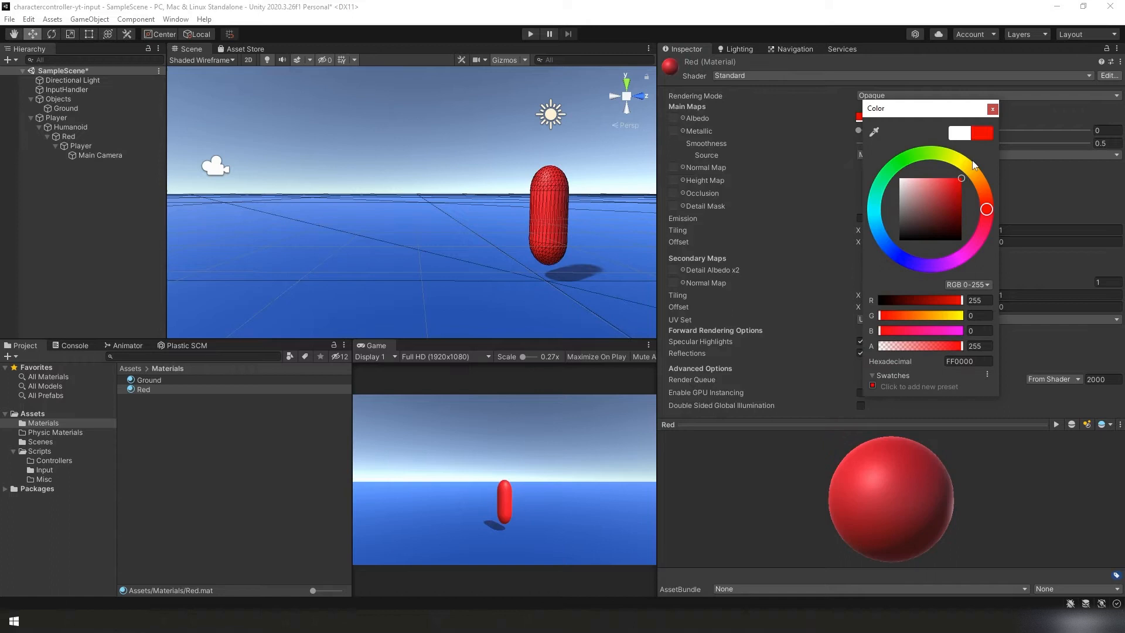
click(992, 109)
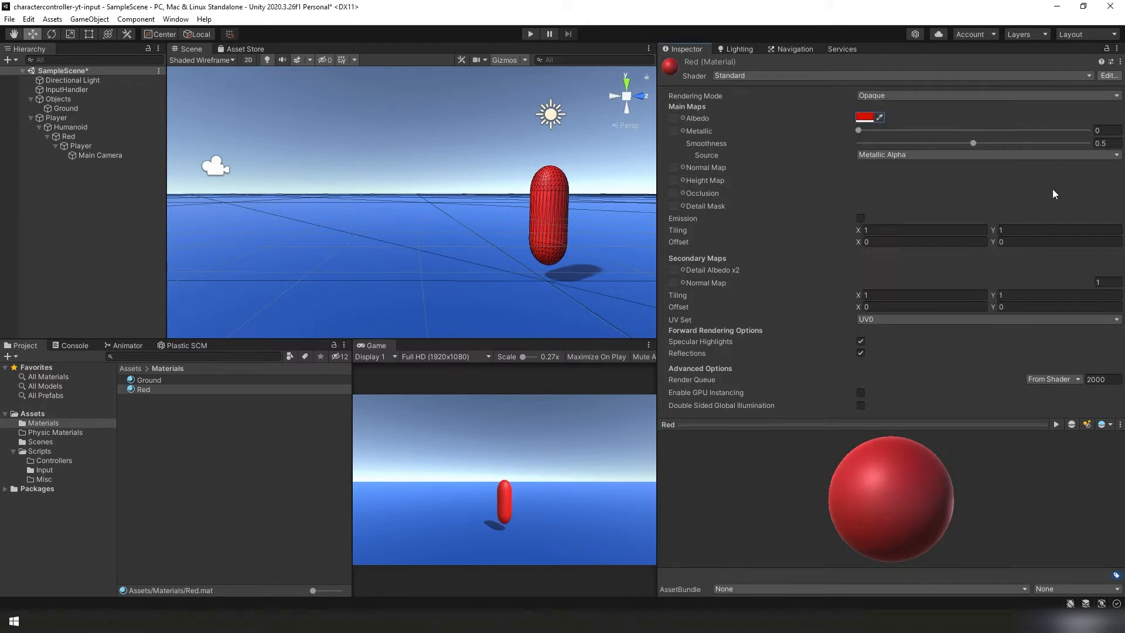
click(55, 431)
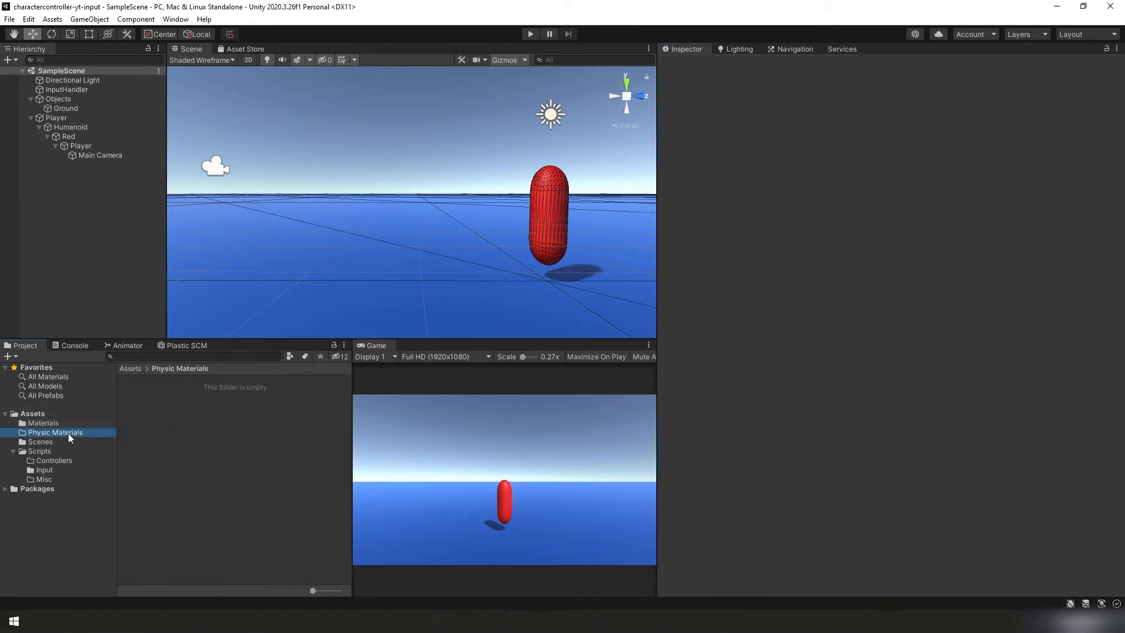
Create a NoFriction physic material with dynamic and static friction 0.
right_click(55, 431)
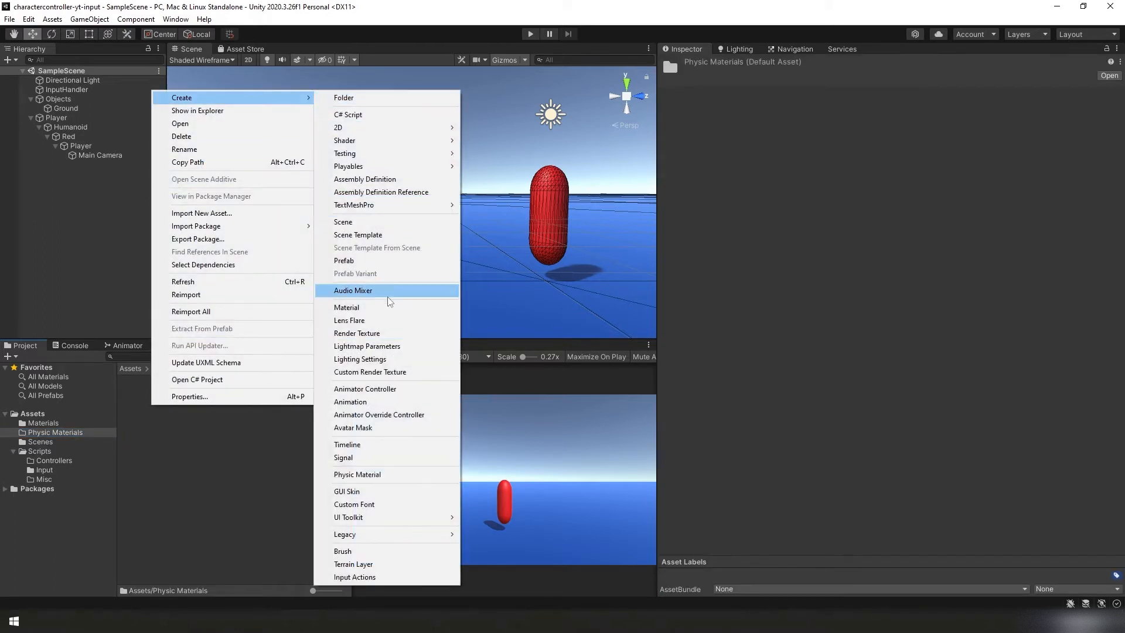
click(356, 474)
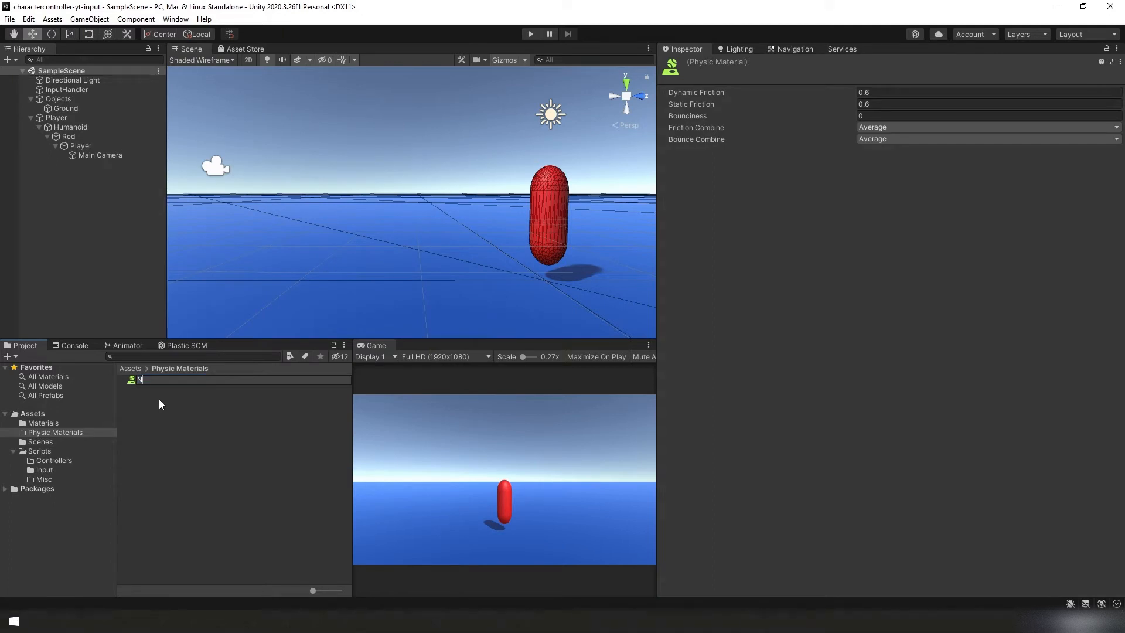
text(NoFriction)
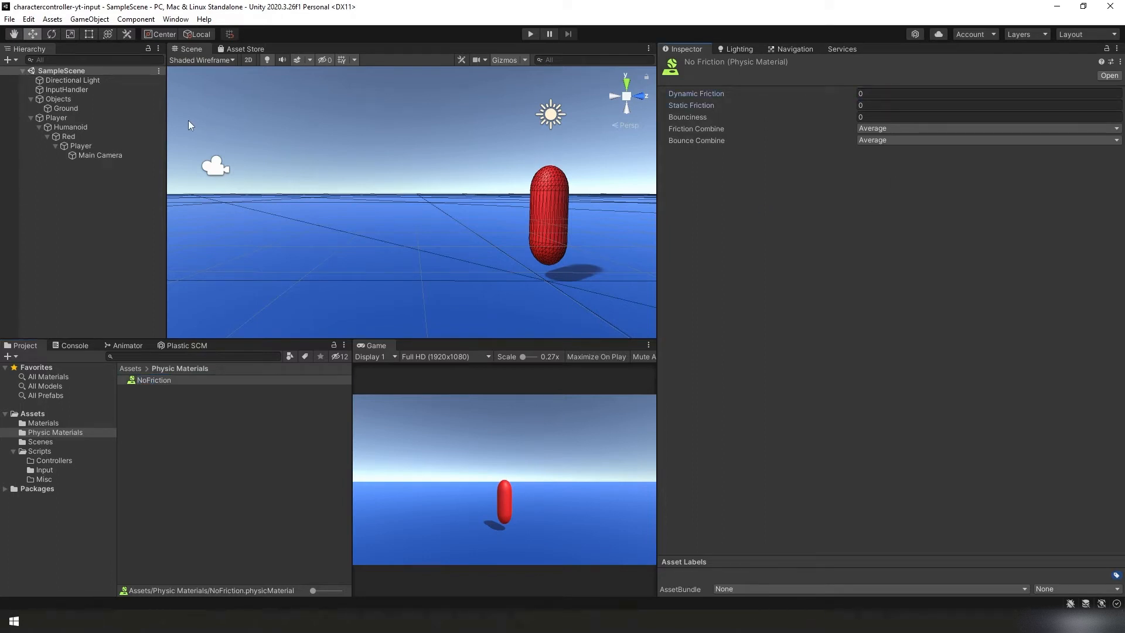
click(23, 21)
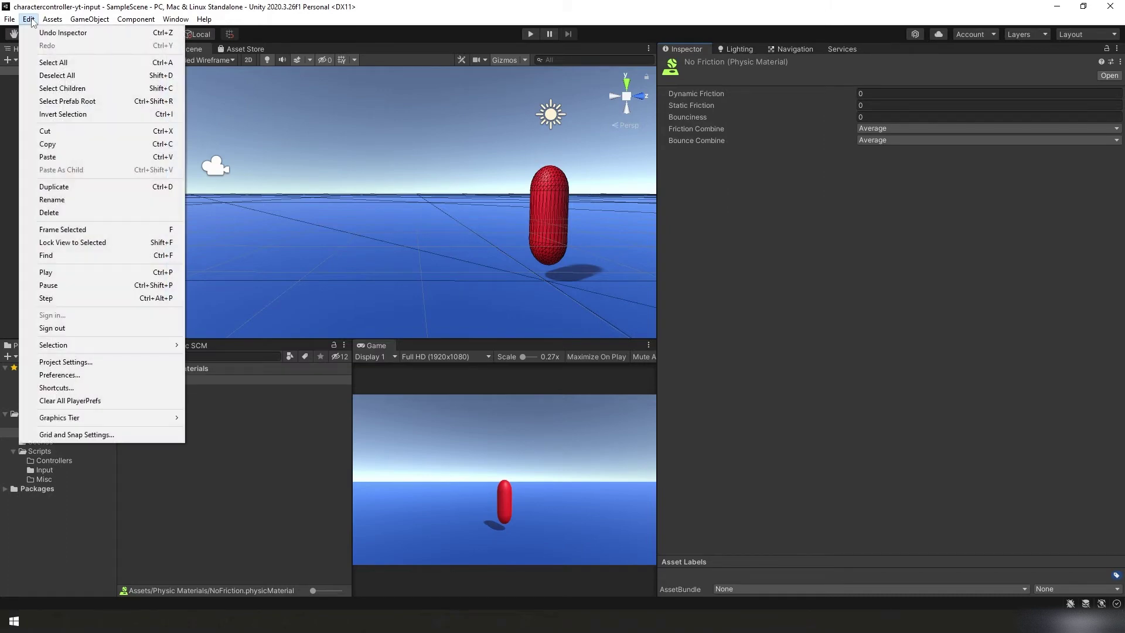
mouse_move(66, 362)
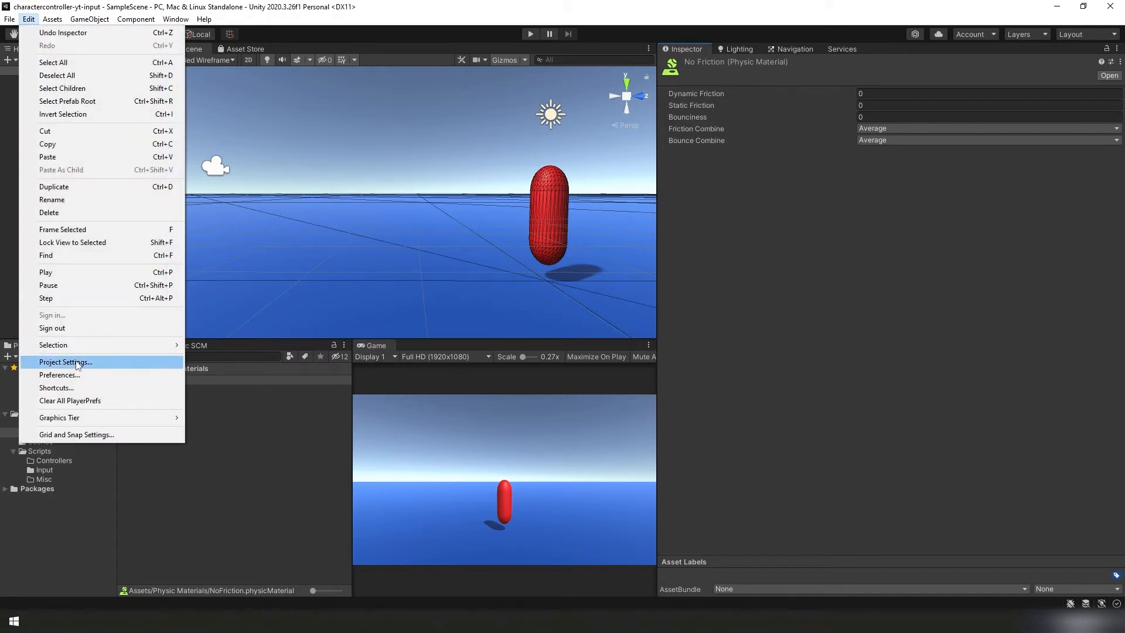
Make NoFriction the default material in Project Settings > Physics and close the settings.
click(66, 360)
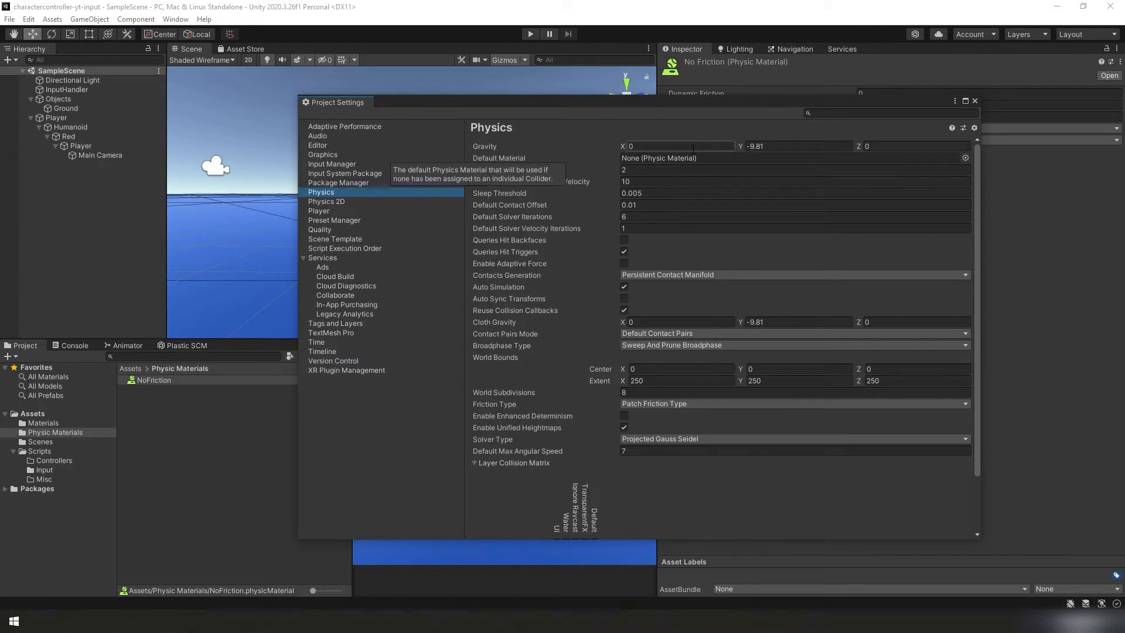
click(965, 157)
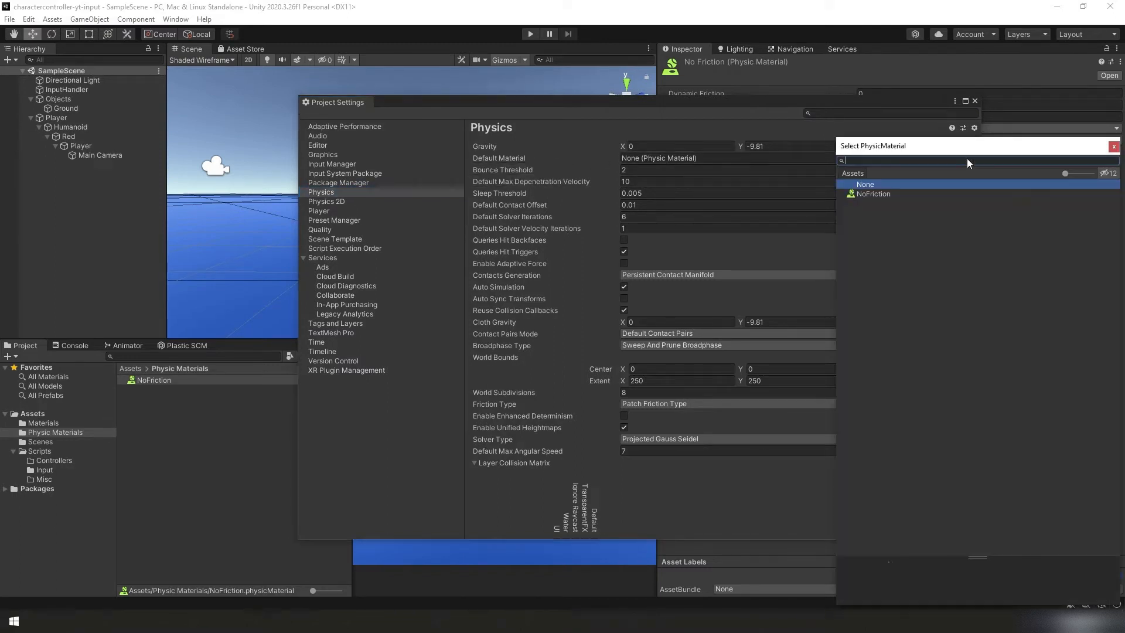
click(873, 193)
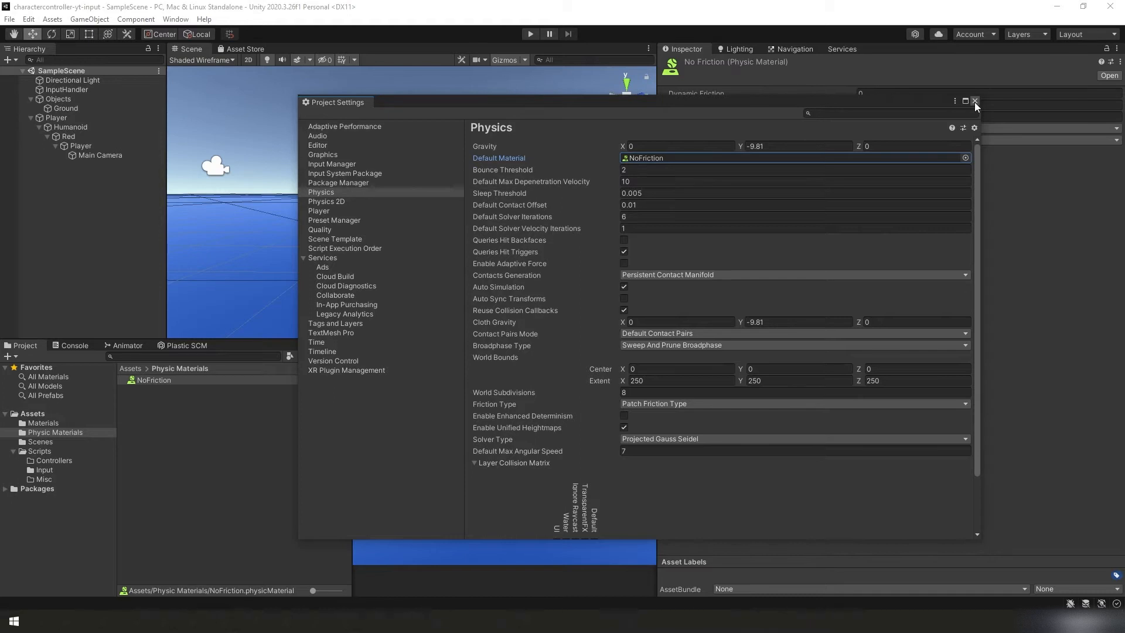
click(975, 101)
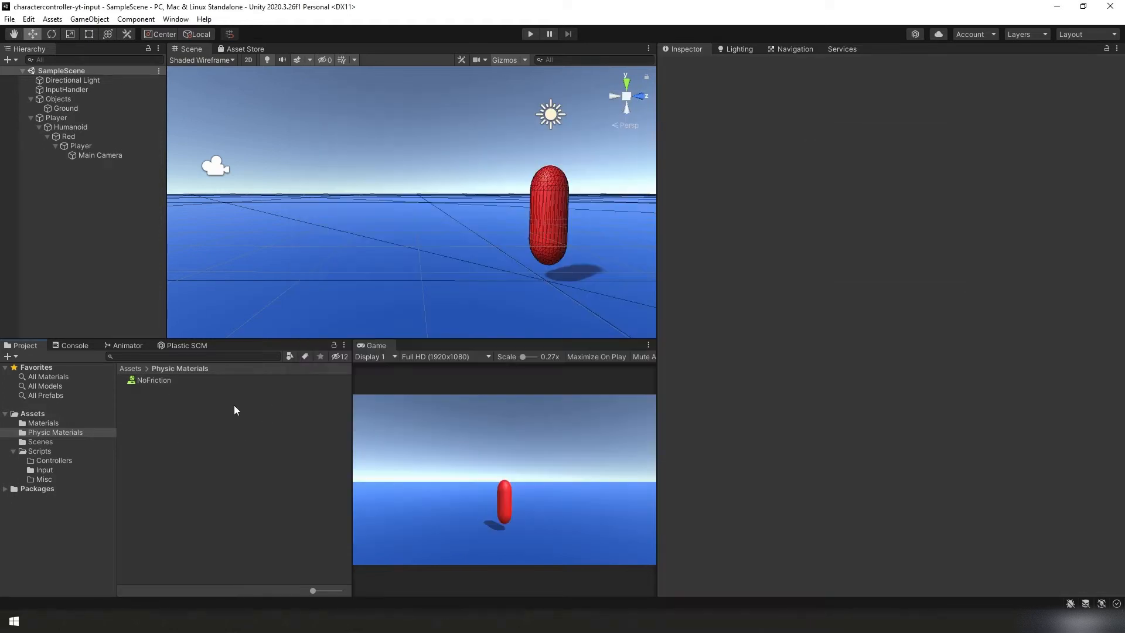
mouse_move(41, 462)
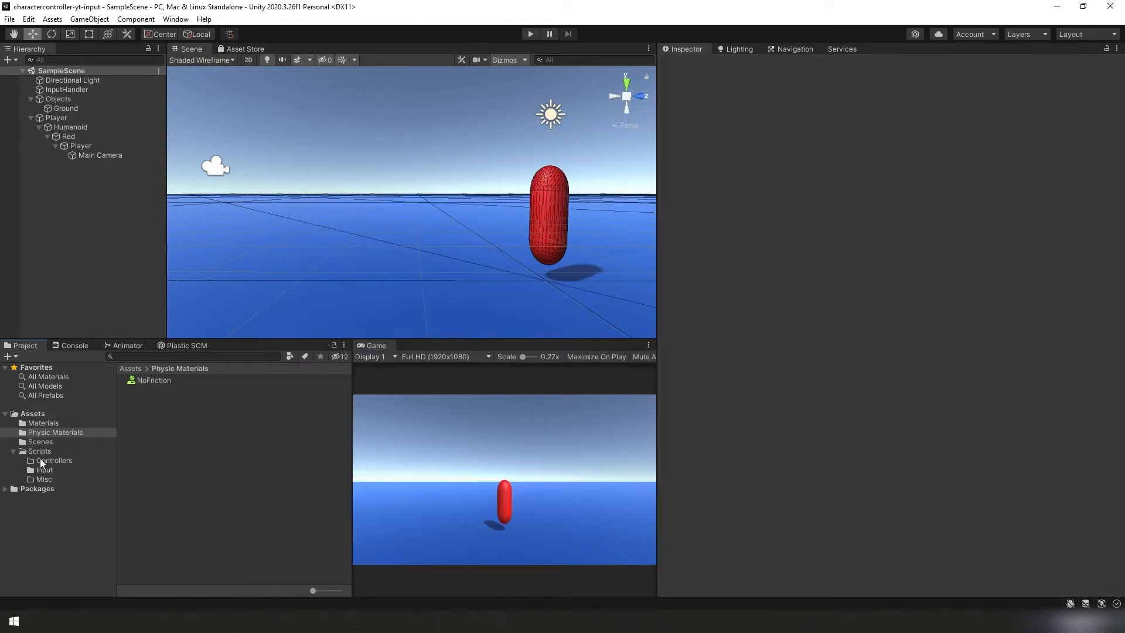
Create a new C# script in Scripts/Controllers and start naming it HumanoidLandController.
click(53, 459)
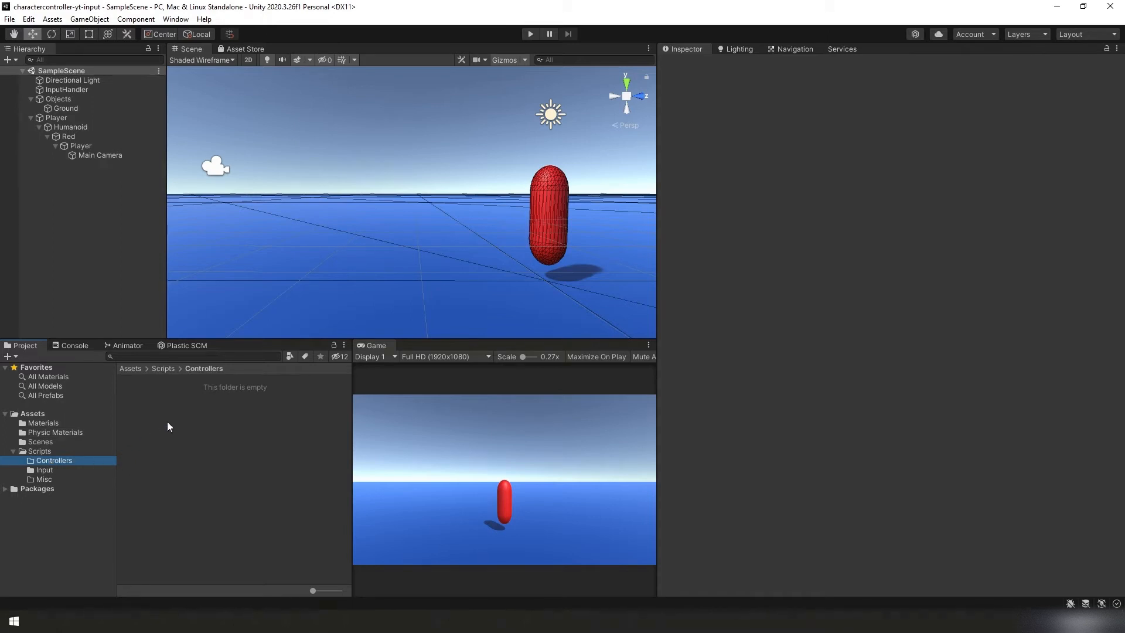
right_click(168, 426)
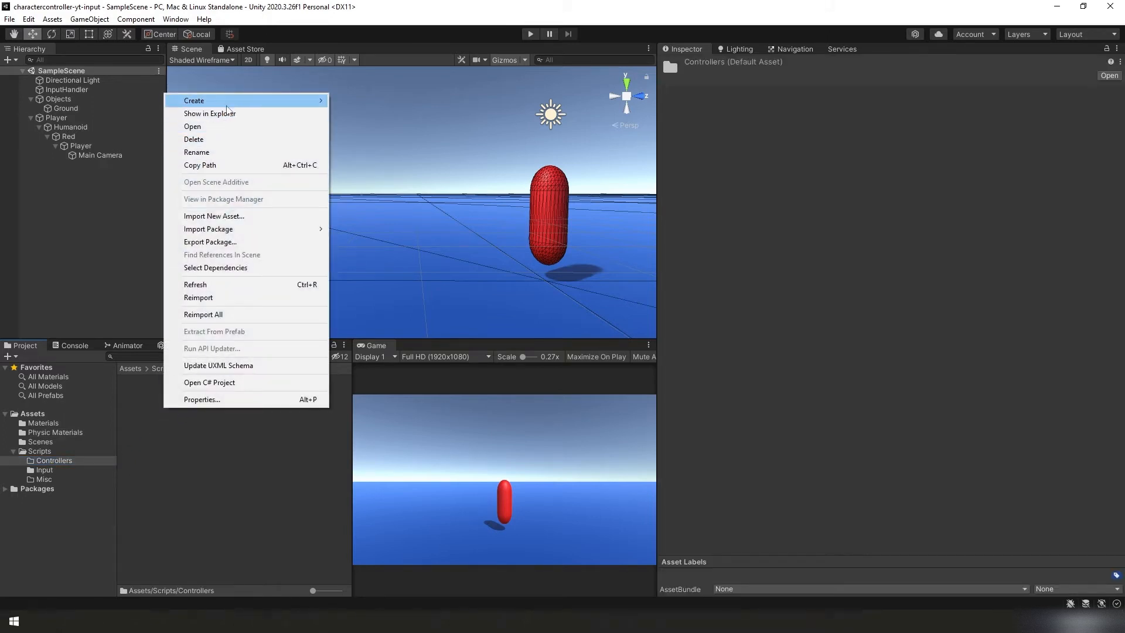
click(195, 101)
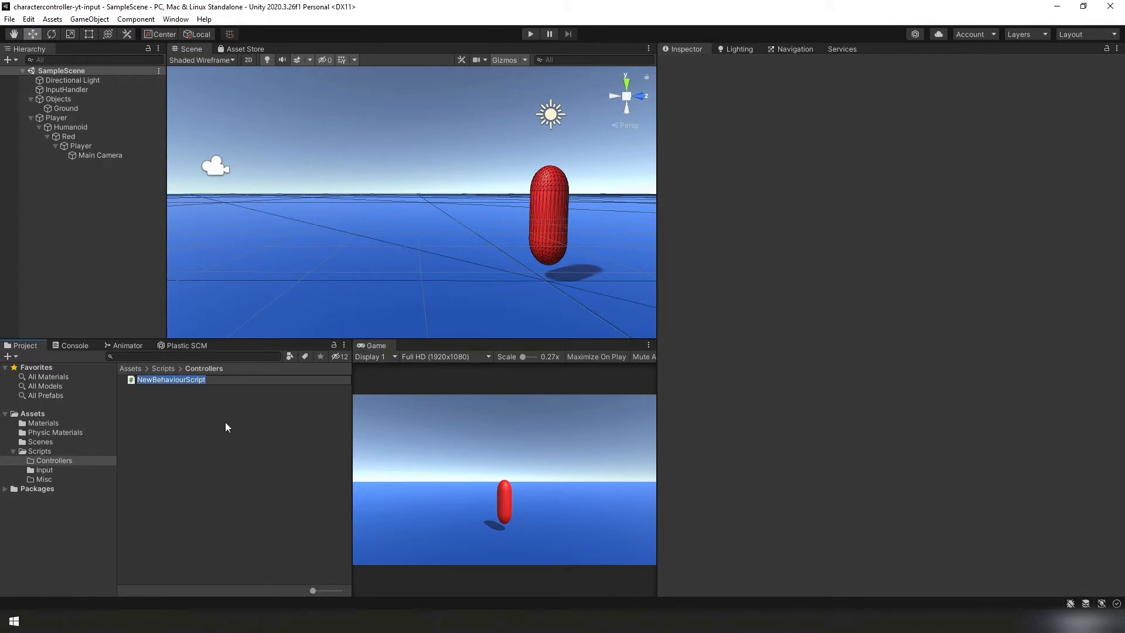
text(HumanoidLandController)
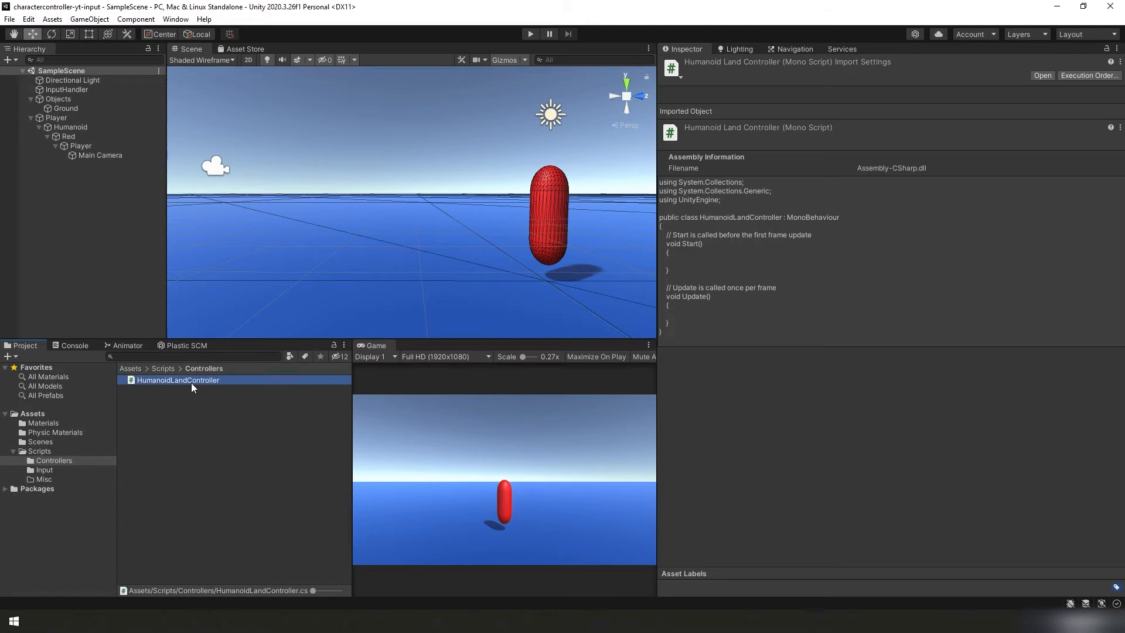
Open the HumanoidLandController script in Visual Studio for editing.
double_click(178, 379)
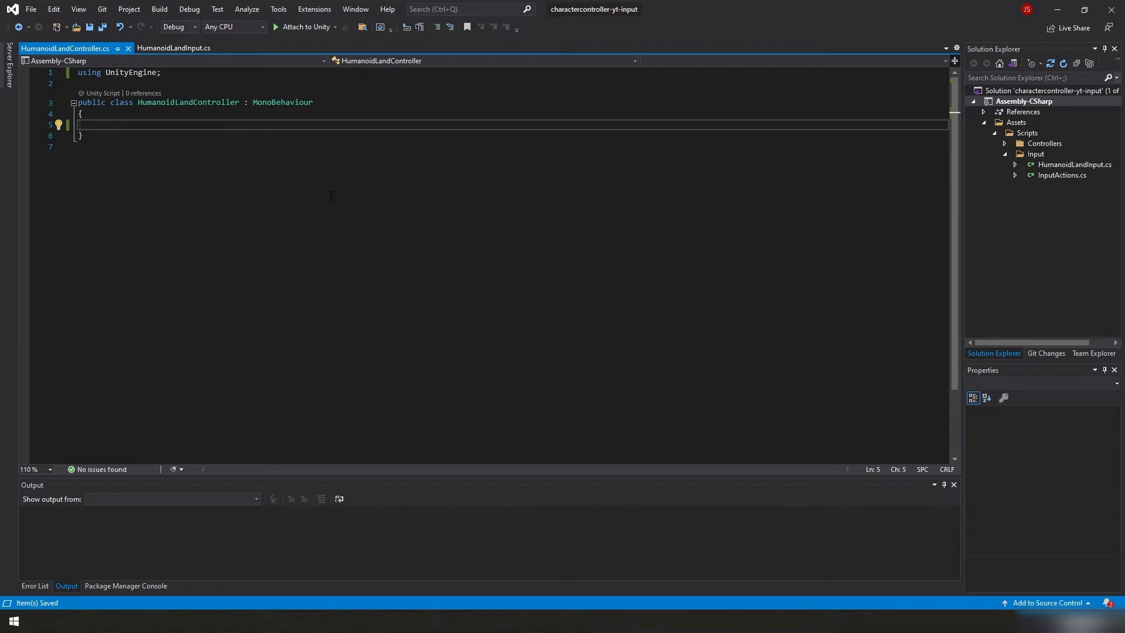
Add the Rigidbody field, fetch it in Awake with GetComponent<Rigidbody>(), and declare PlayerMove.
text(Rigidbody _rigidbody = null;)
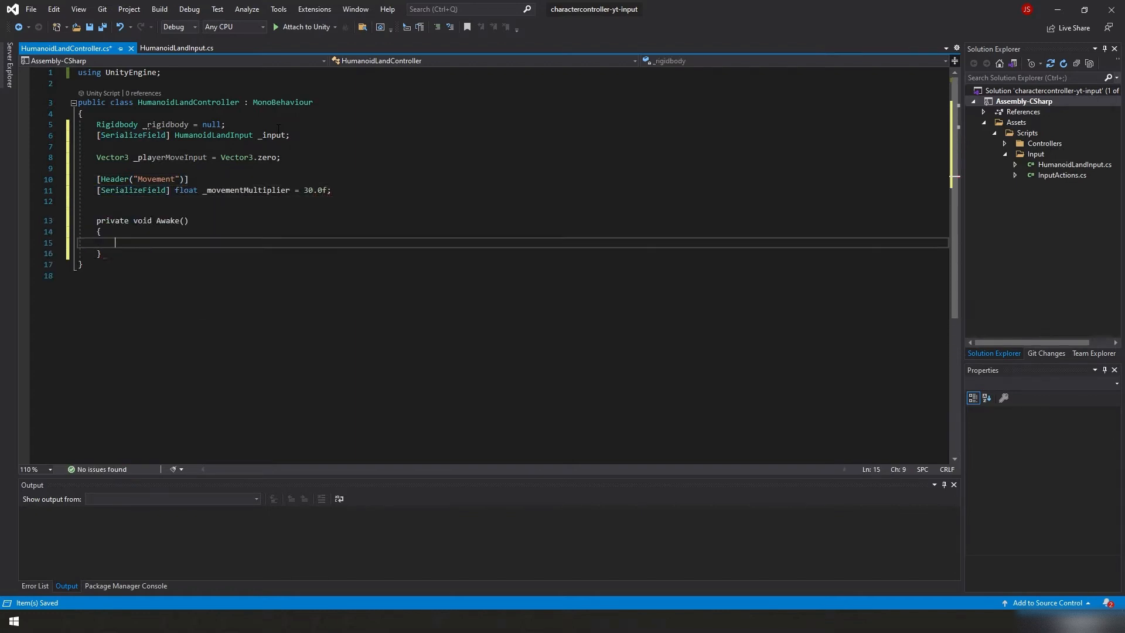
text(_rigidbody = GetComponent<Rigidbody>();)
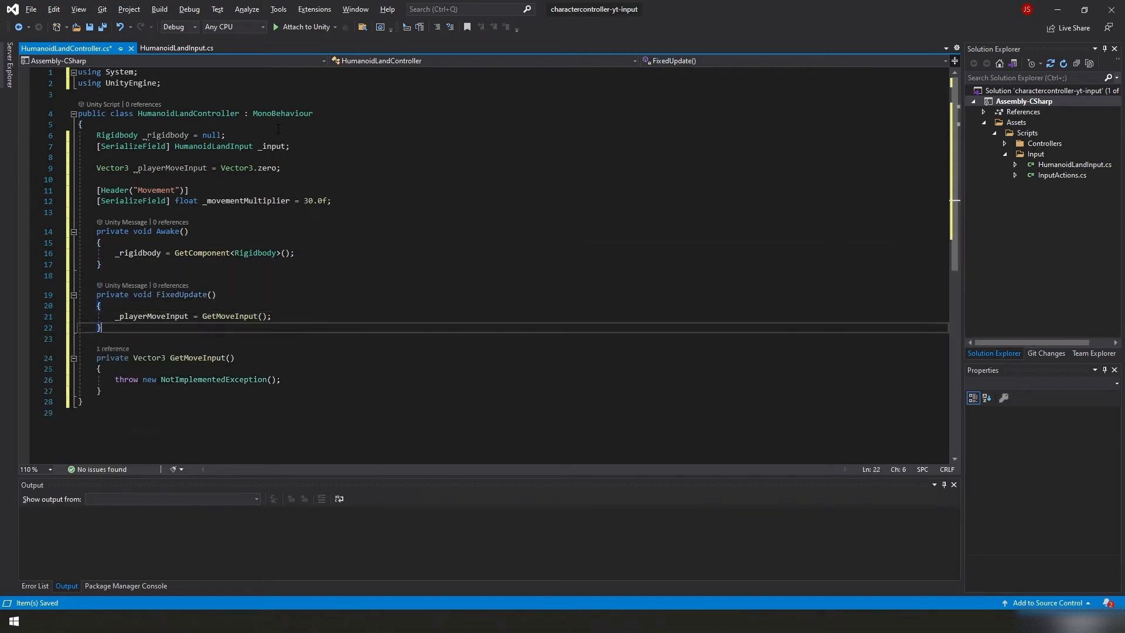
text(PlayerMove();)
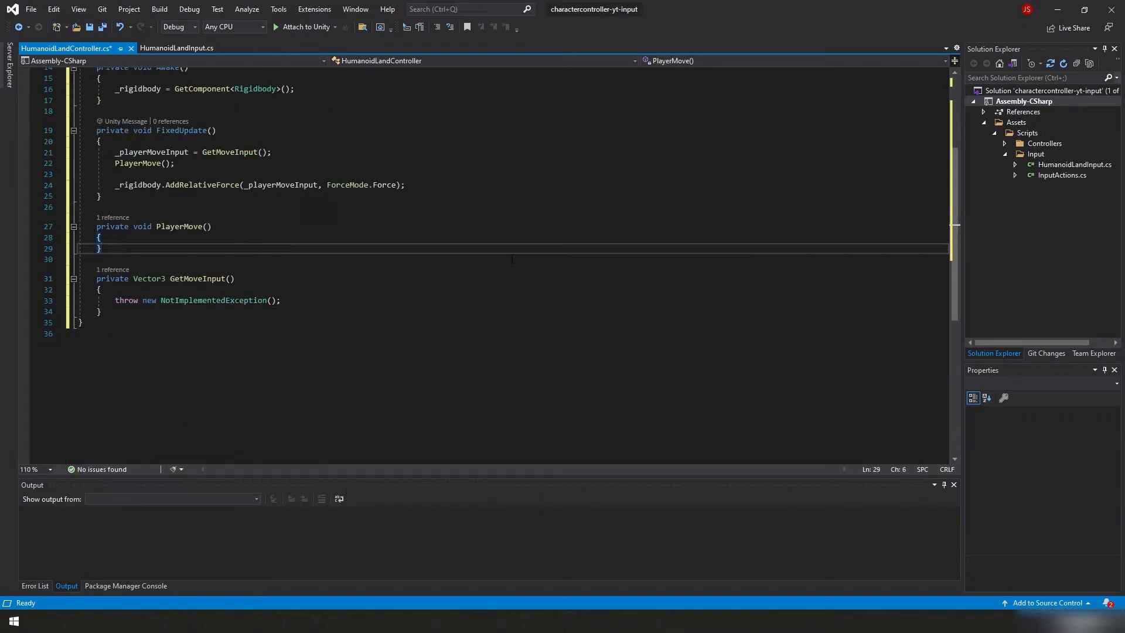
Make GetMoveInput return new Vector3(MoveInput.x, 0.0f, MoveInput.y) and scale movement by _movementMultiplier.
text(return new Vector3(_input.MoveInput.x,)
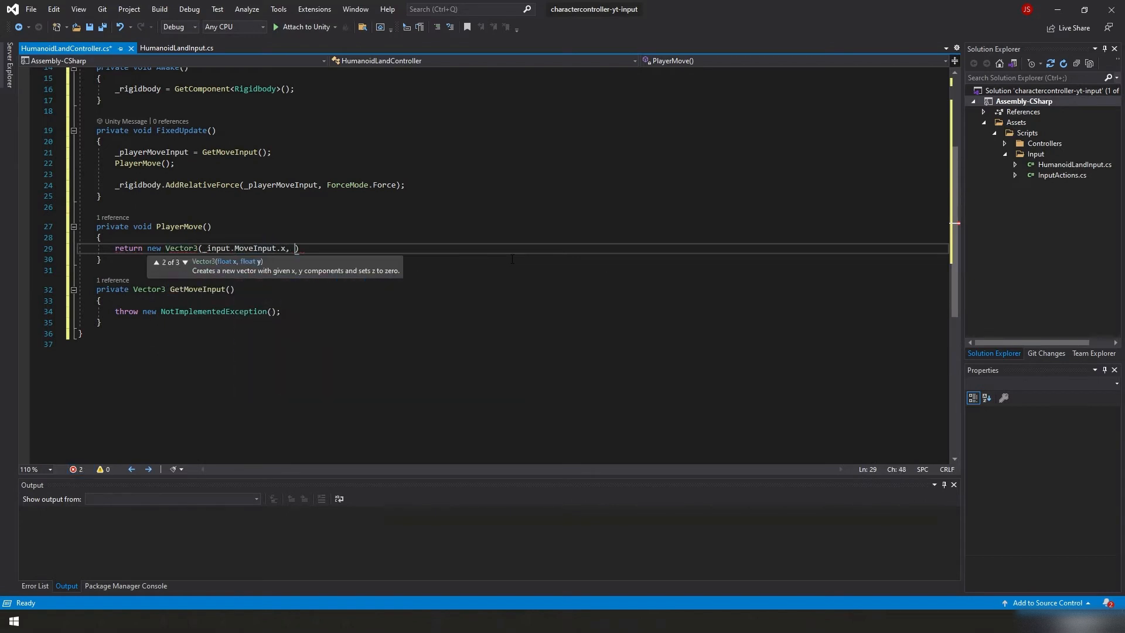
text(0.0f, _input.MoveInput.y);)
click(513, 310)
text(_playerMoveInput = (new )
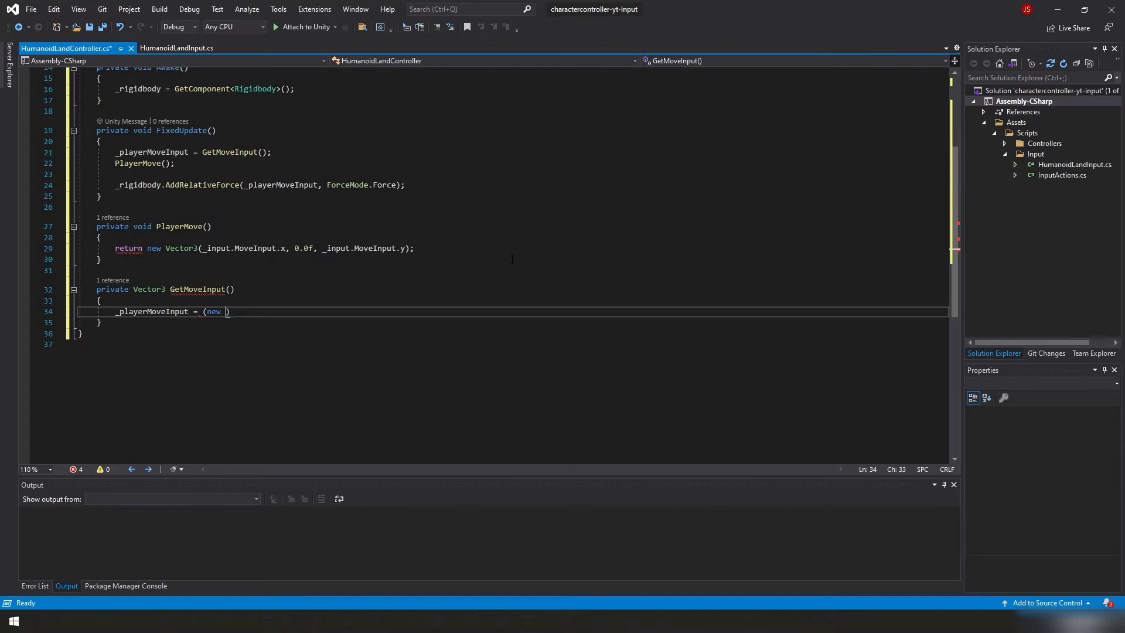
text(Vector3(_playerMoveInput.x * _movementMultiplier * _ri)
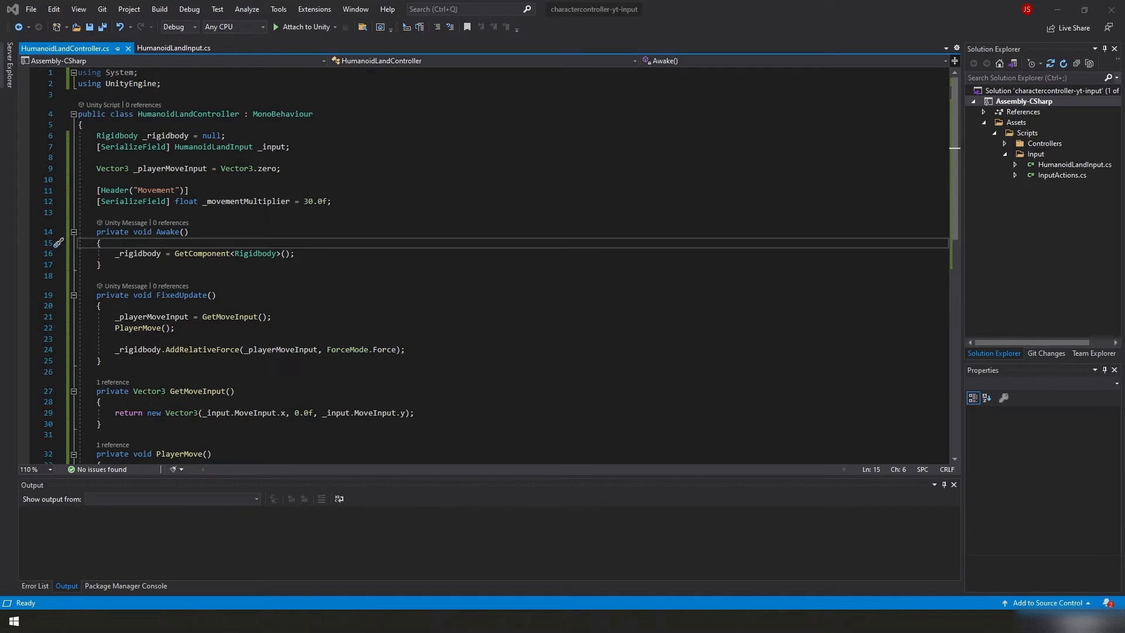
mouse_move(68, 320)
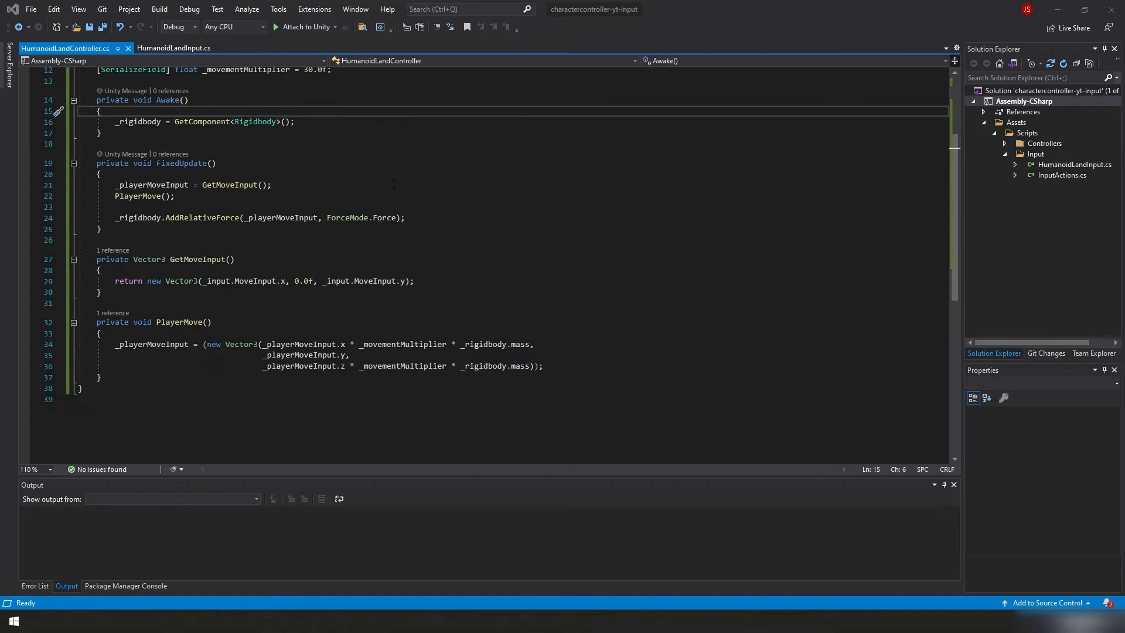
scroll(up, 3)
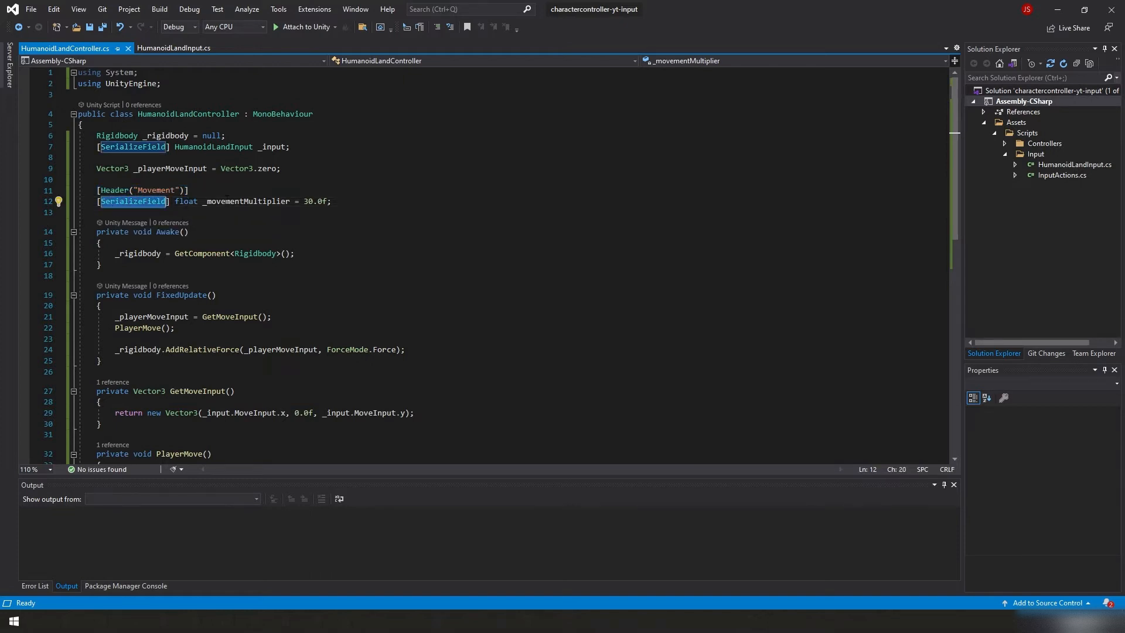
double_click(245, 202)
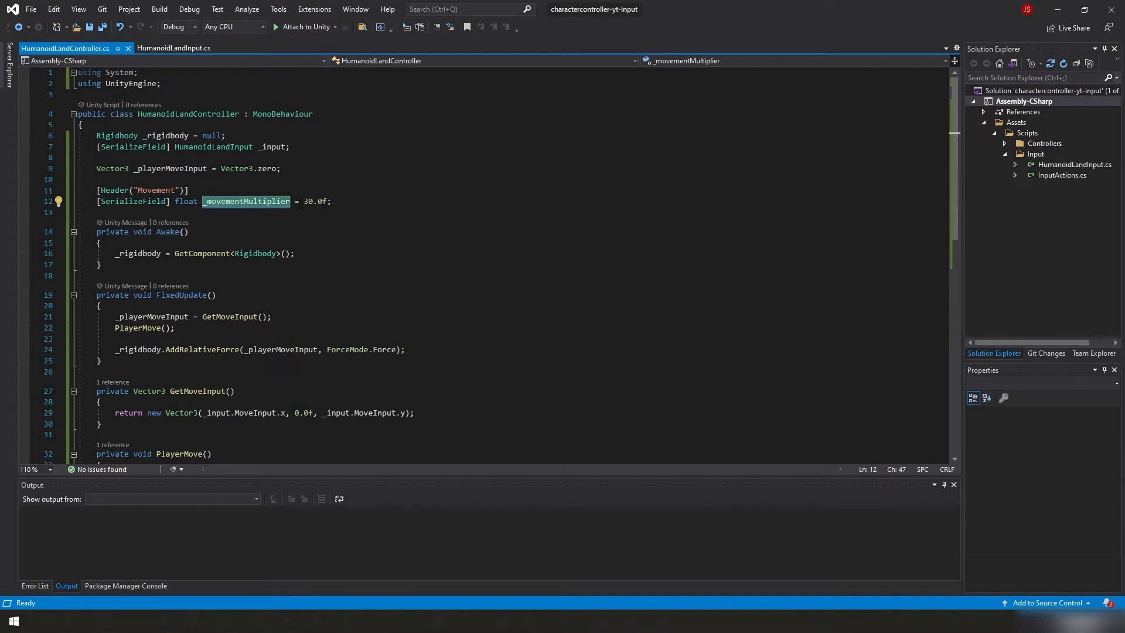
mouse_move(246, 201)
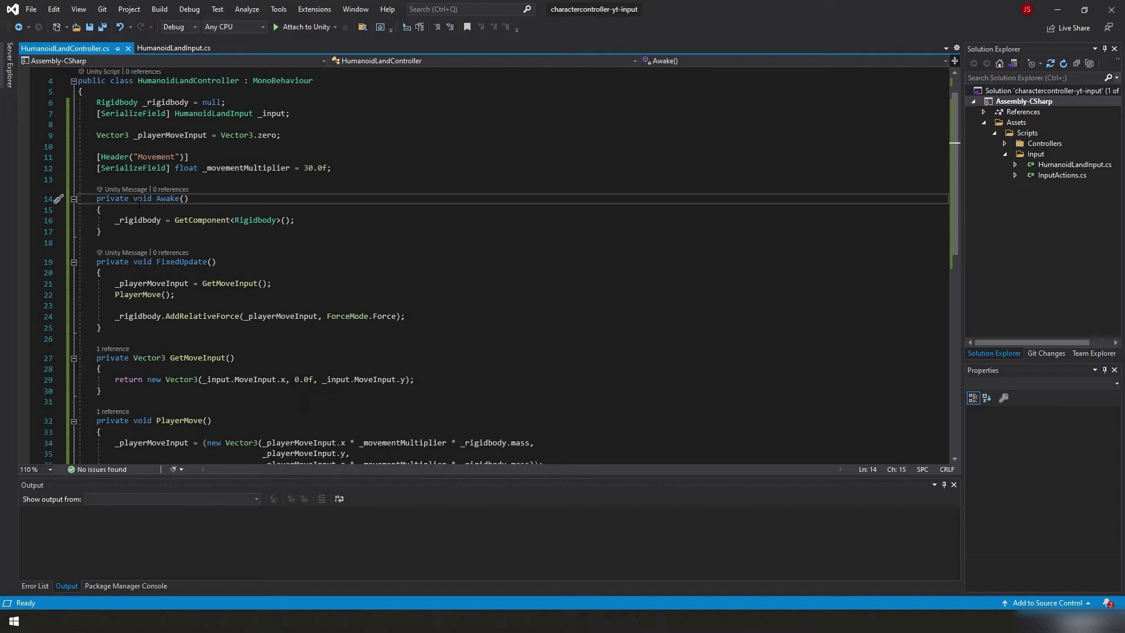
double_click(138, 220)
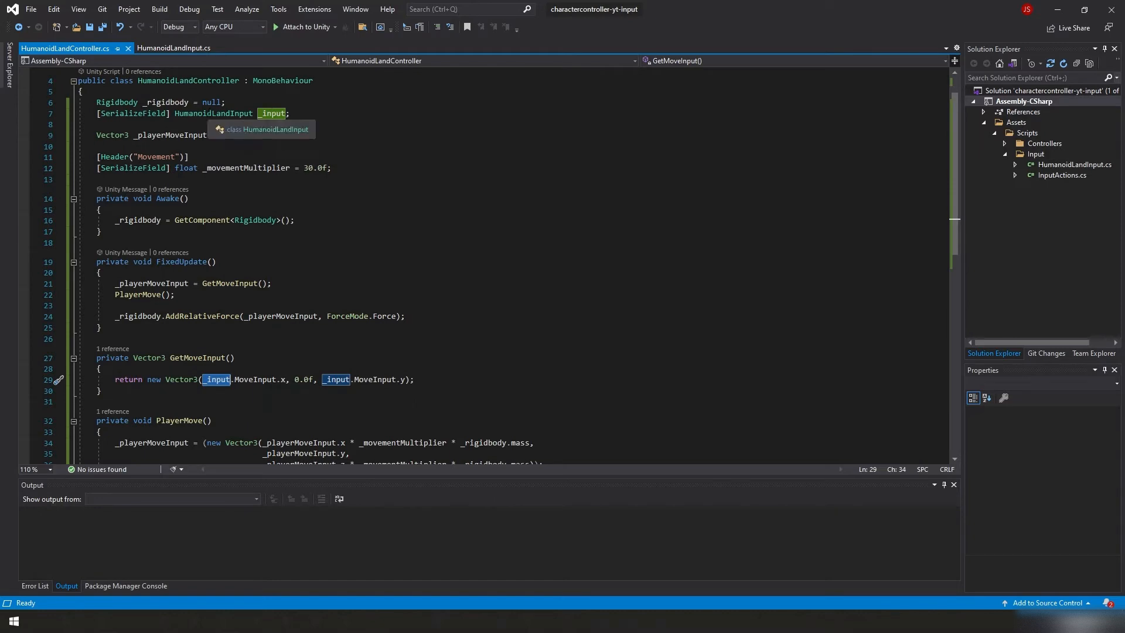
Review HumanoidLandInput.cs, then return to HumanoidLandController.cs.
click(173, 47)
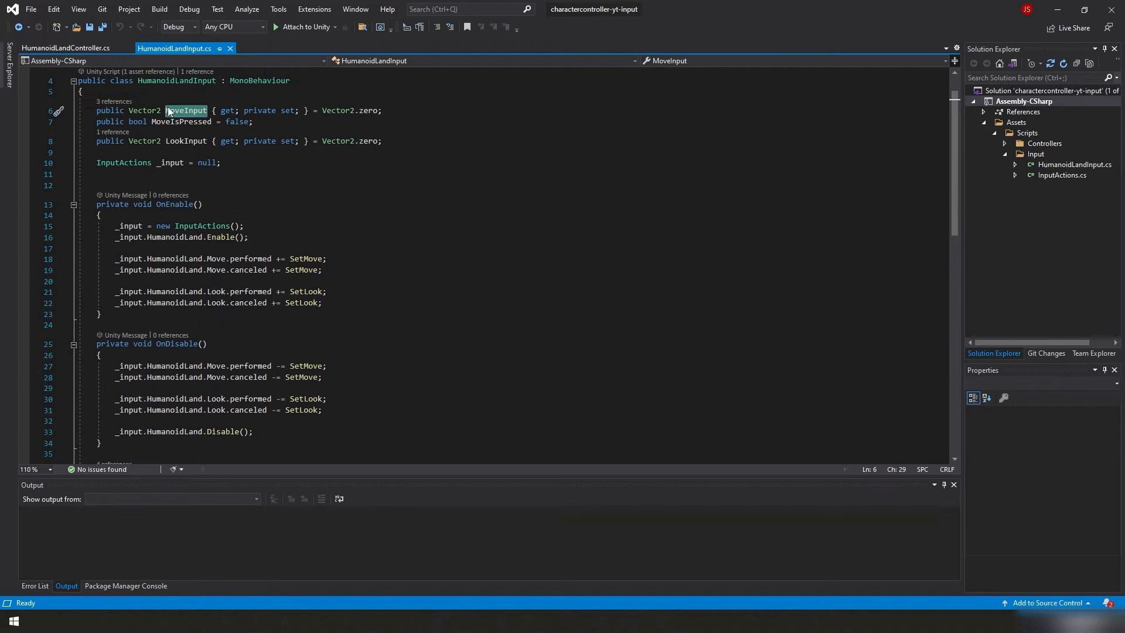
mouse_move(202, 119)
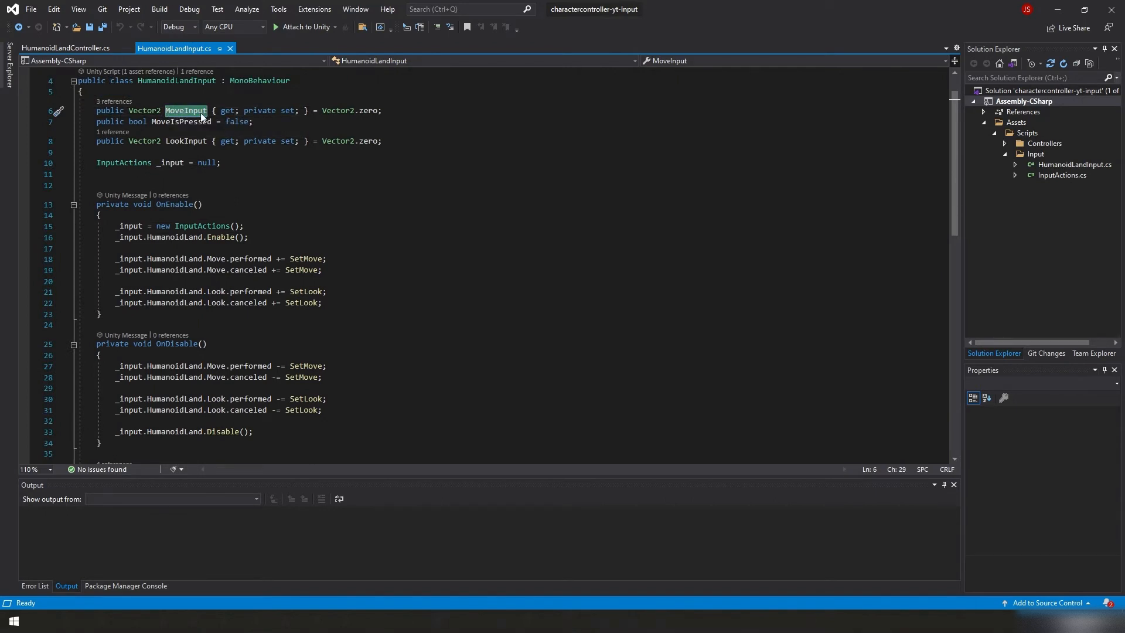
click(68, 47)
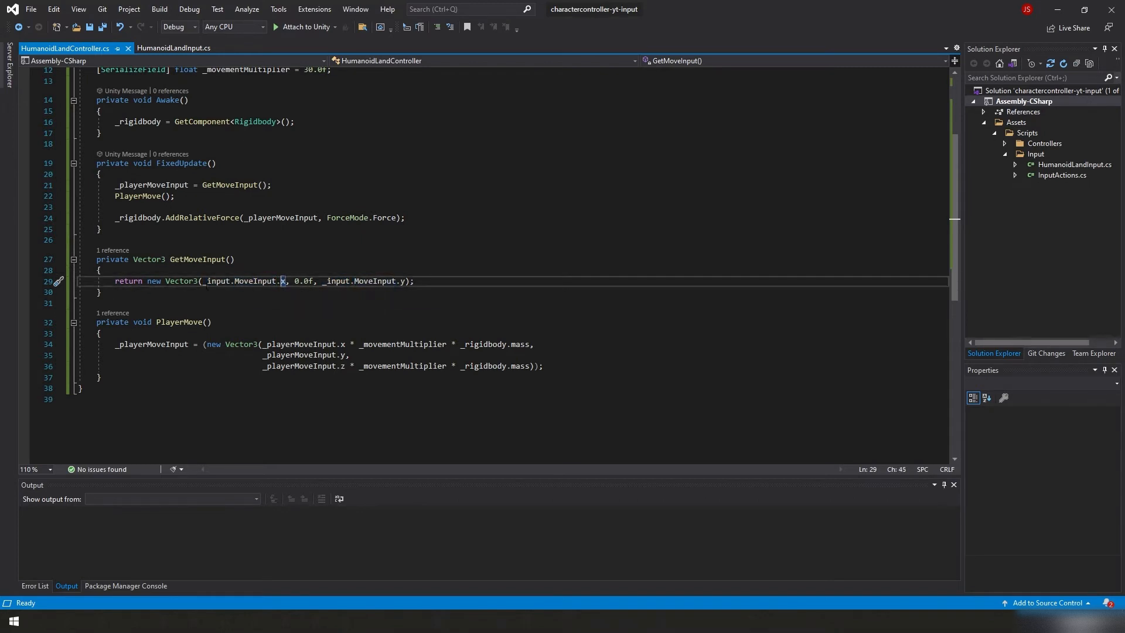
mouse_move(140, 185)
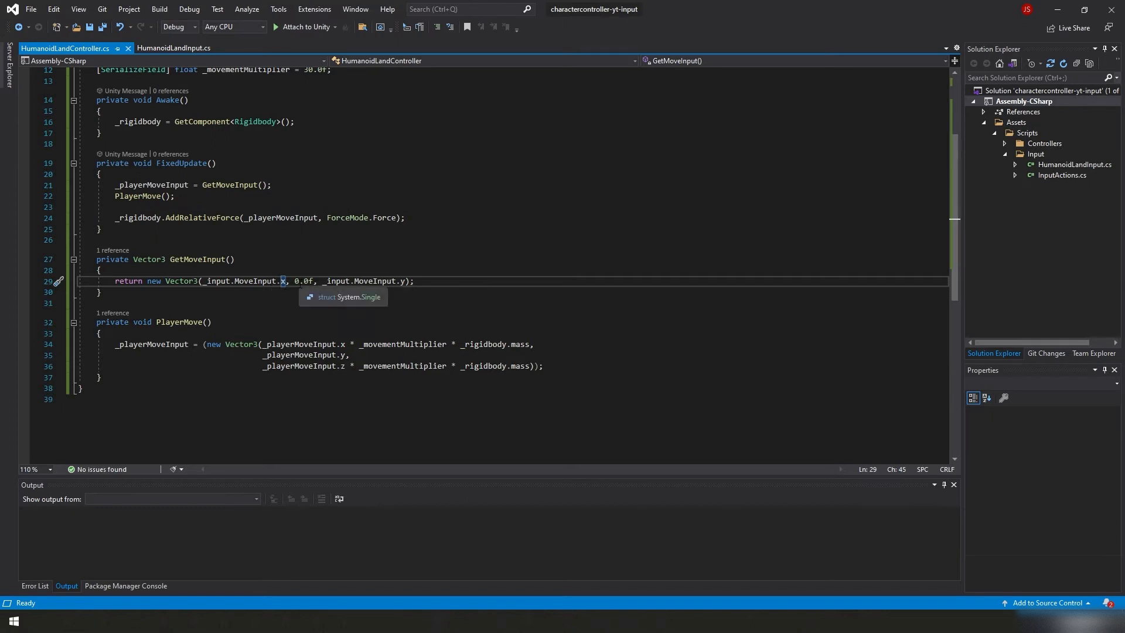
double_click(303, 281)
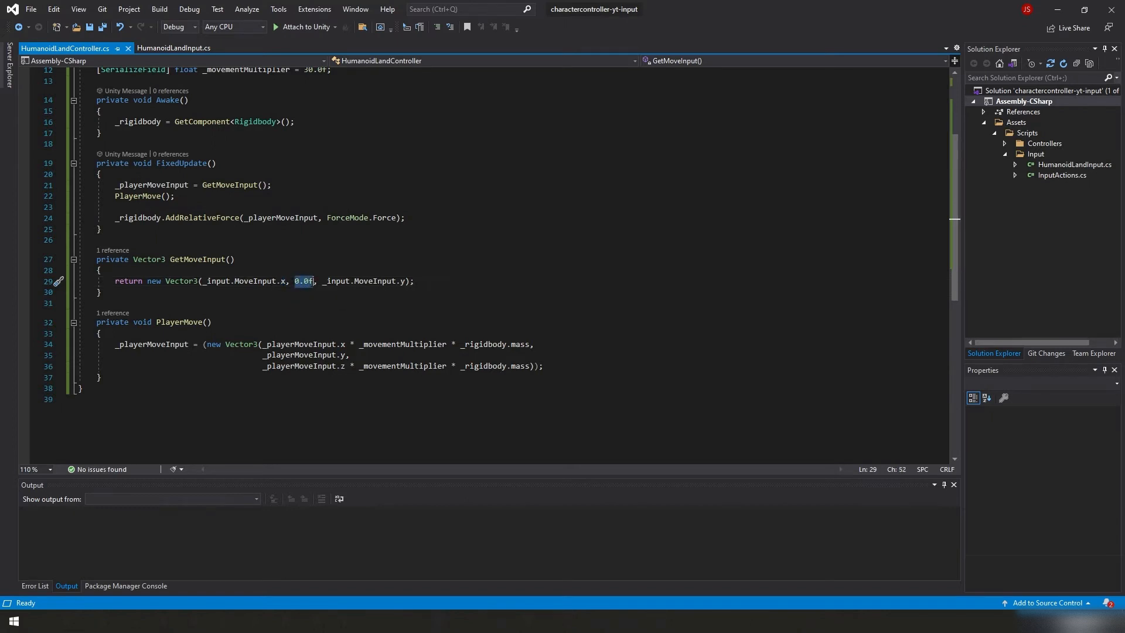
double_click(360, 281)
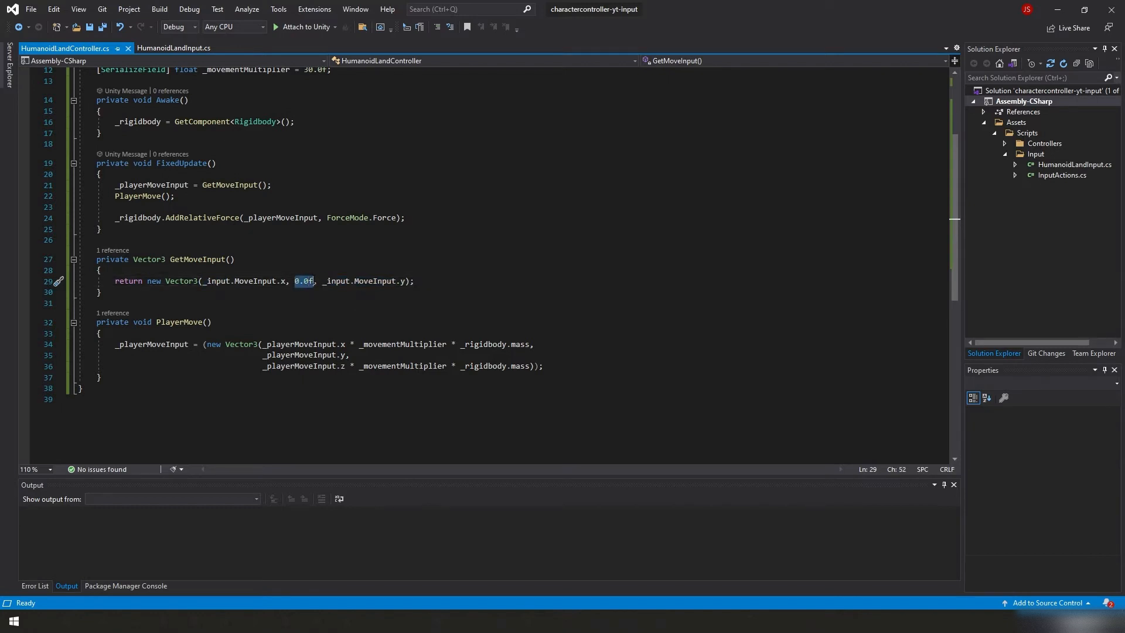
mouse_move(303, 282)
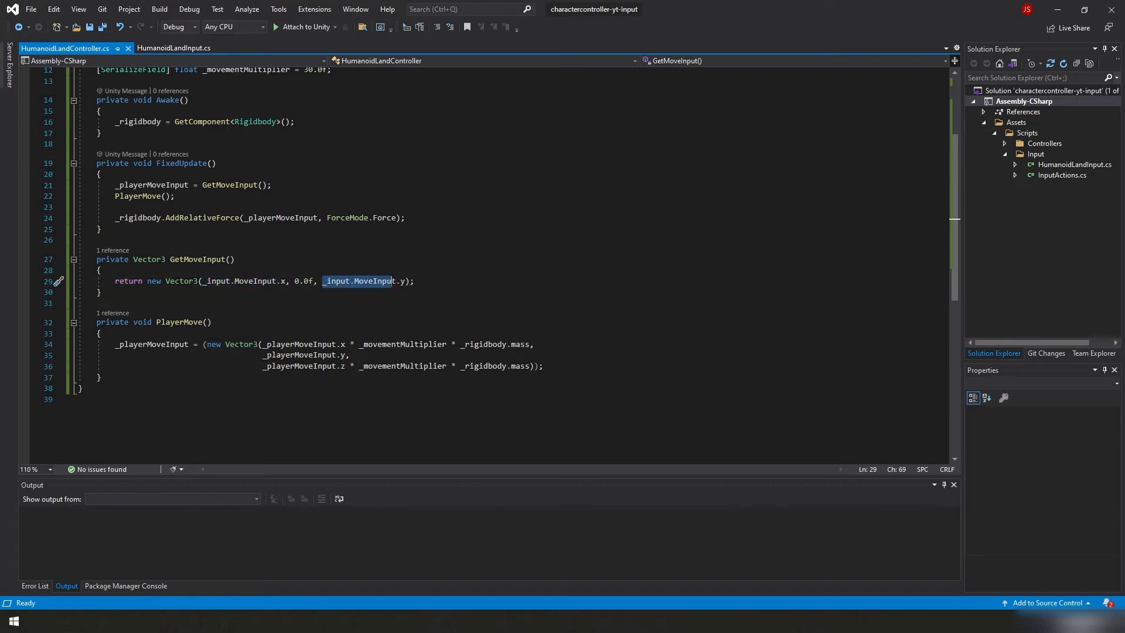
mouse_move(379, 281)
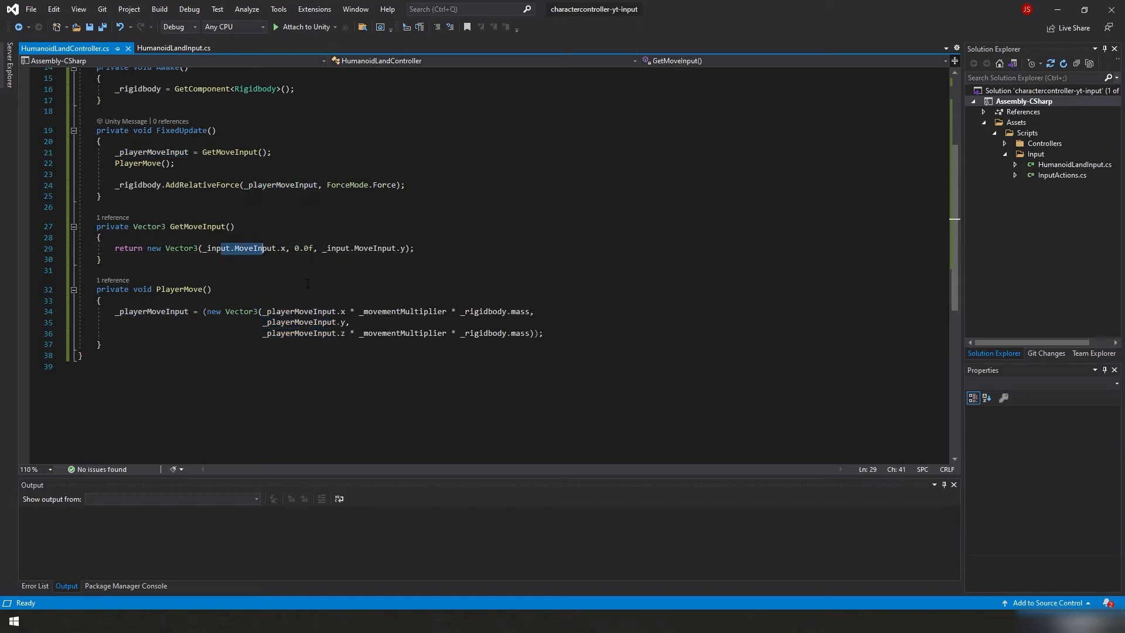
double_click(403, 312)
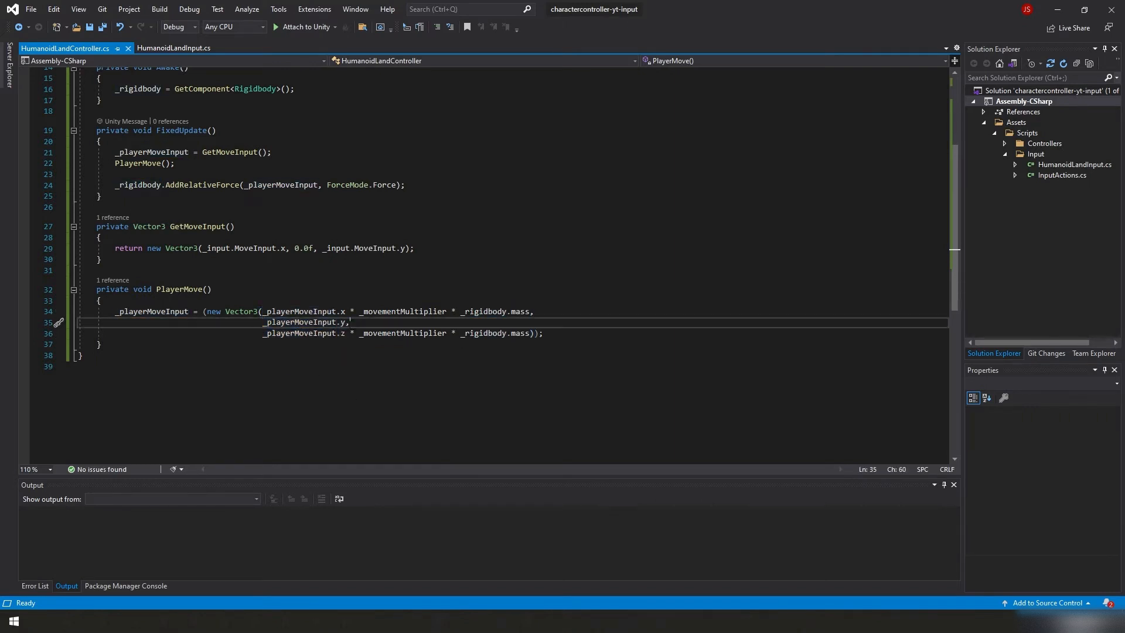
double_click(402, 312)
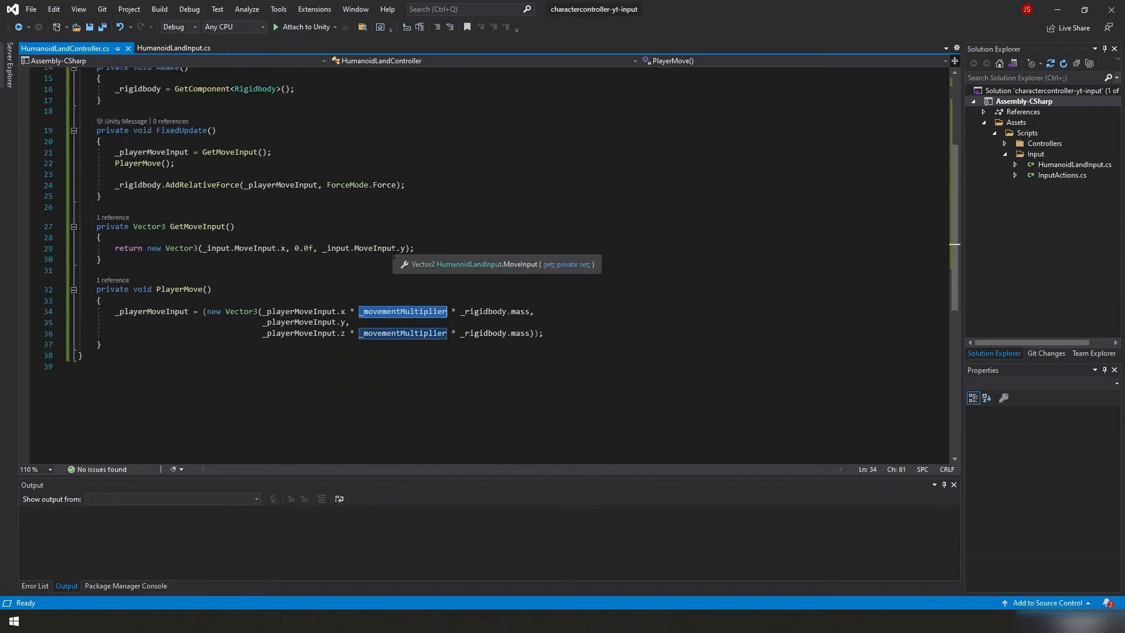
mouse_move(385, 265)
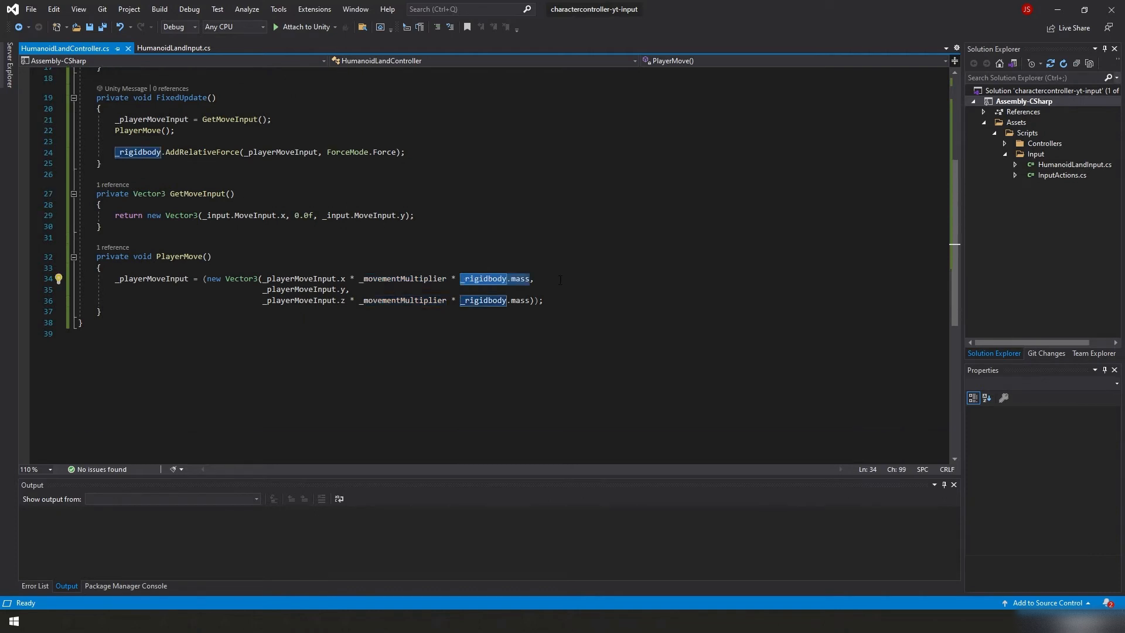
mouse_move(548, 279)
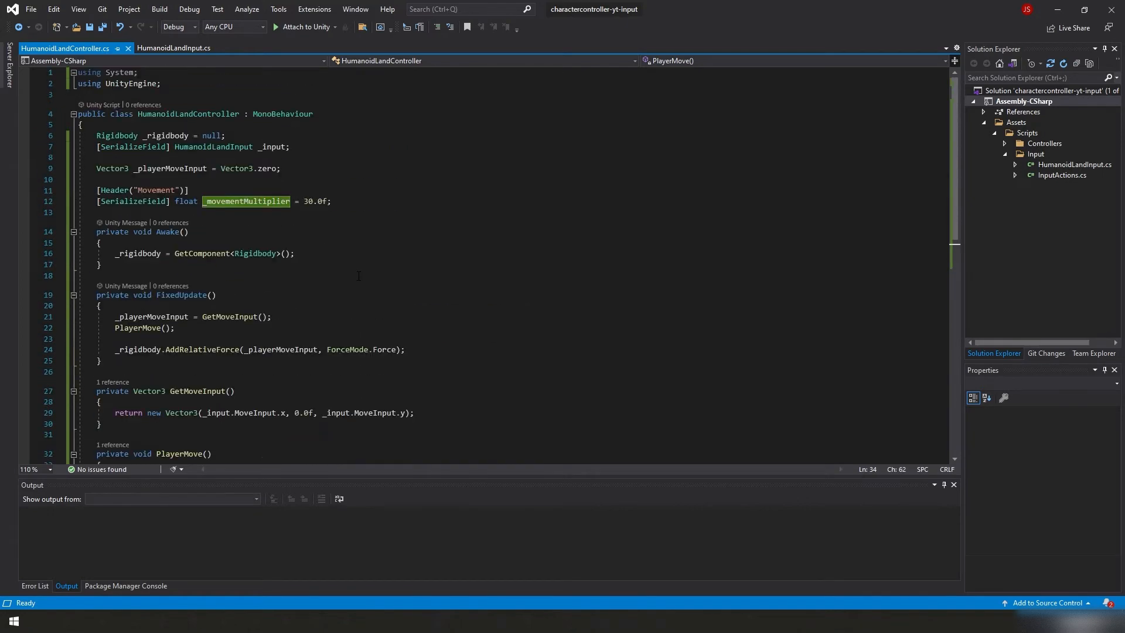
scroll(down, 3)
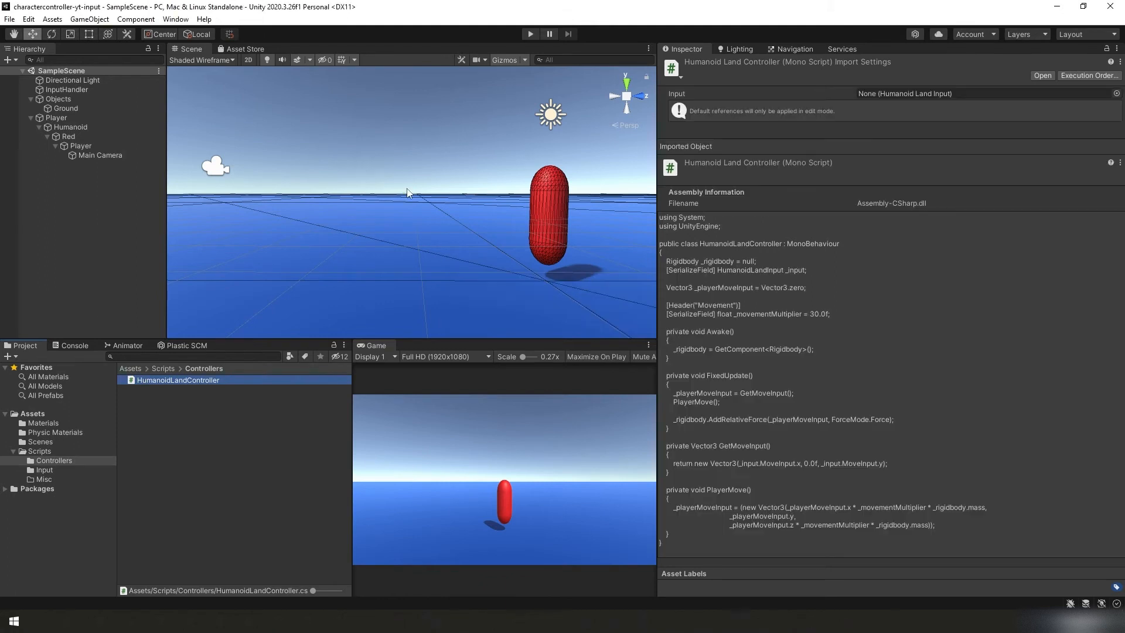
Select the Red player object and bring up the picker for the controller's Input field.
click(68, 136)
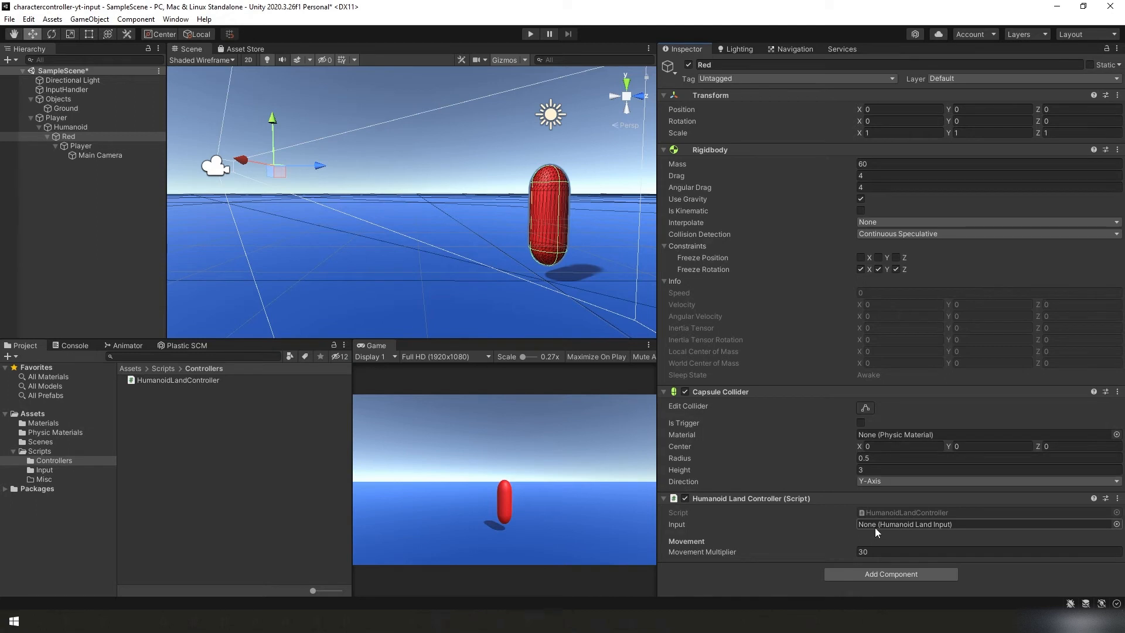
mouse_move(940, 535)
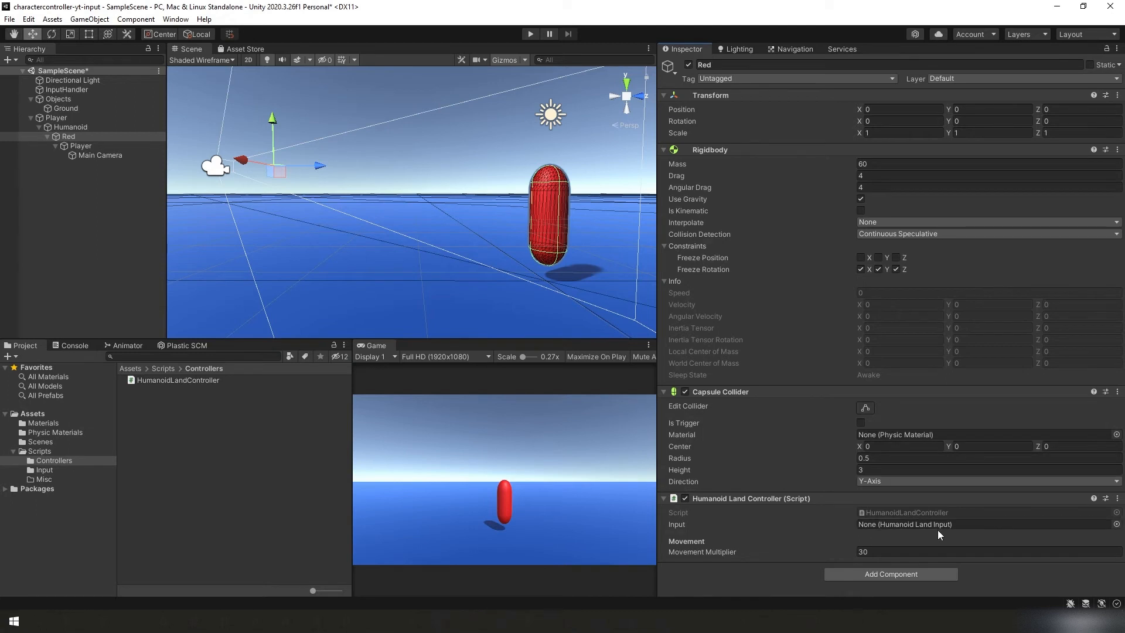
click(1115, 524)
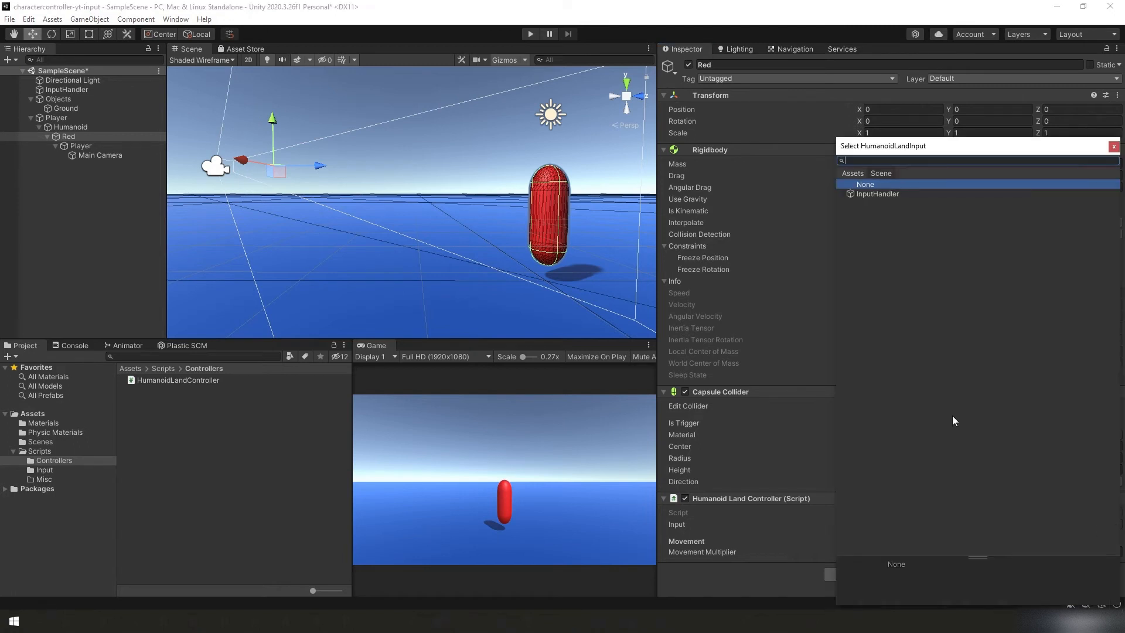
Assign InputHandler as the Humanoid Land Controller's input on Red.
click(877, 193)
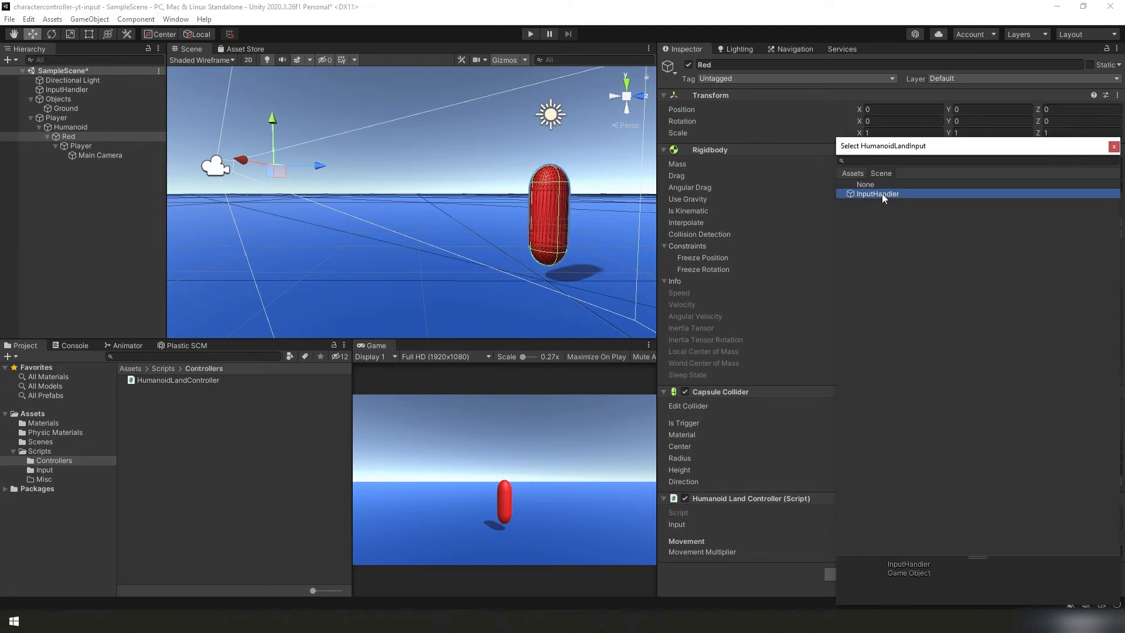
click(877, 193)
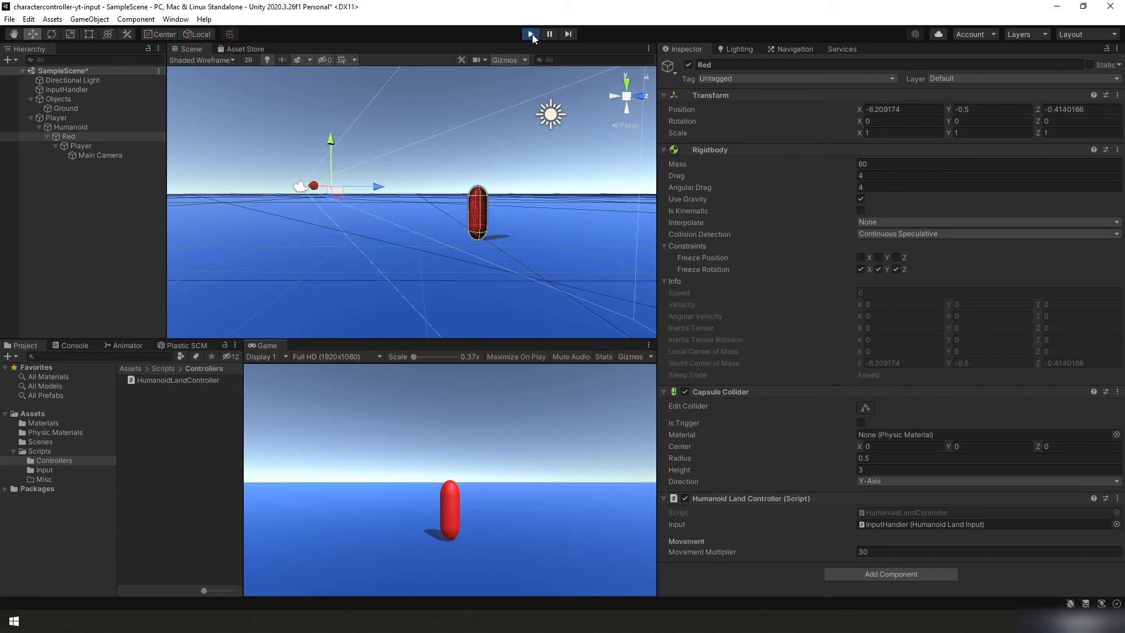
Stop Play and create a Random empty under Objects containing a new Cube.
click(529, 33)
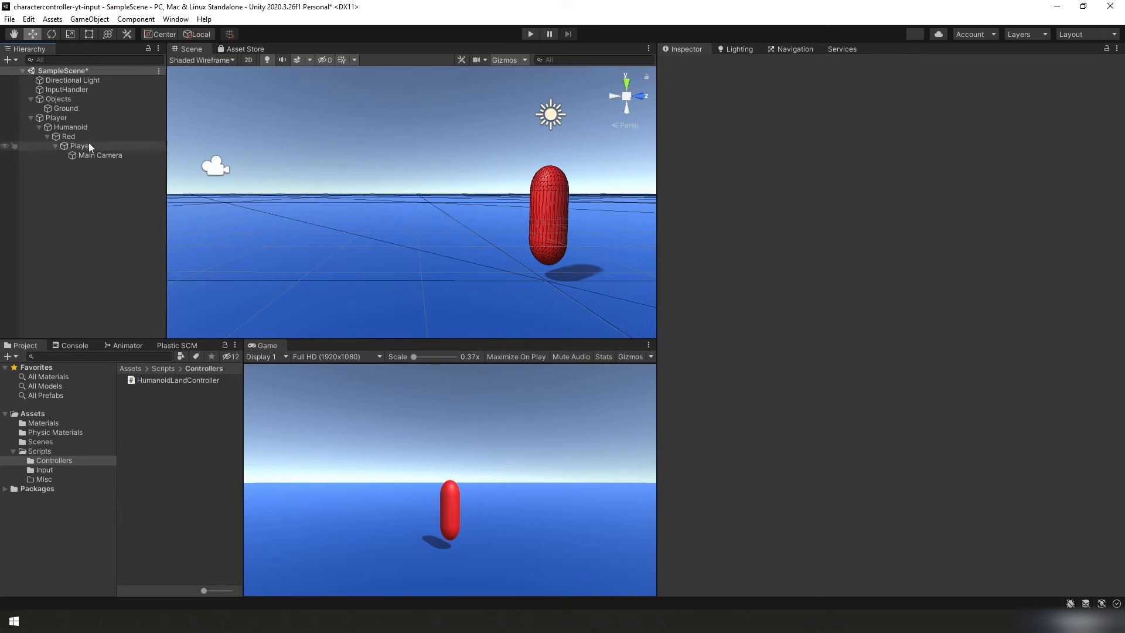
right_click(58, 99)
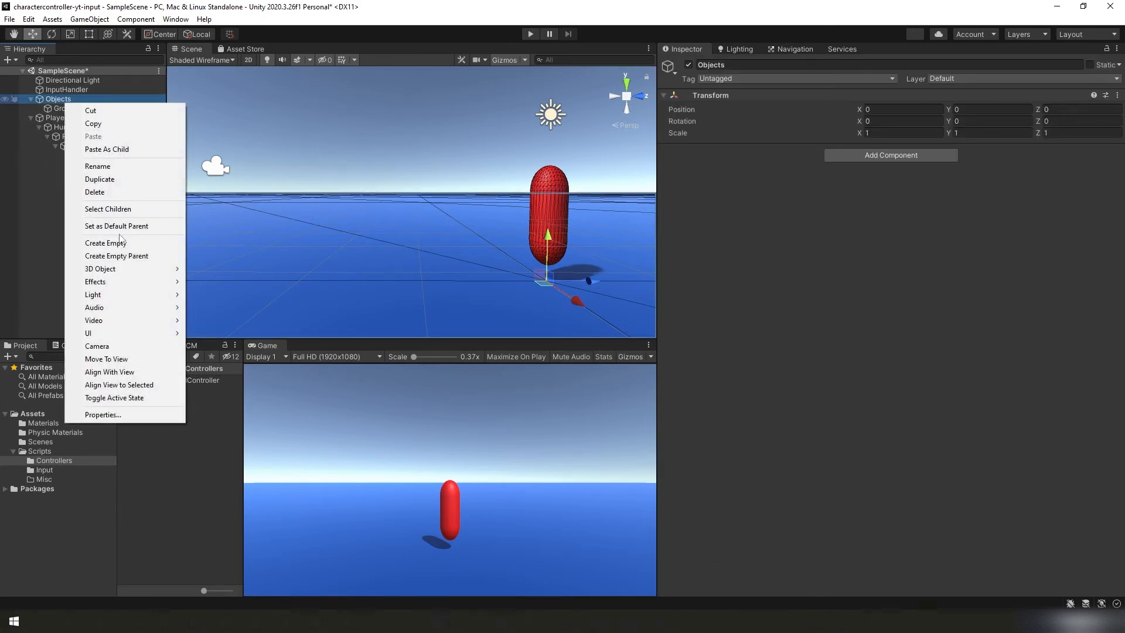
click(106, 242)
text(Random)
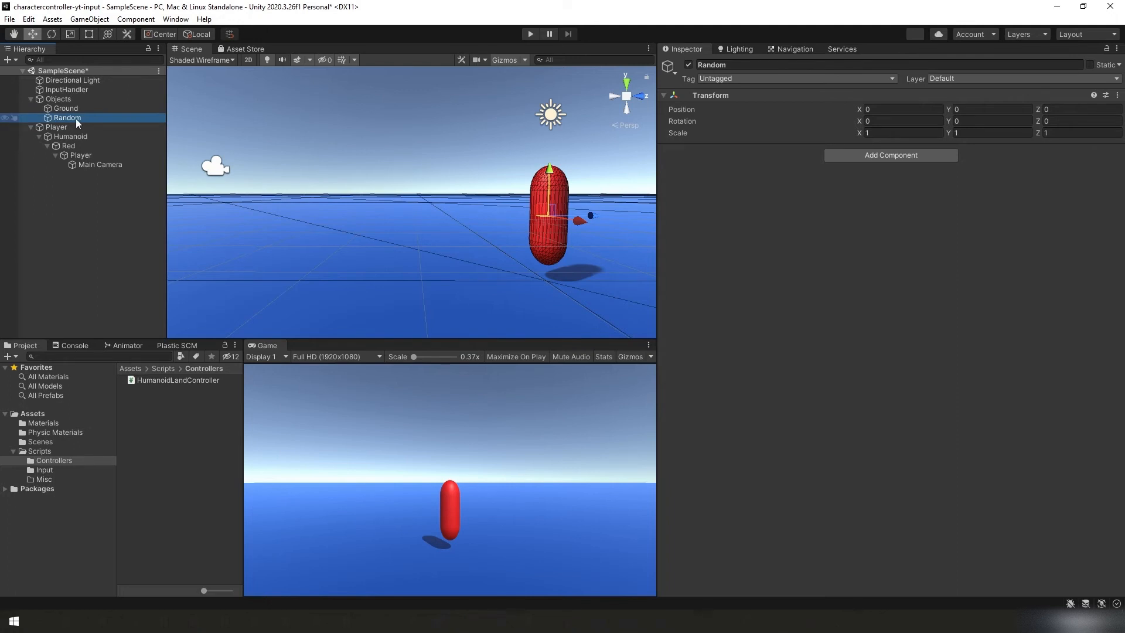
right_click(65, 117)
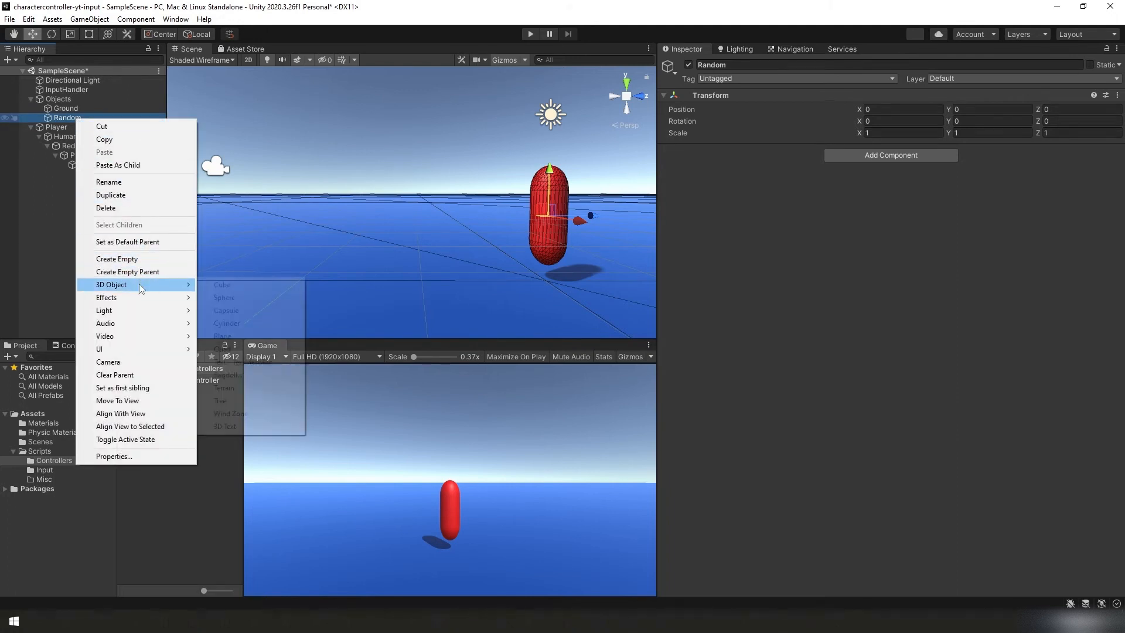
click(221, 285)
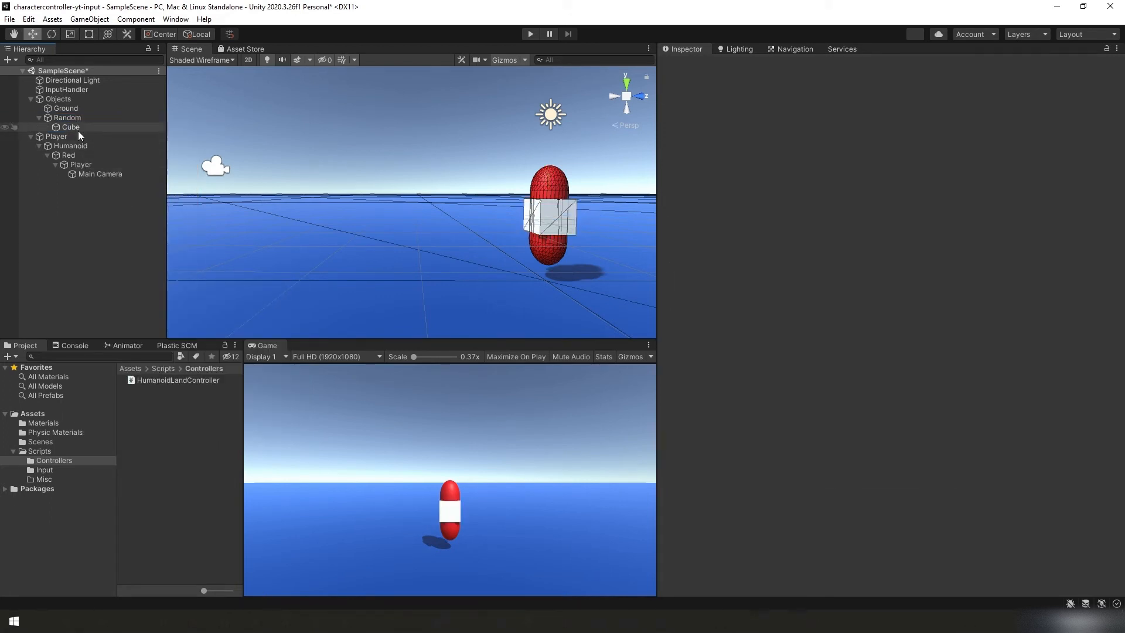
click(70, 126)
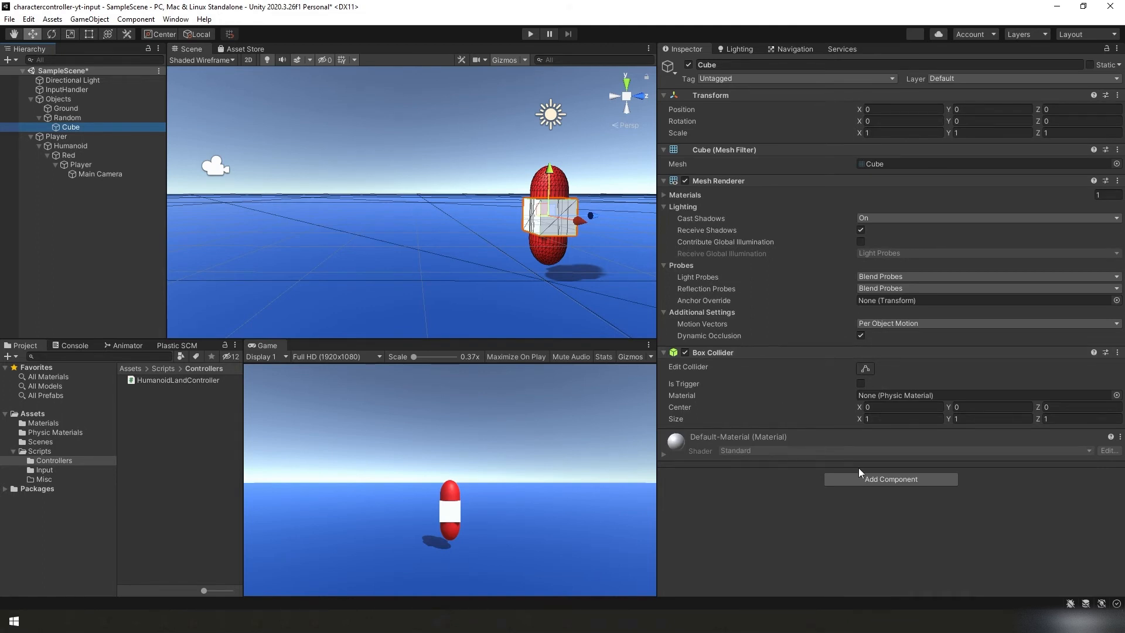
Give the Cube a Rigidbody with mass 10, drag 2 and angular drag 2.
click(890, 478)
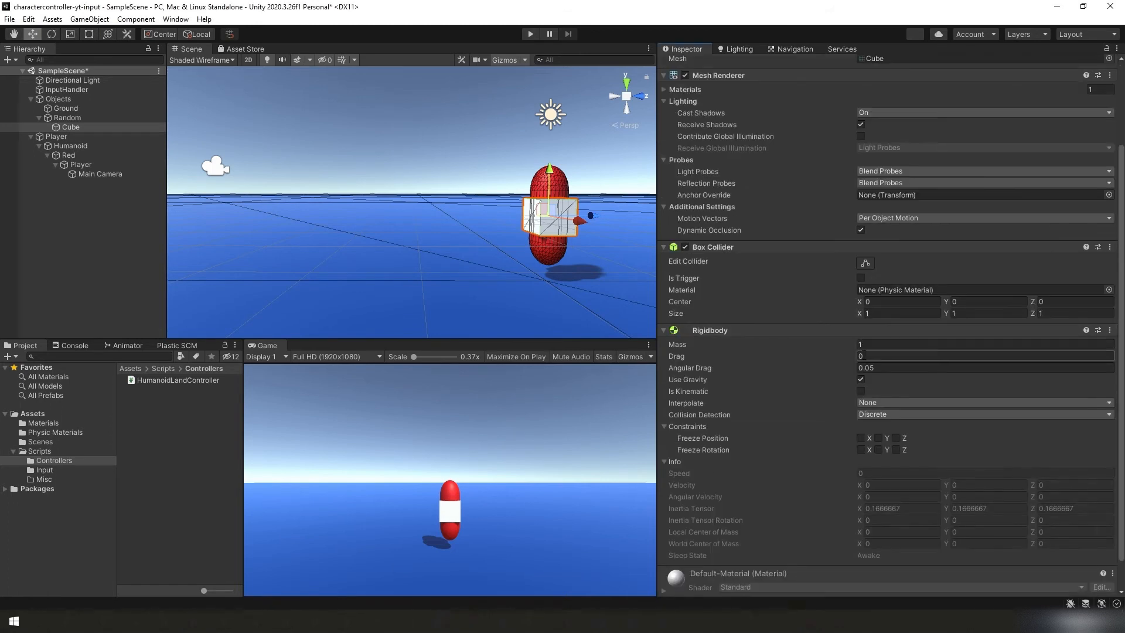
text(10)
click(984, 366)
text(2)
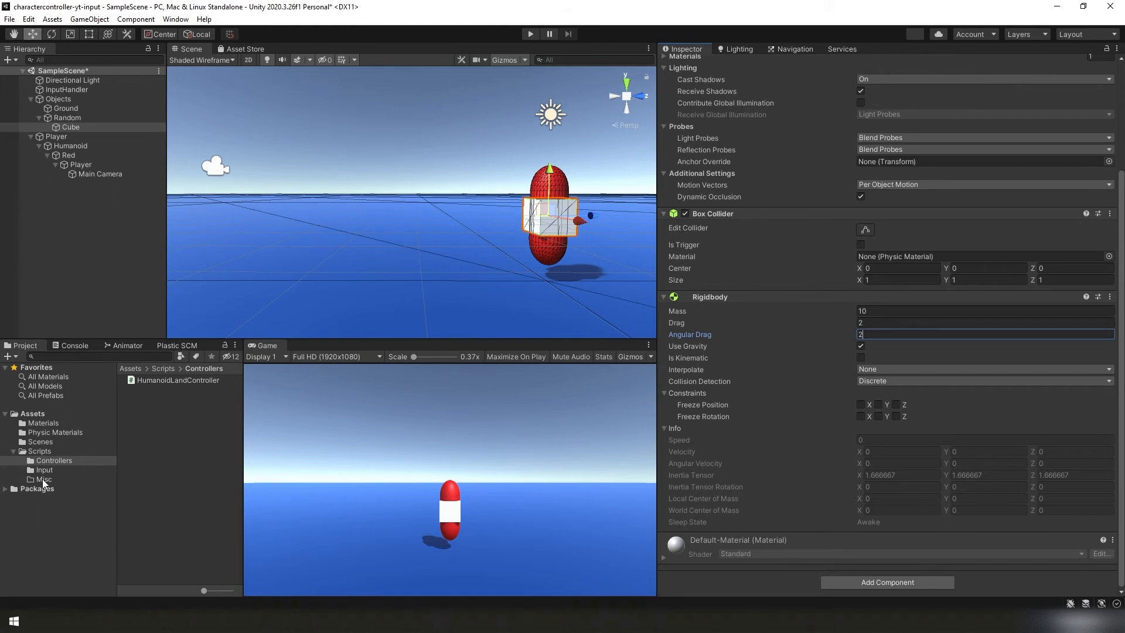
click(43, 479)
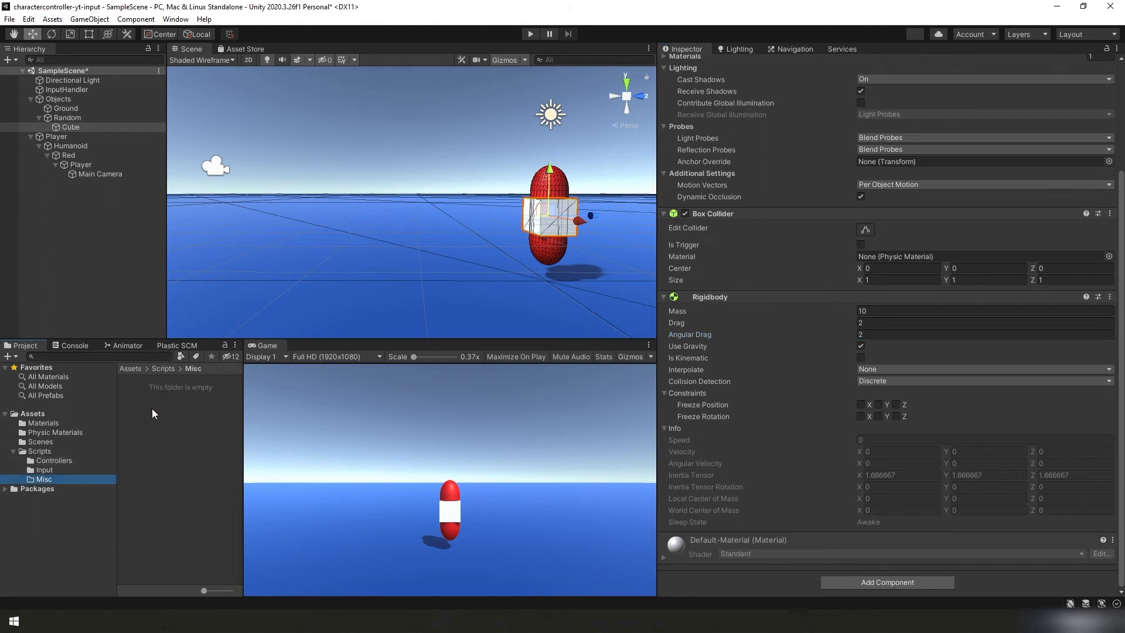
Create a RandomObjectColor C# script in Scripts/Misc and open it for editing.
right_click(155, 414)
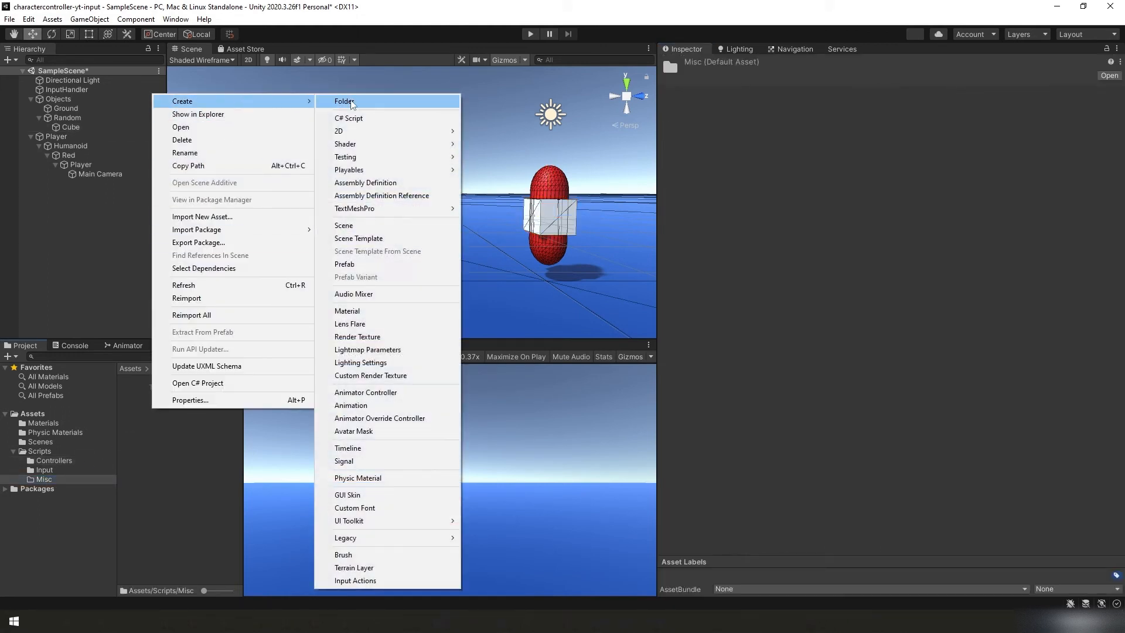
click(349, 117)
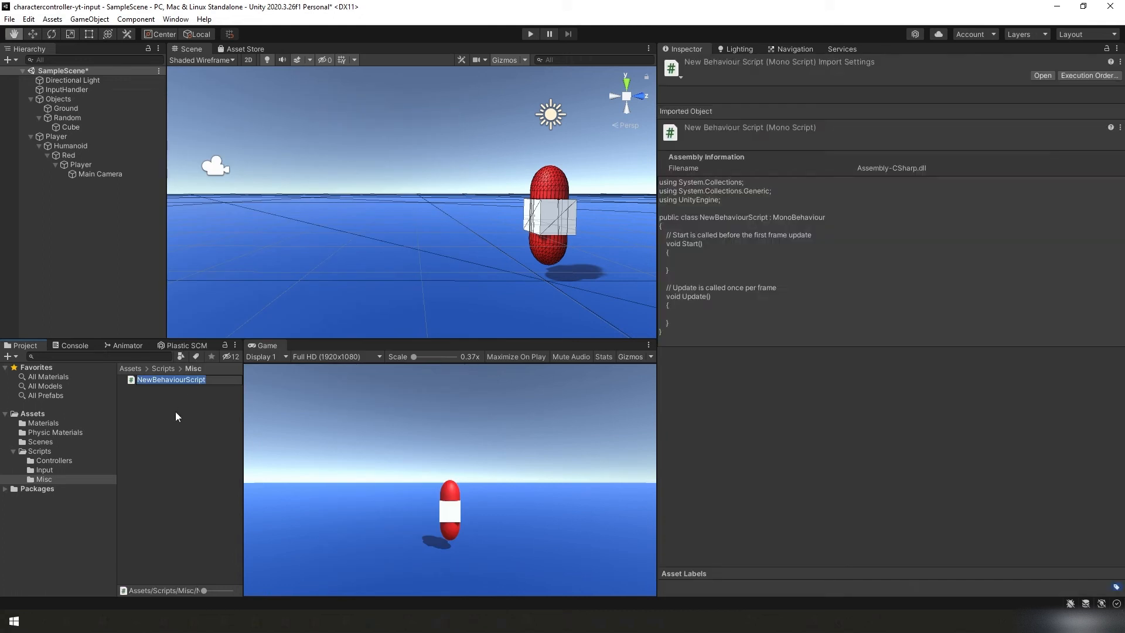
text(RandomObjectColor)
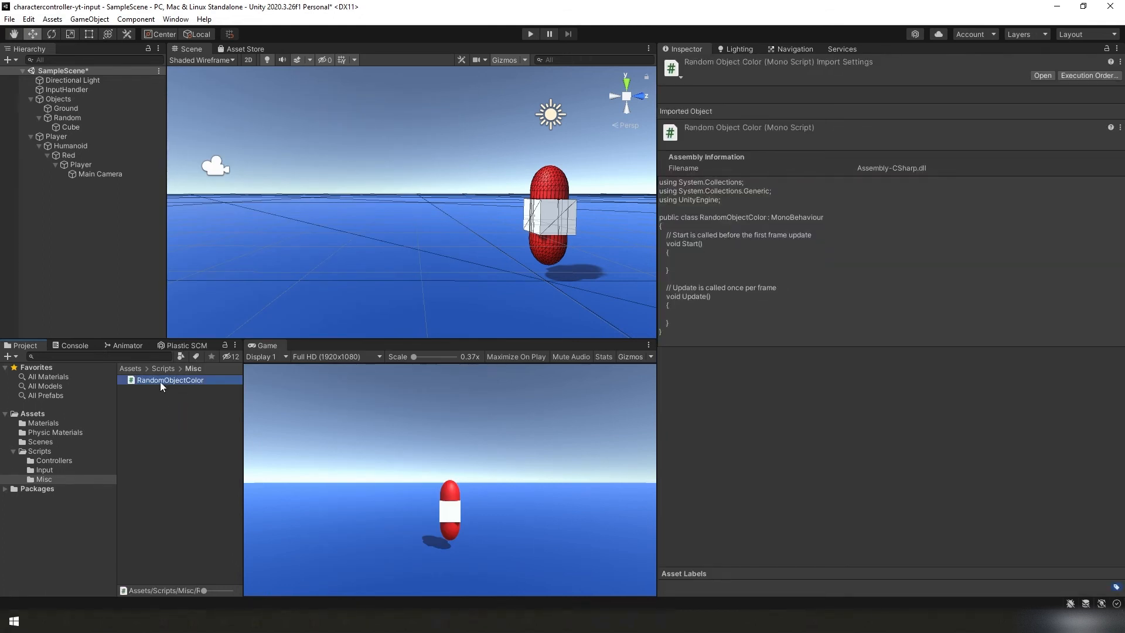
double_click(169, 379)
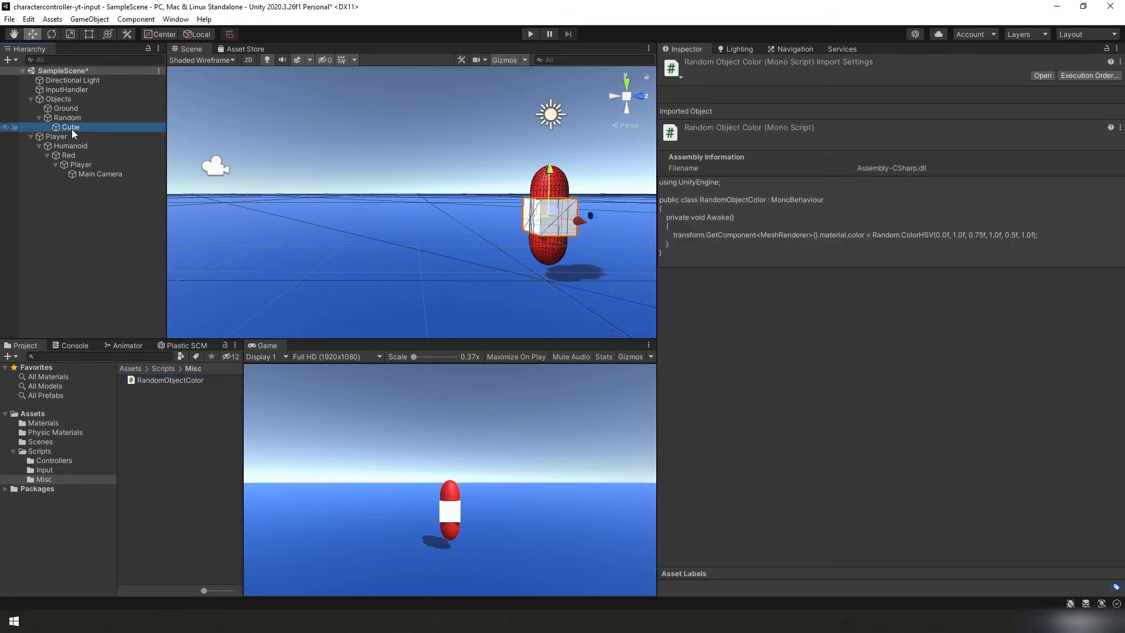
Scale the Cube under Random to 2 on every axis.
click(70, 127)
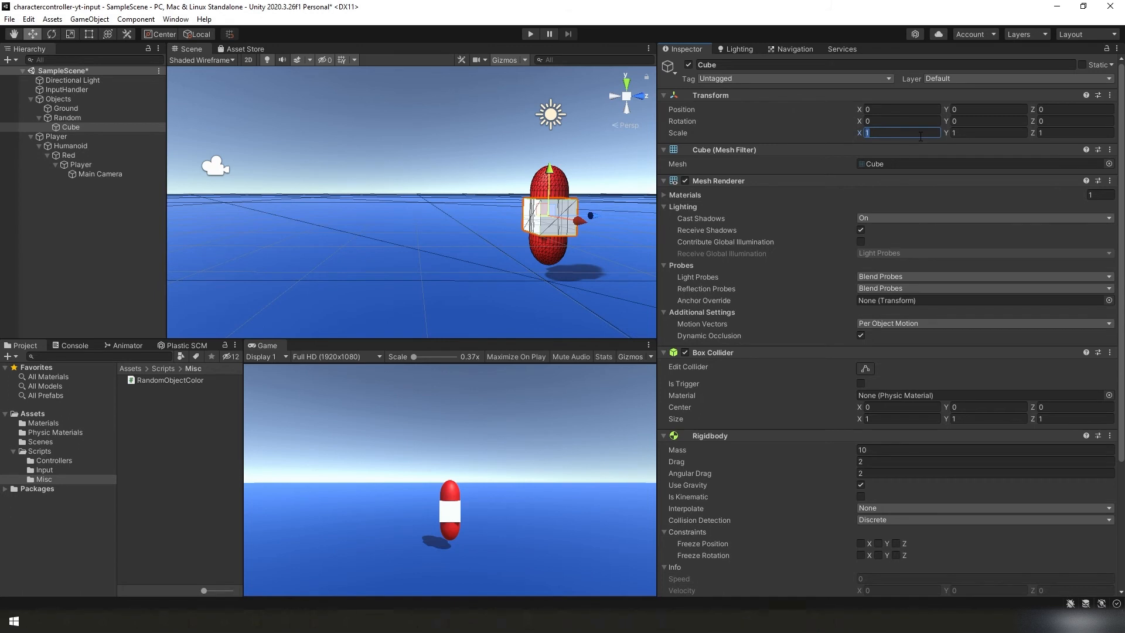
text(3)
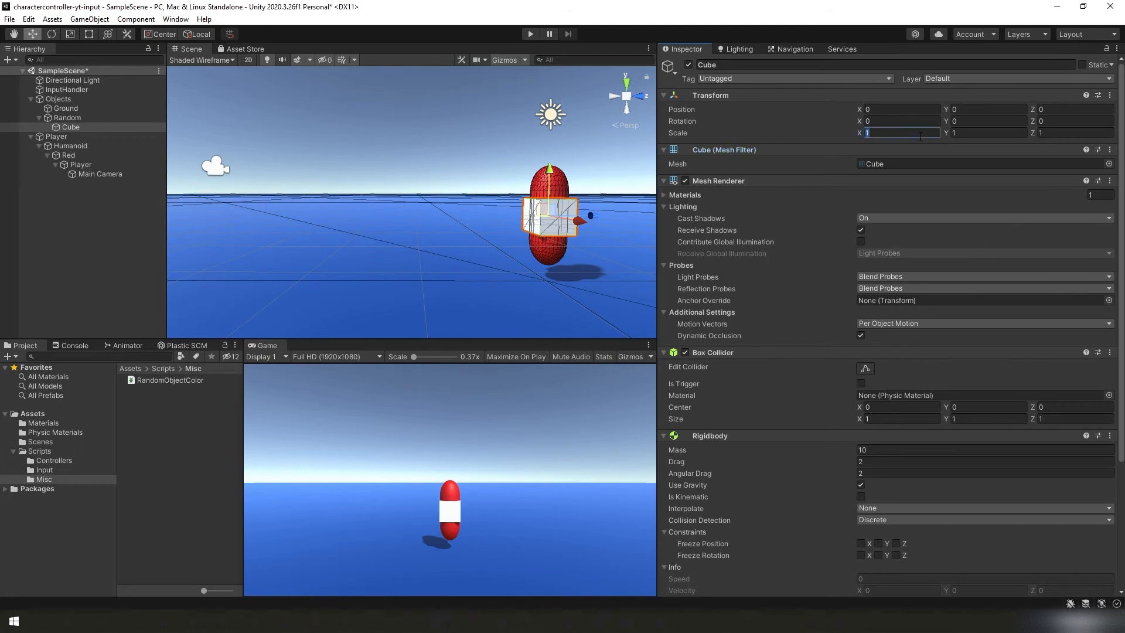
text(2)
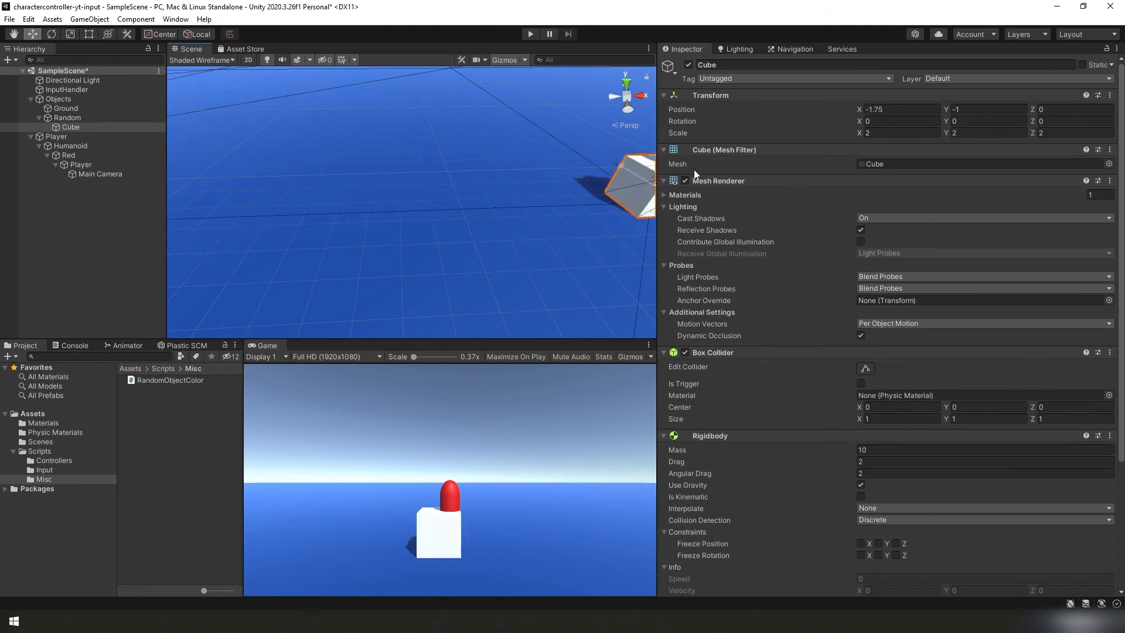
Move the cube farther ahead of the player and duplicate it into several copies.
drag(628, 194, 419, 187)
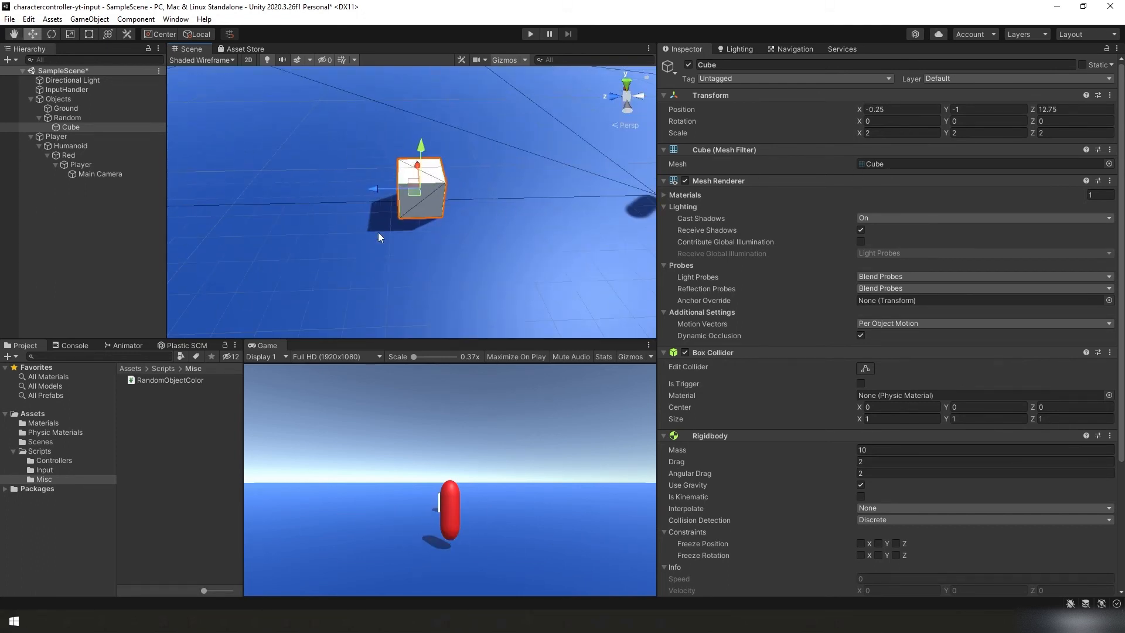
drag(379, 237, 462, 209)
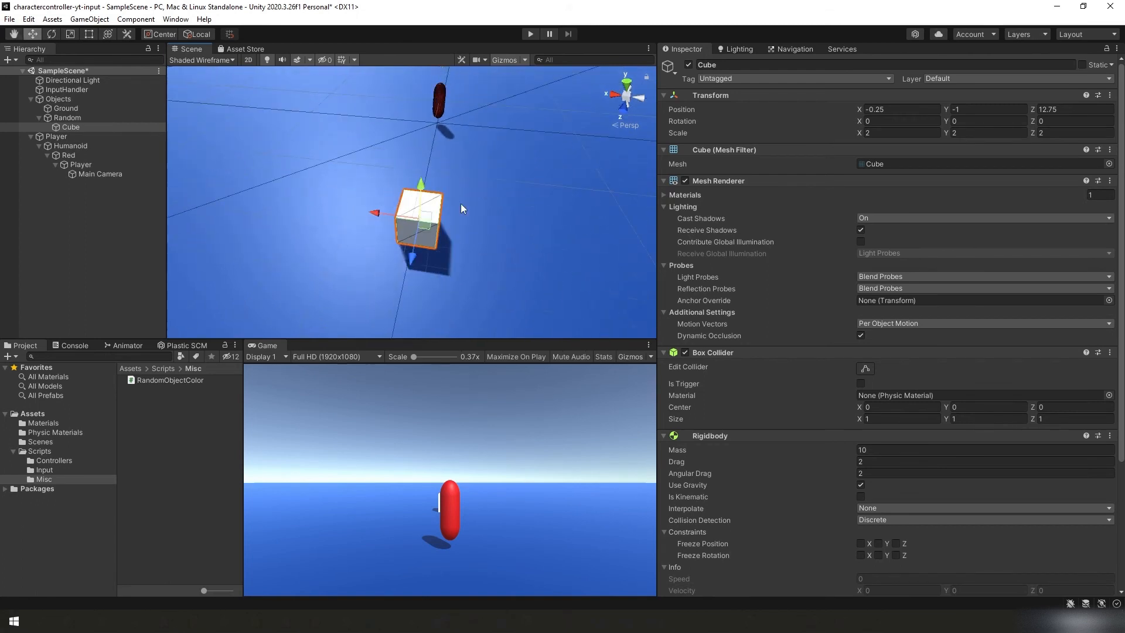
right_click(71, 127)
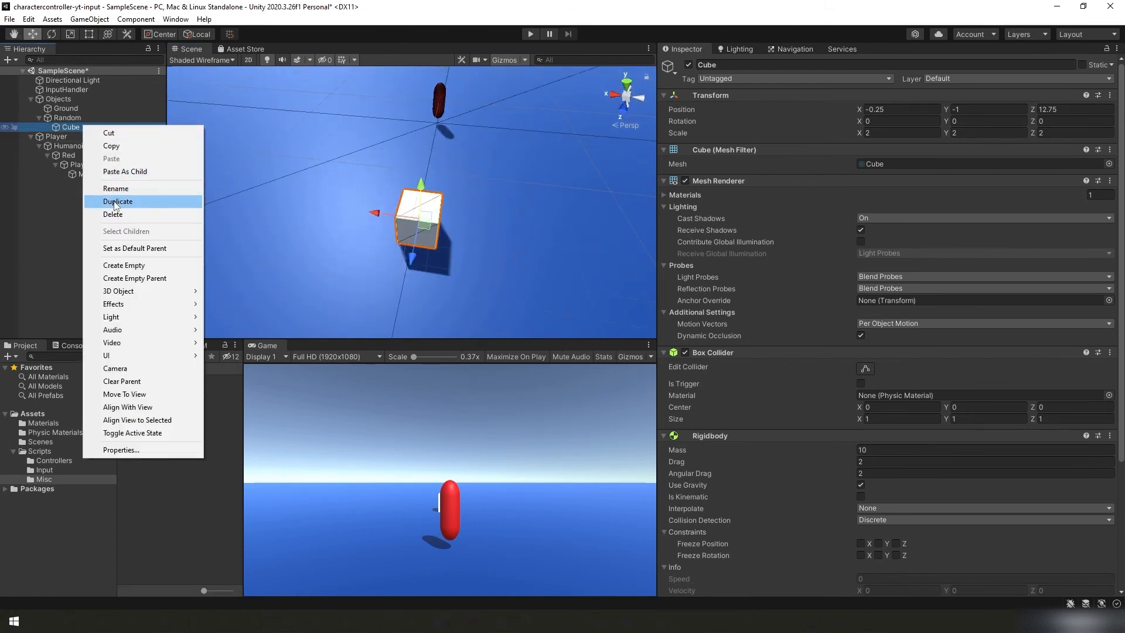
click(117, 202)
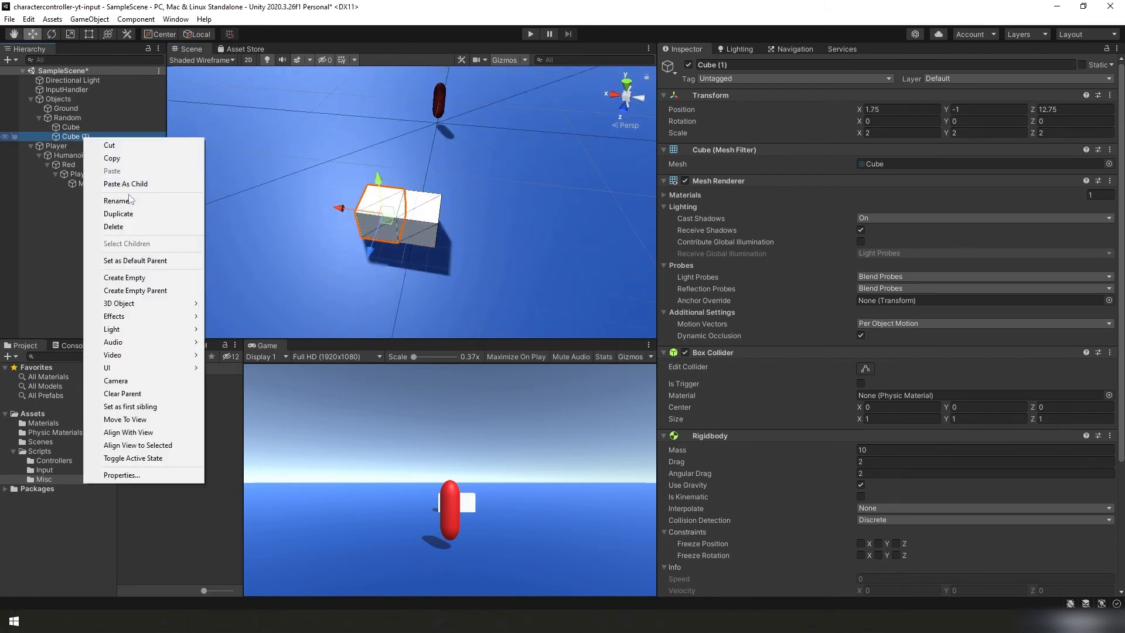
click(119, 213)
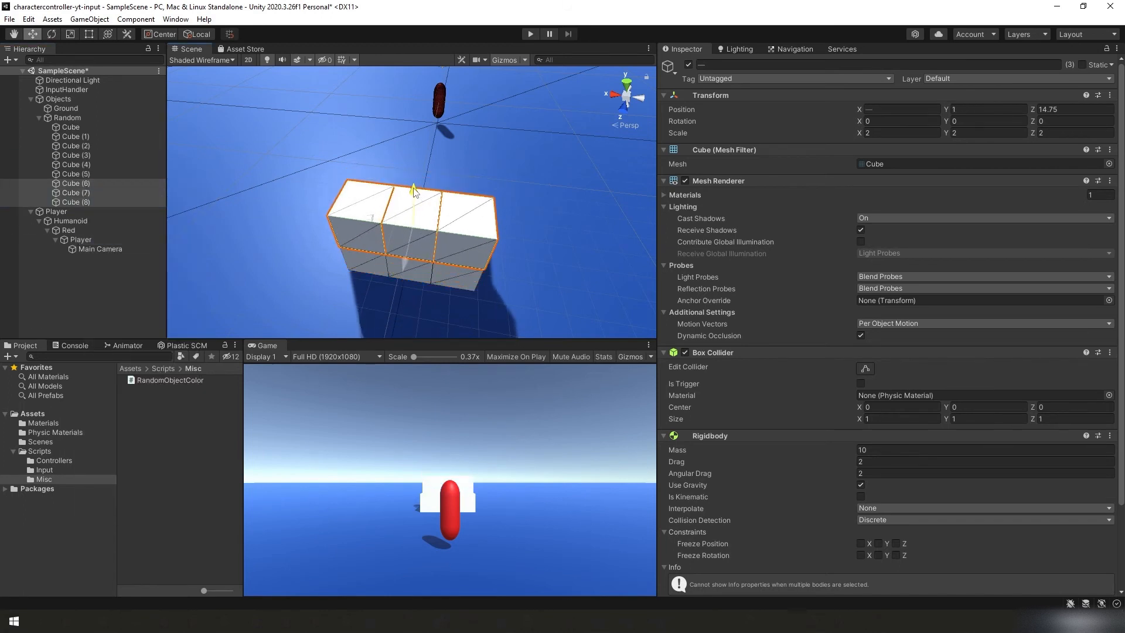
Duplicate the whole block of copied cubes to scatter more around the player.
right_click(75, 182)
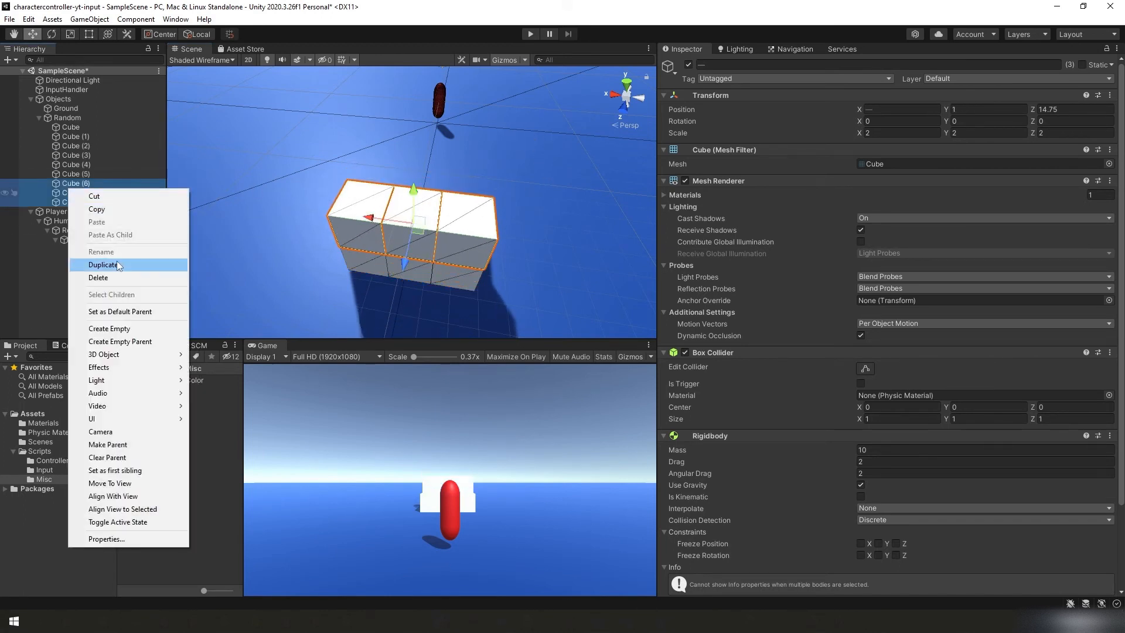
click(102, 265)
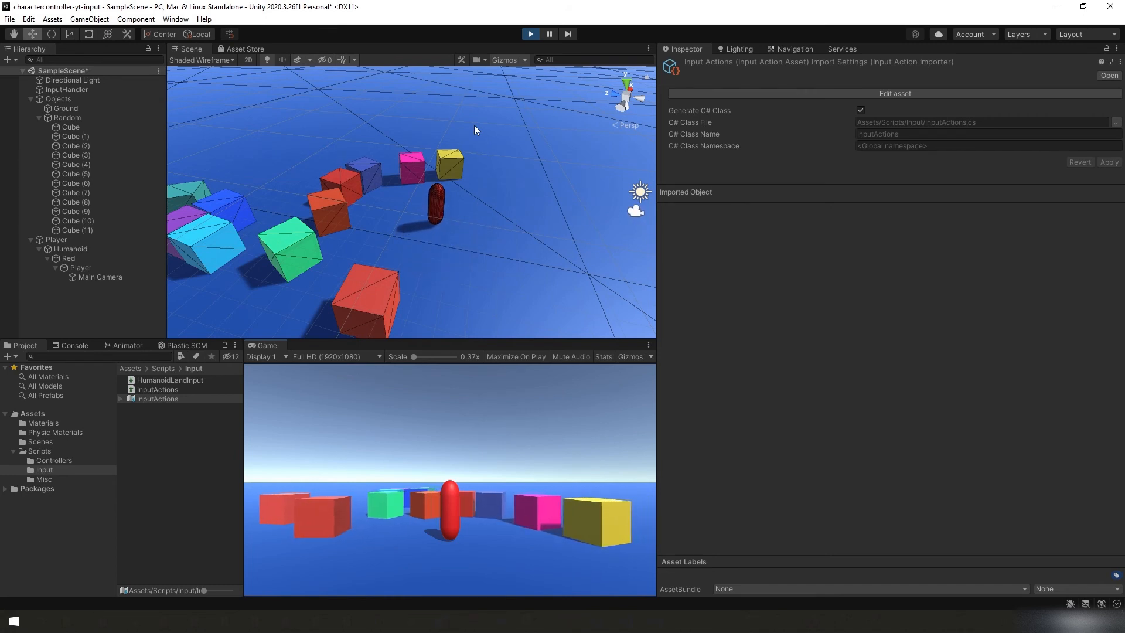
Stop play mode and select the InputActions asset in the Project window.
click(530, 32)
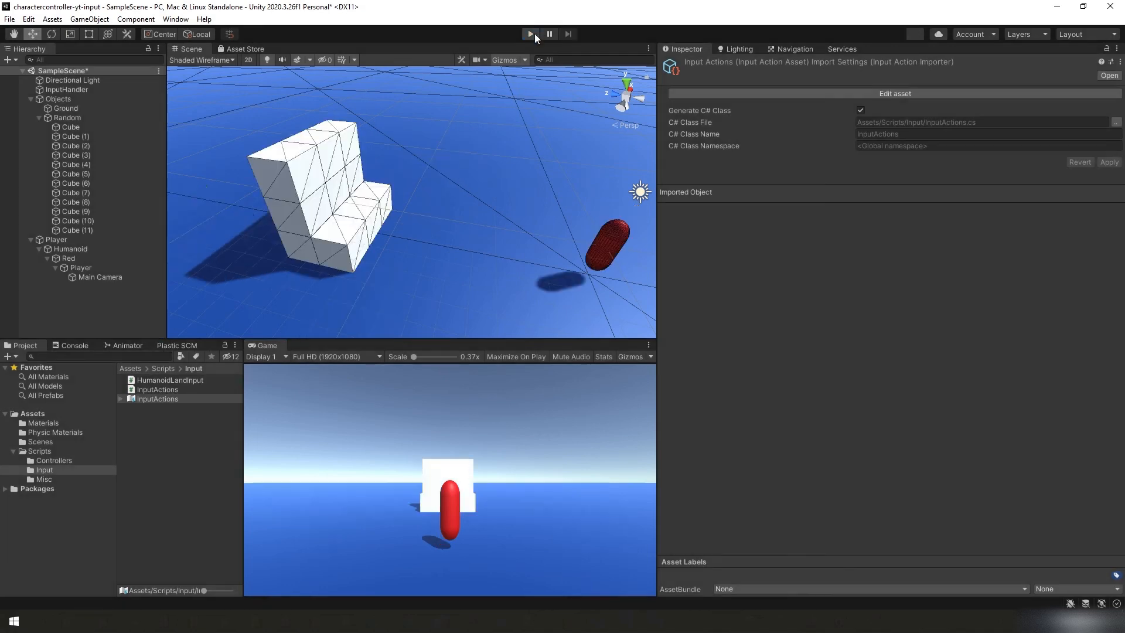
click(156, 399)
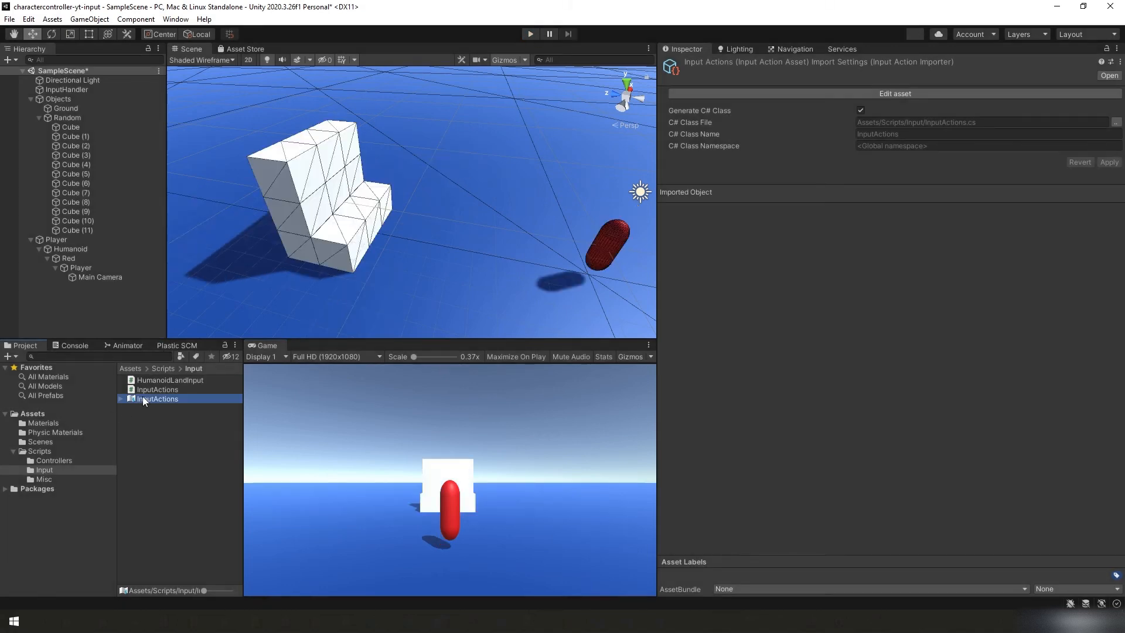
Review the Move action's WASD composite, inspecting the Down: S keyboard binding.
double_click(156, 398)
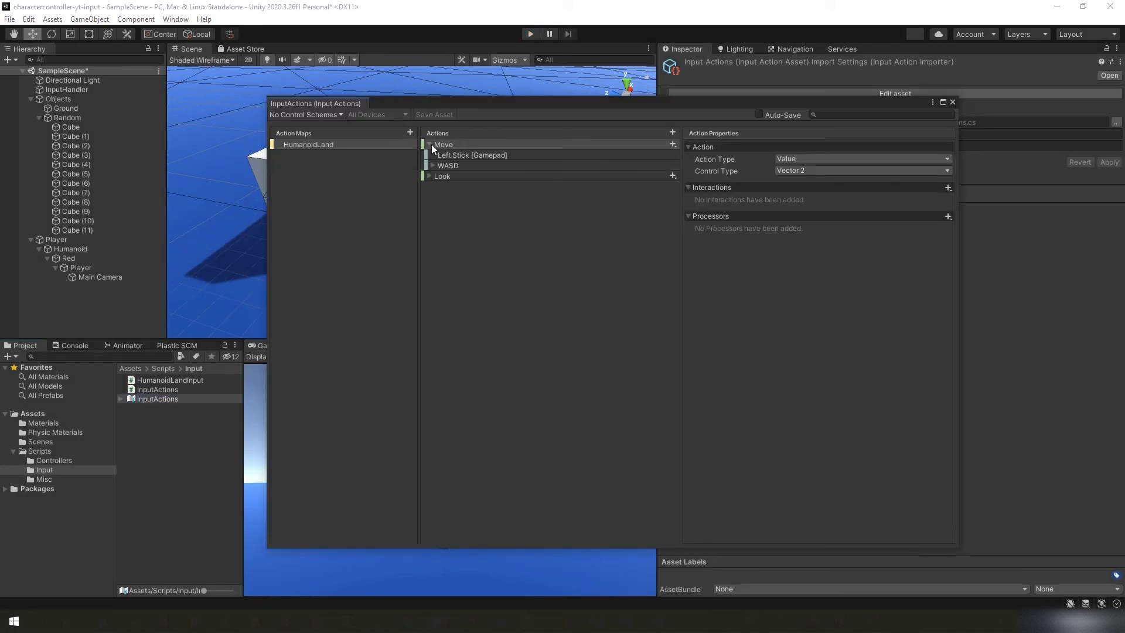
click(431, 166)
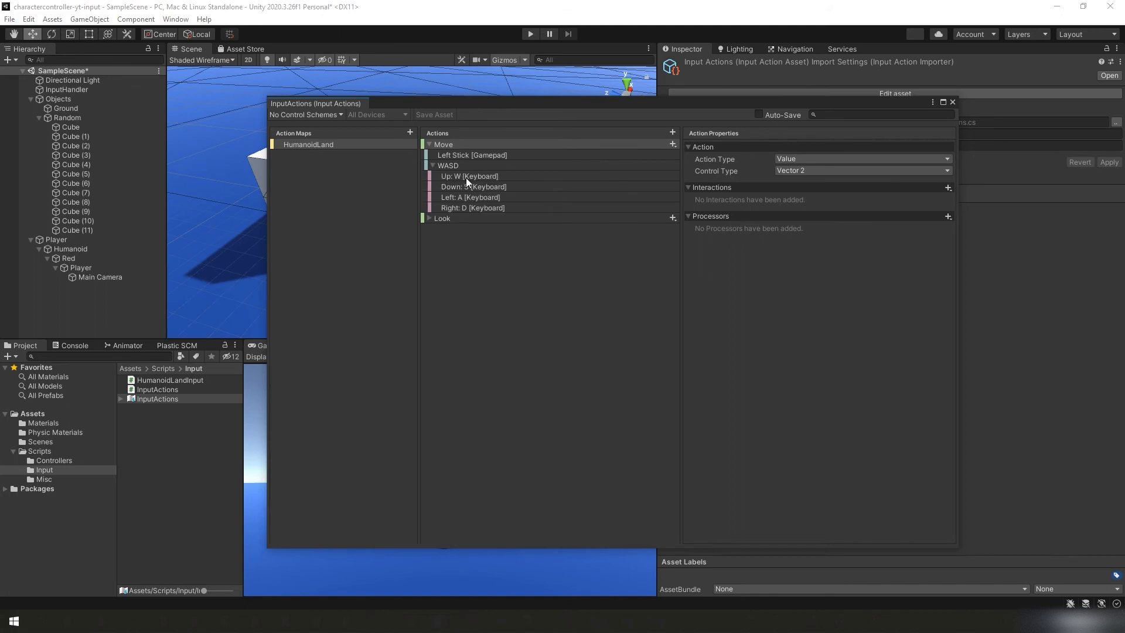
click(472, 187)
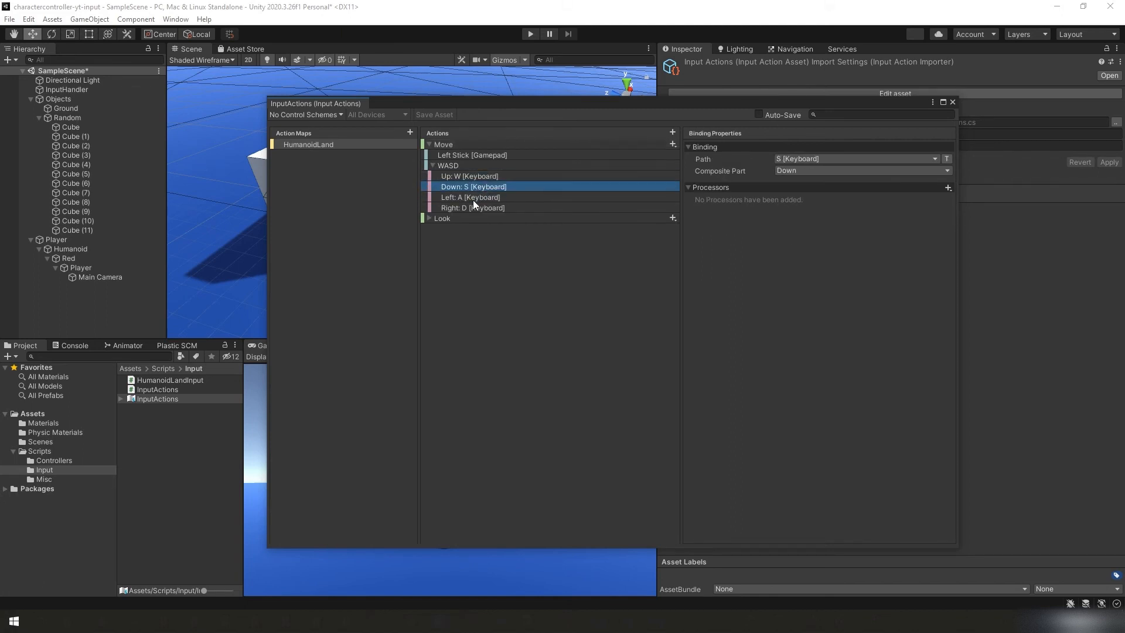
click(471, 197)
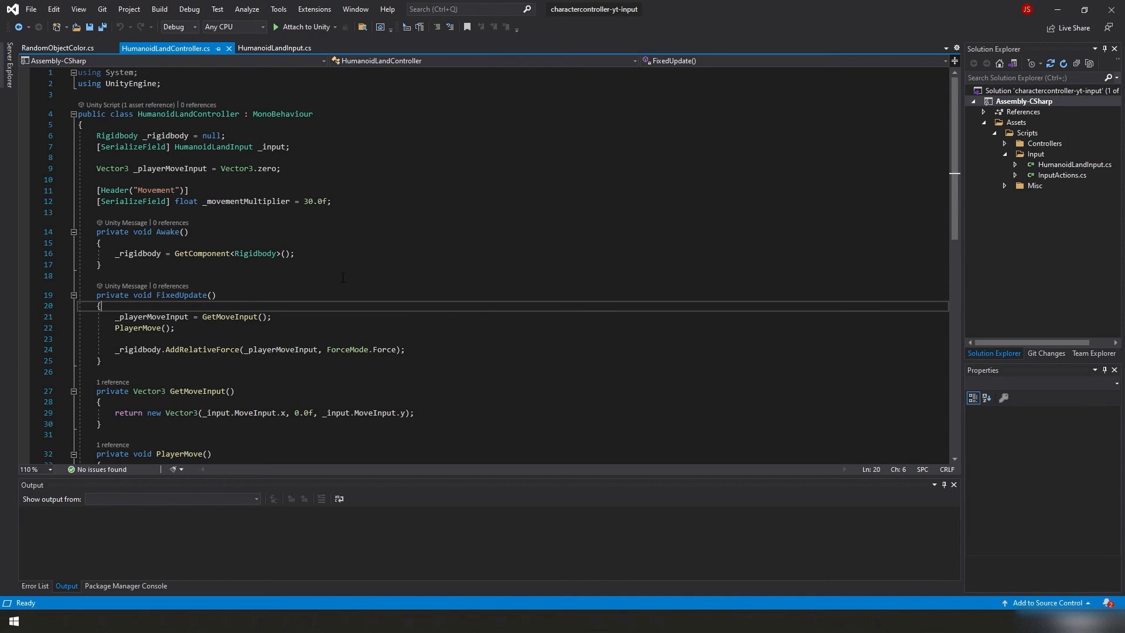
mouse_move(334, 267)
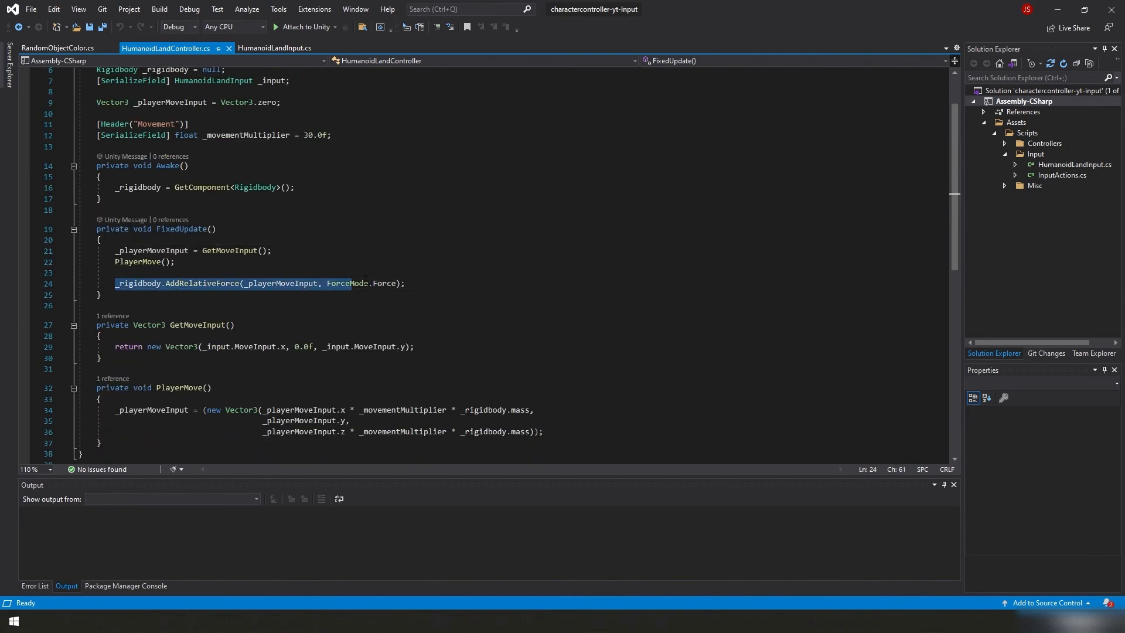
click(198, 387)
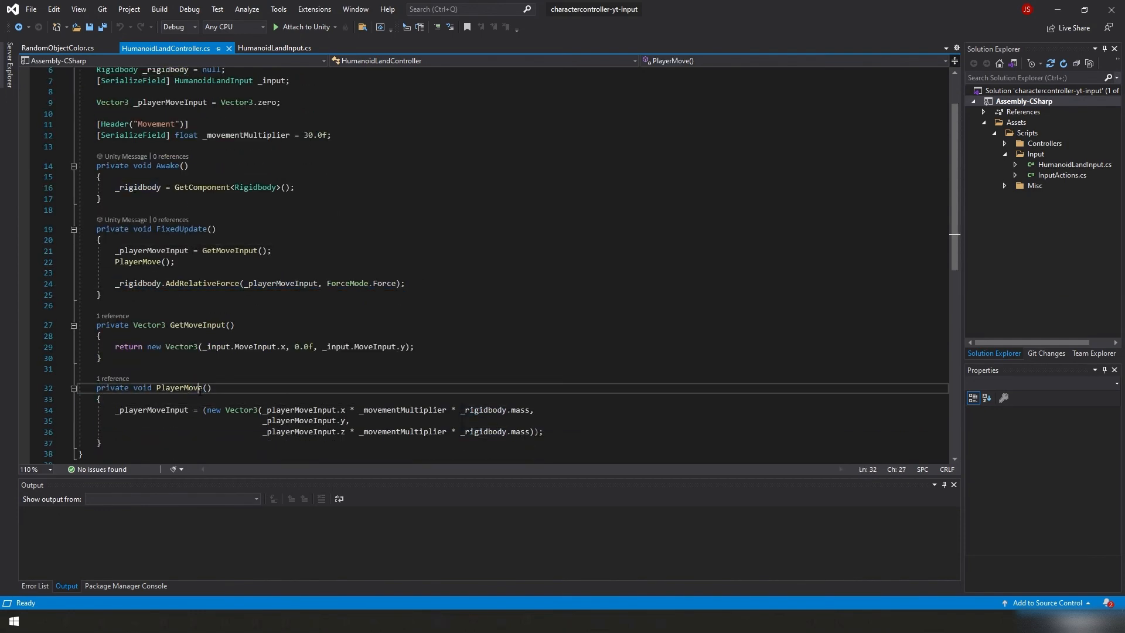
mouse_move(138, 261)
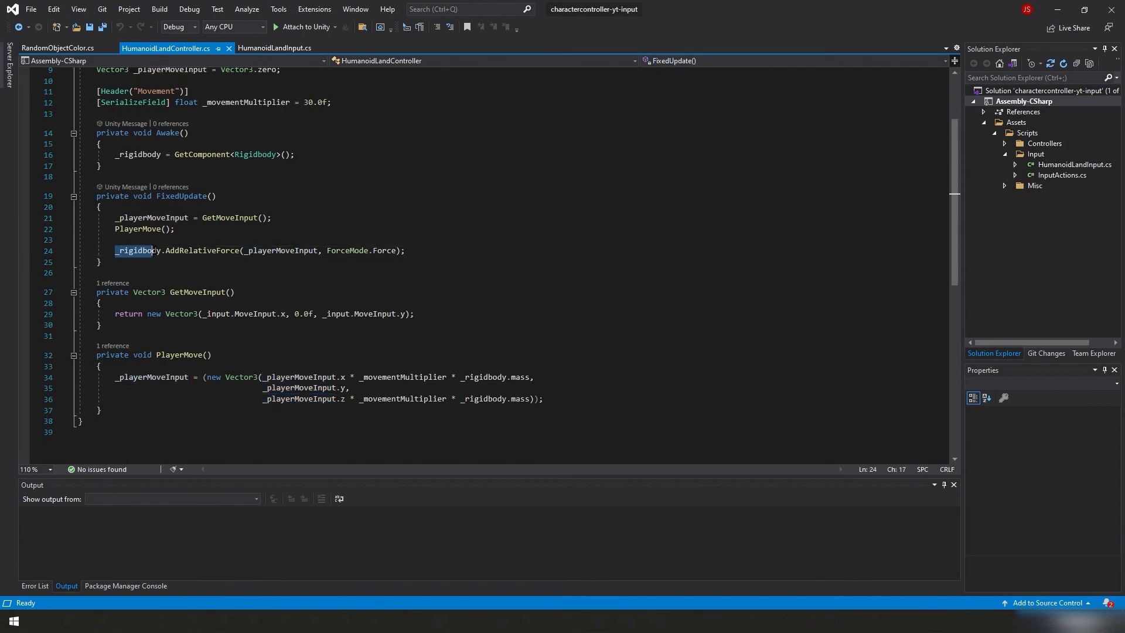
double_click(200, 249)
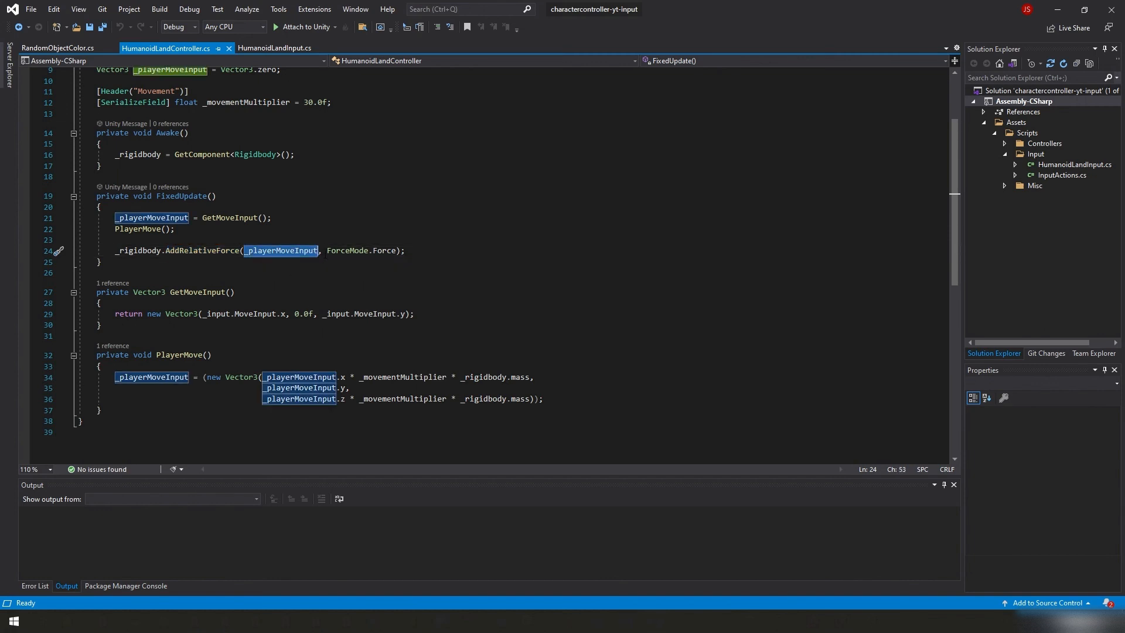
click(329, 249)
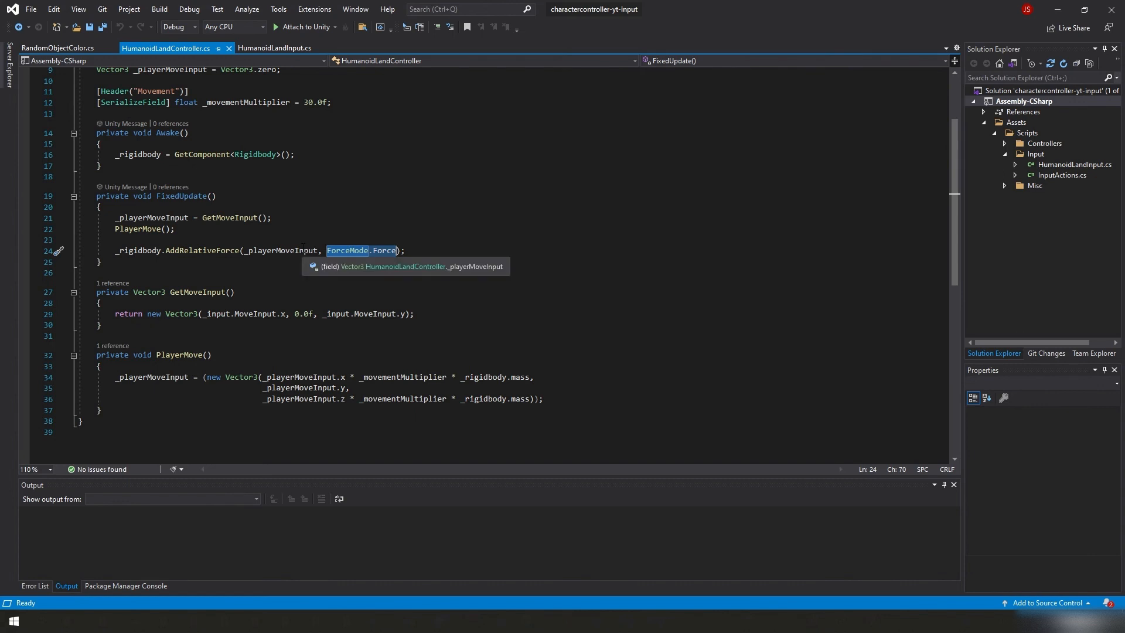
click(186, 249)
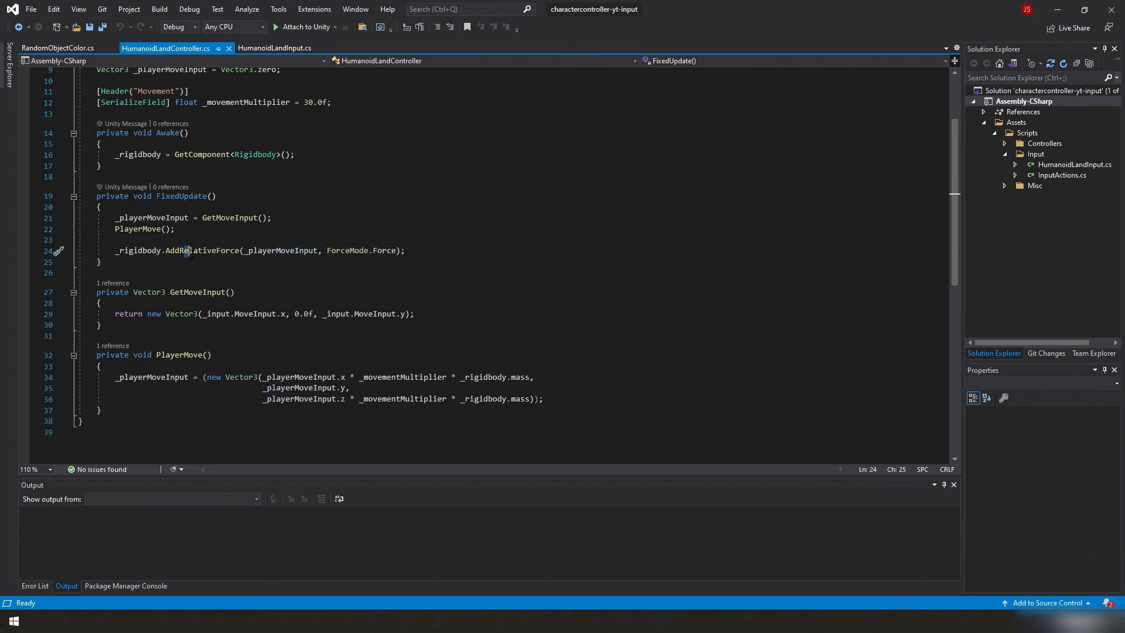
double_click(202, 249)
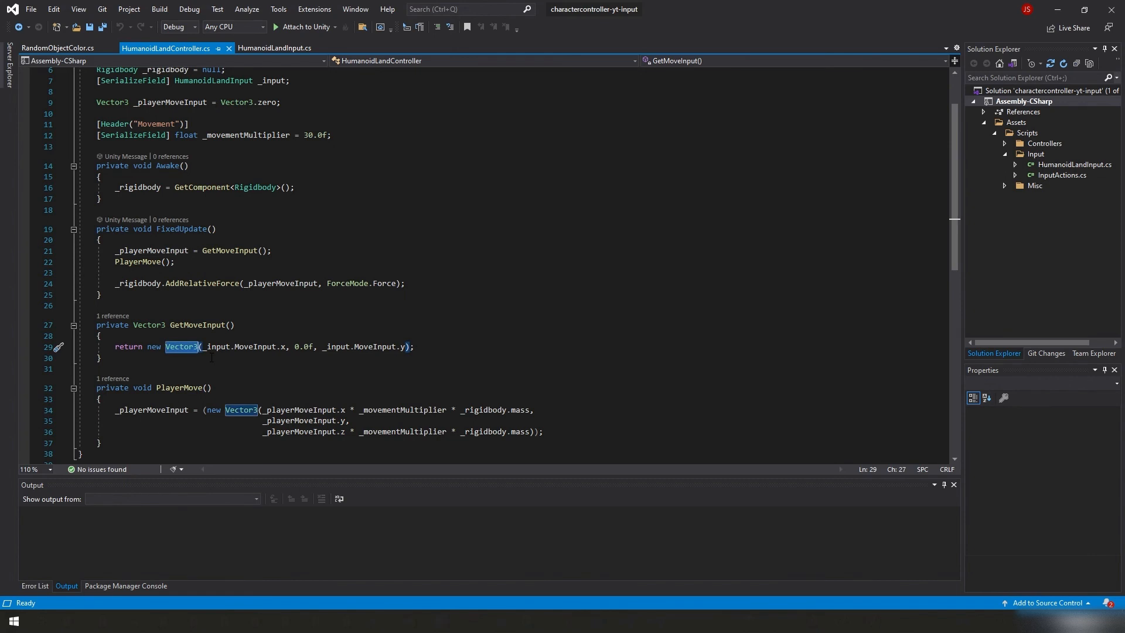
mouse_move(216, 347)
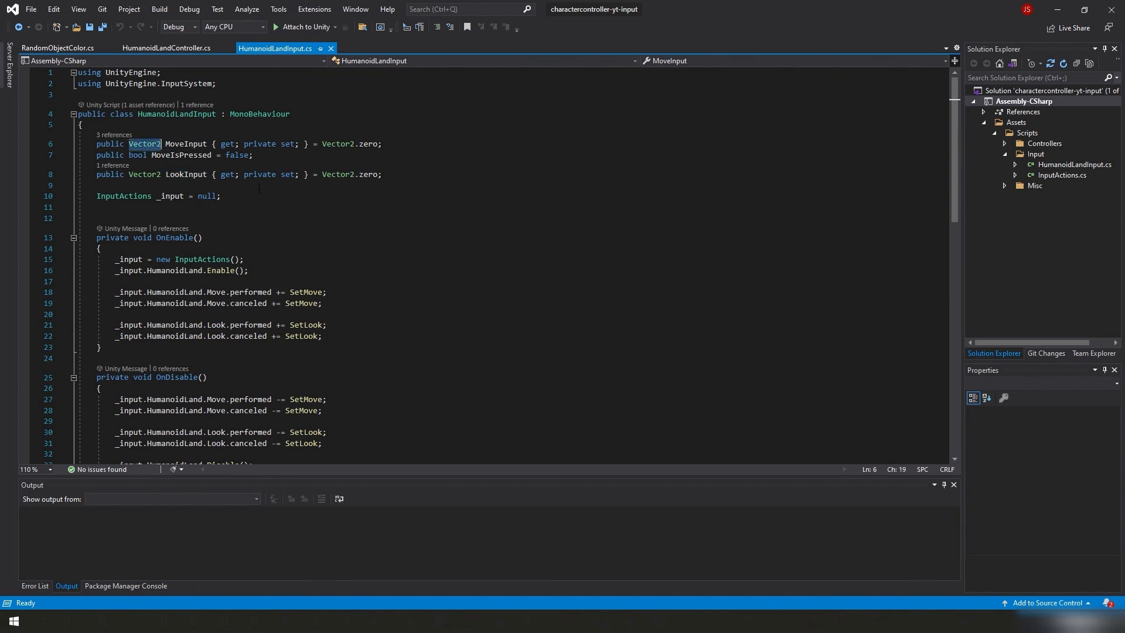
double_click(144, 143)
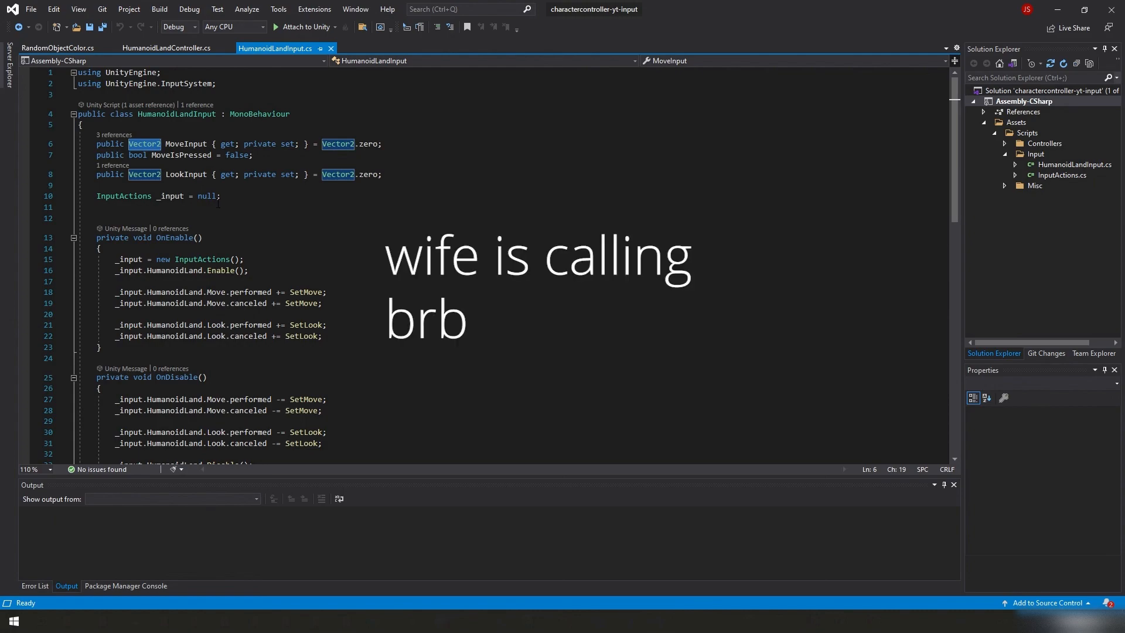
click(169, 47)
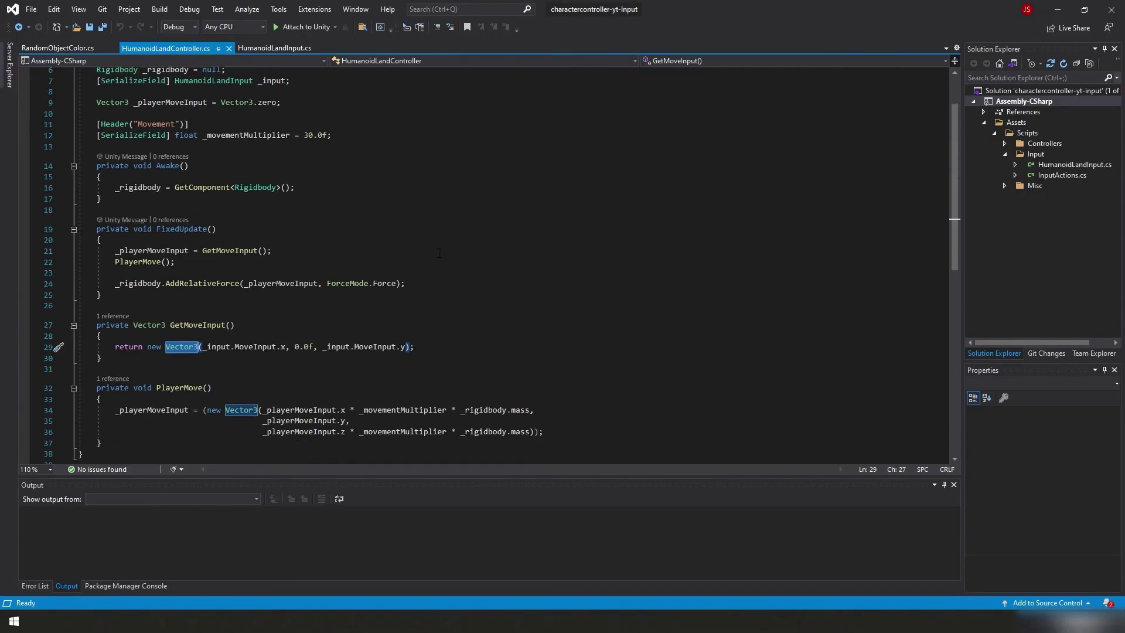
After glancing at HumanoidLandInput, label GetMoveInput's Vector3 second argument with y: on line 29.
click(282, 46)
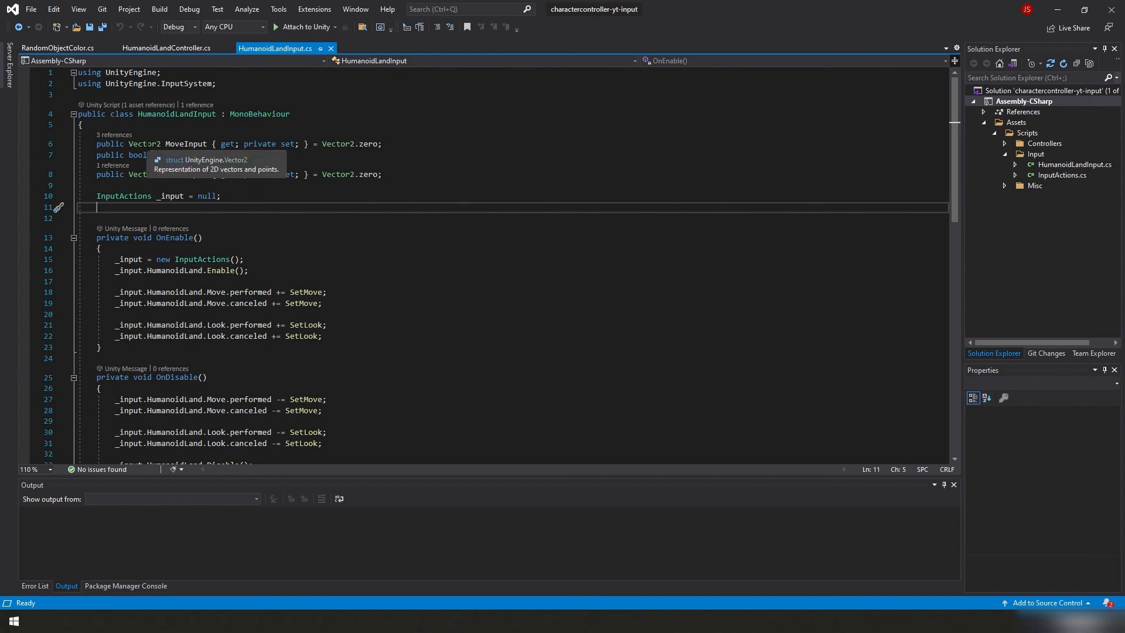
click(169, 48)
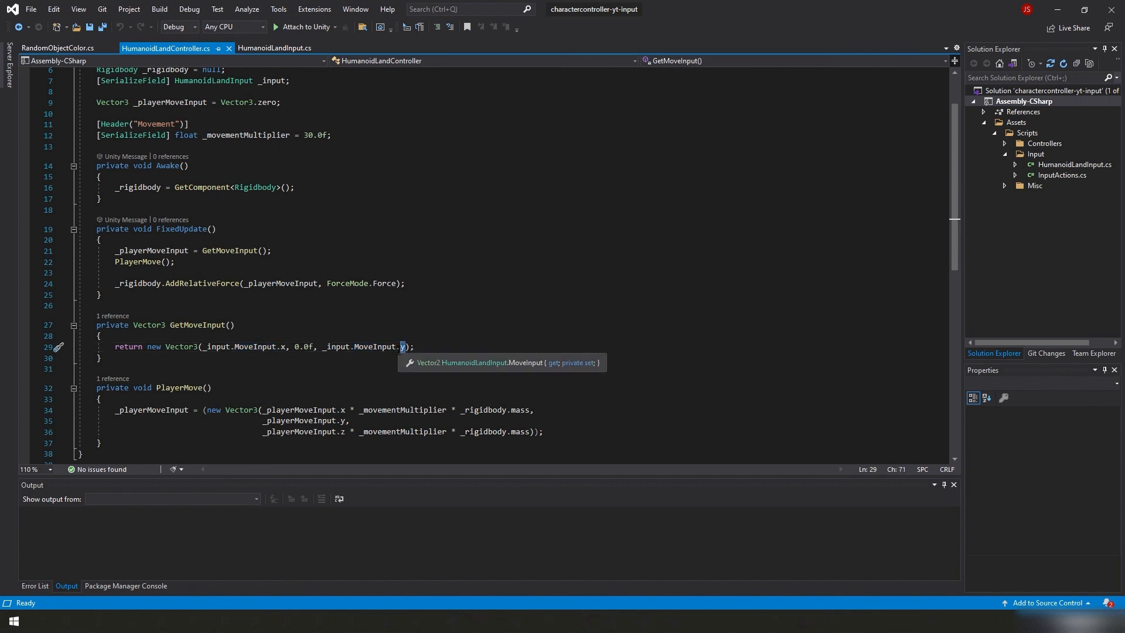
mouse_move(370, 356)
text(x: )
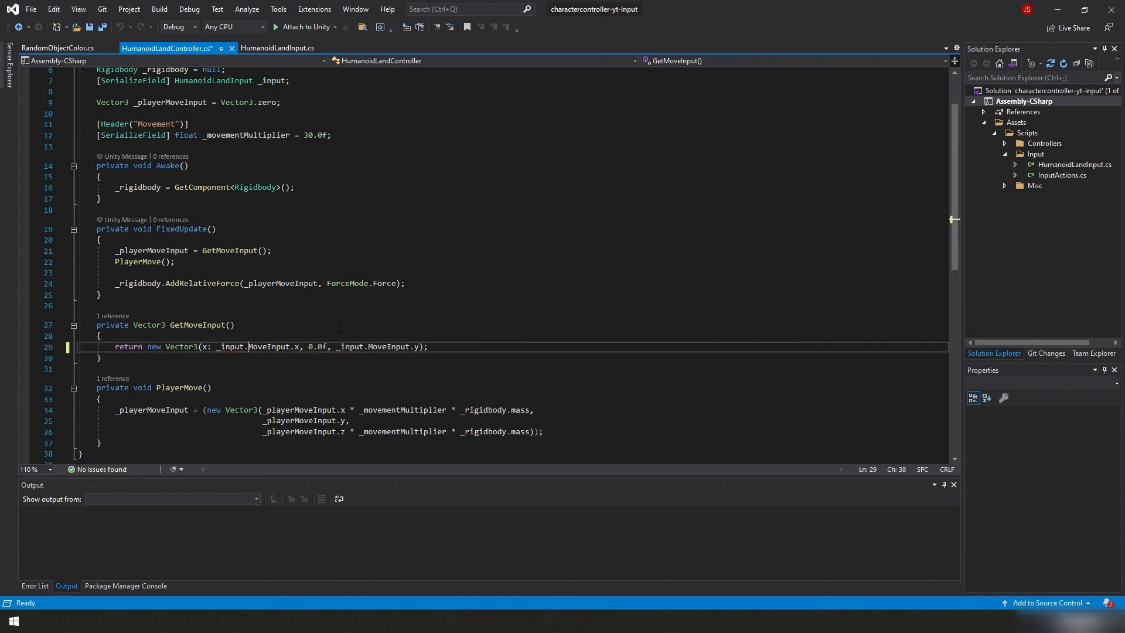
text(y:)
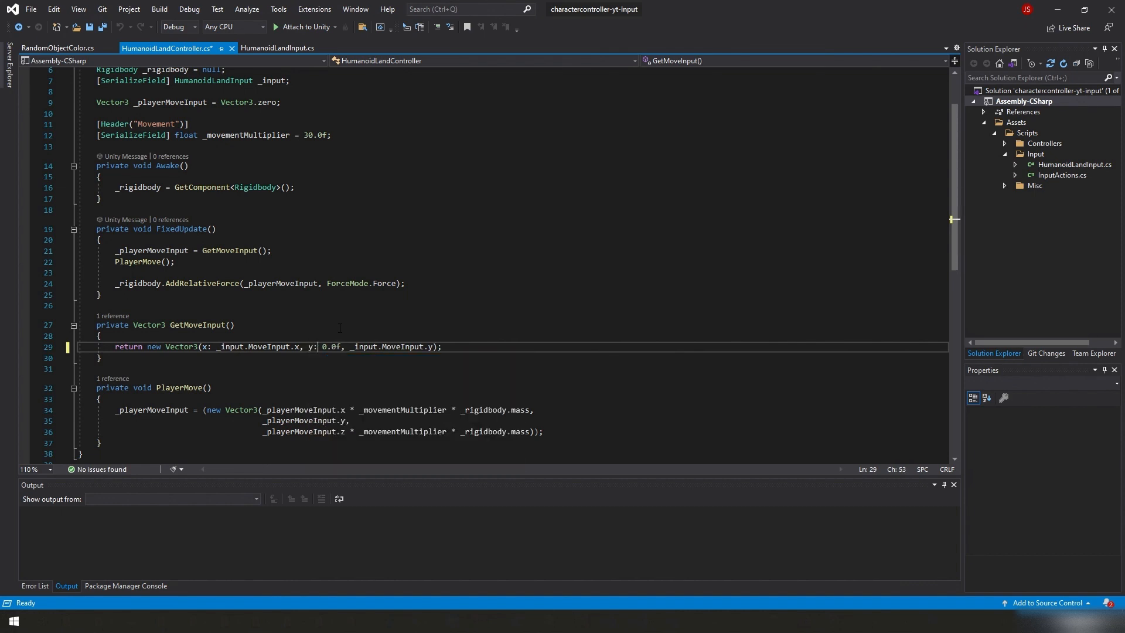